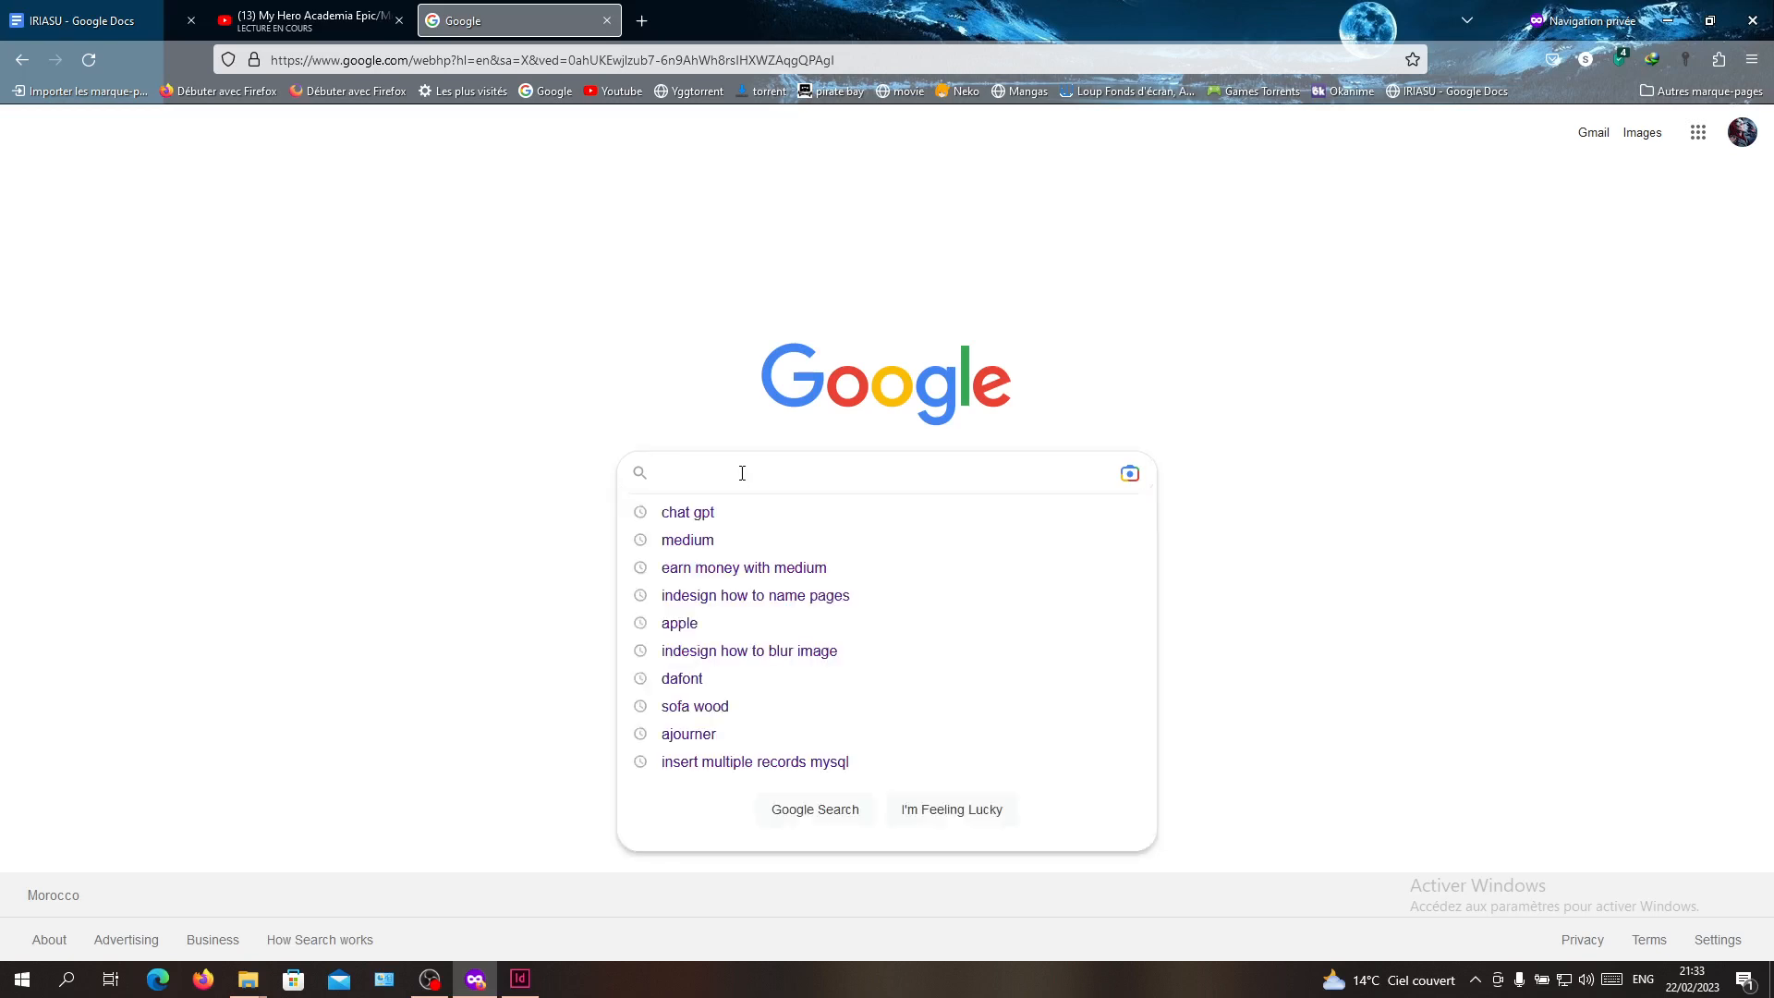
Google 'medium earn' and open Medium's 'Earn for your writing' result.
type("medium")
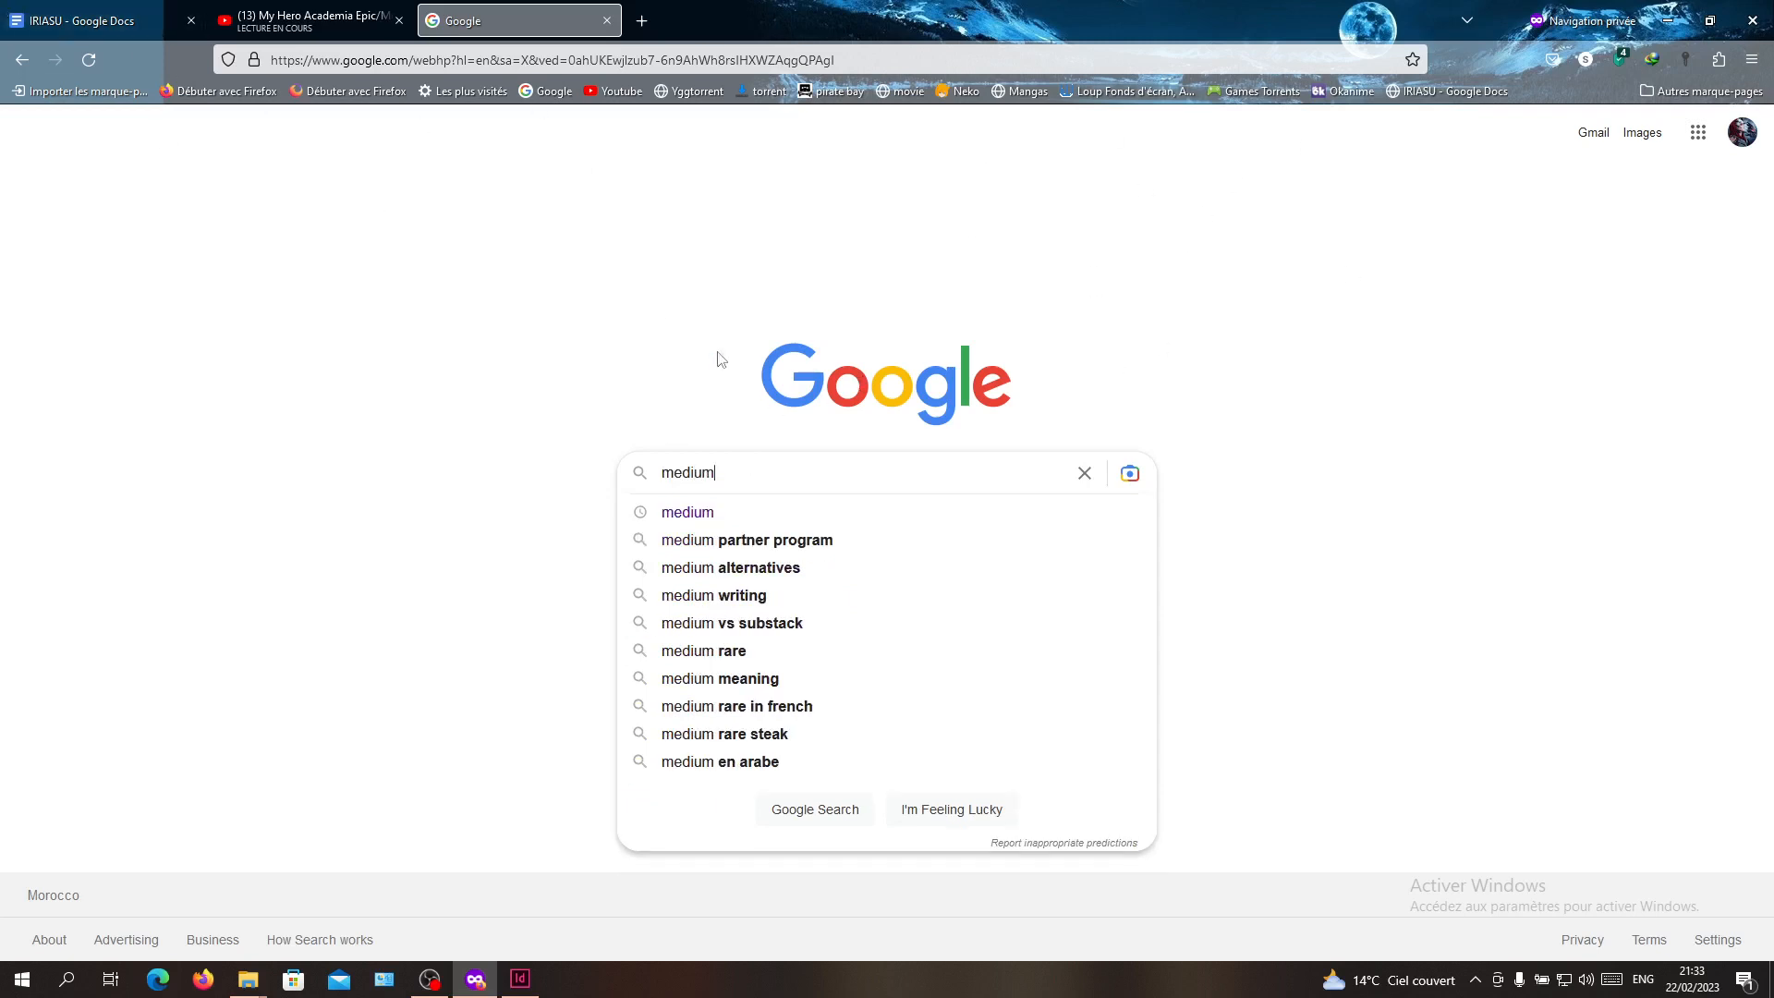
type("ear")
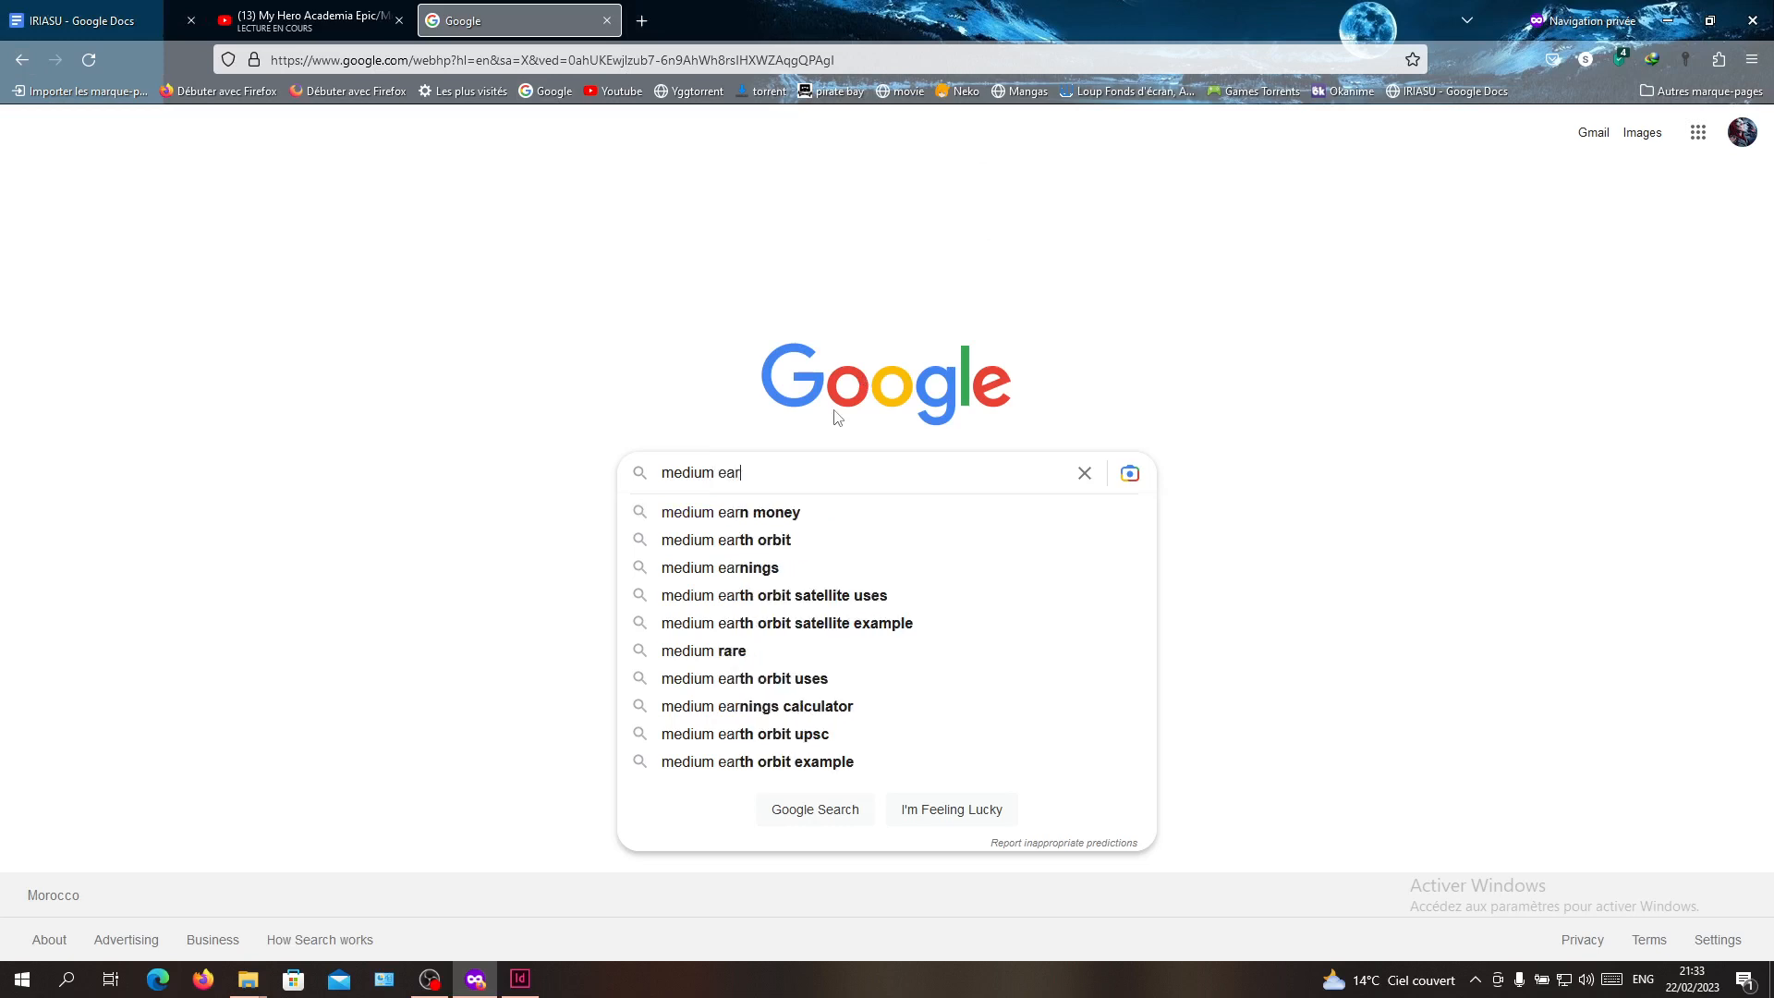
left_click(729, 511)
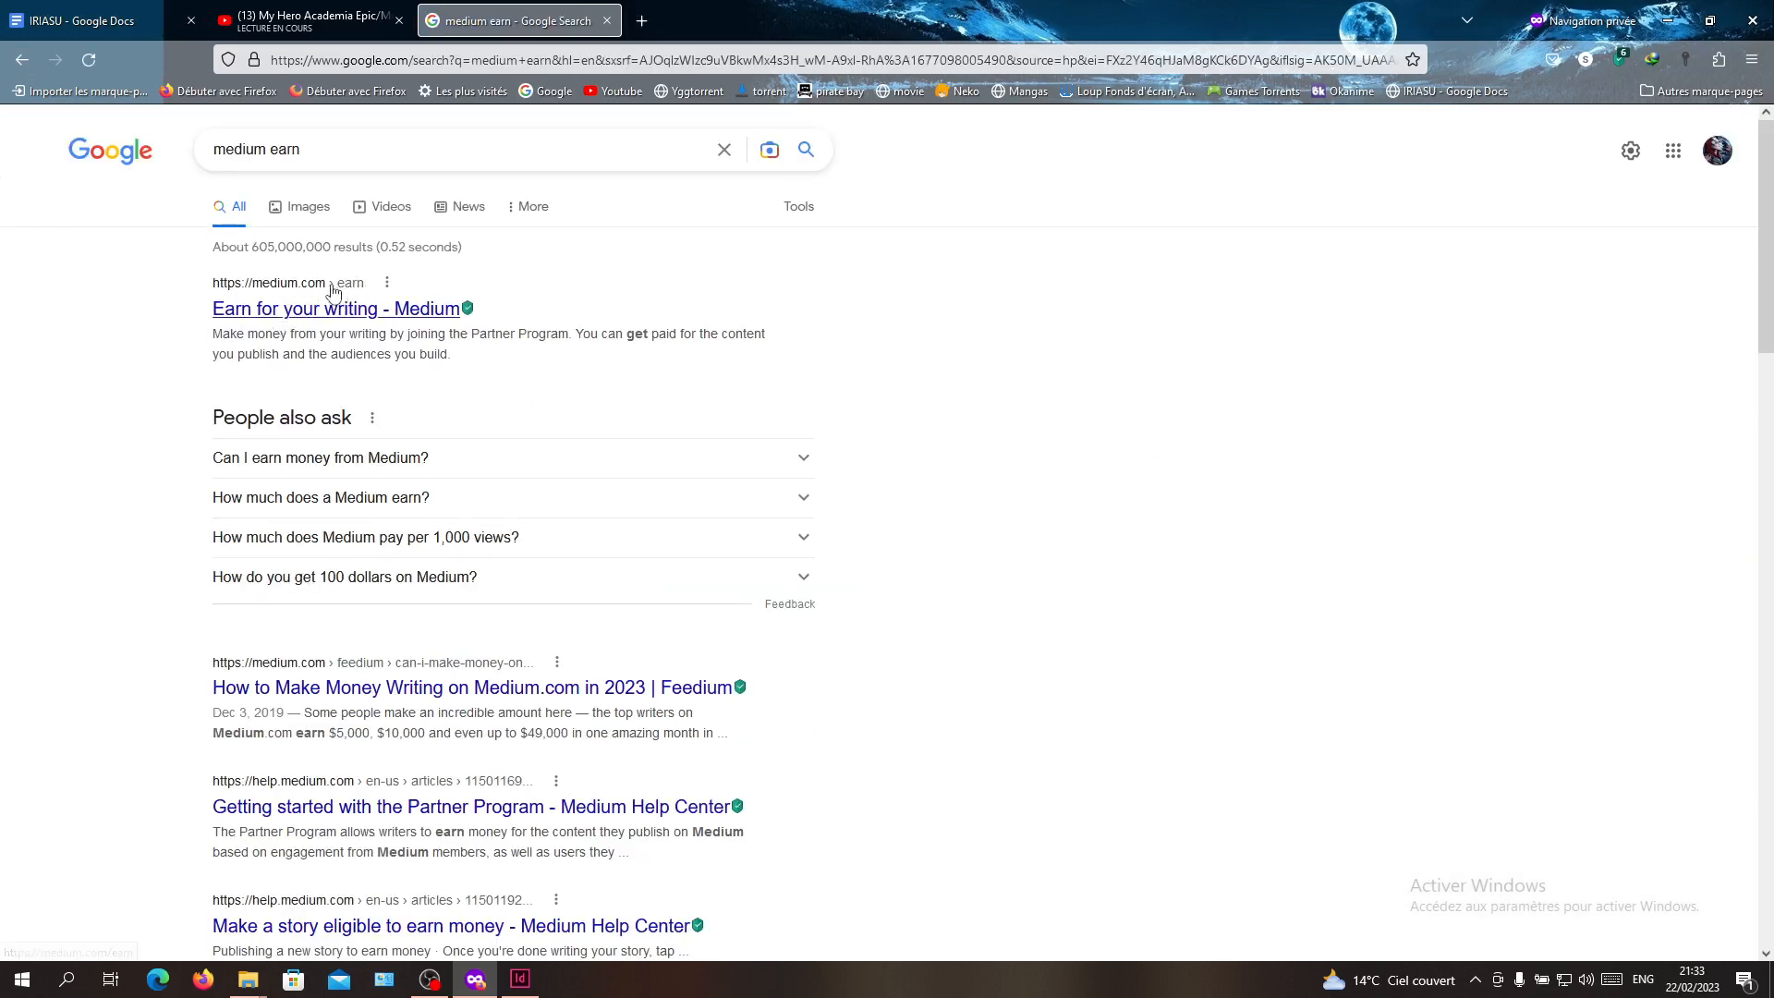
mouse_move(282, 324)
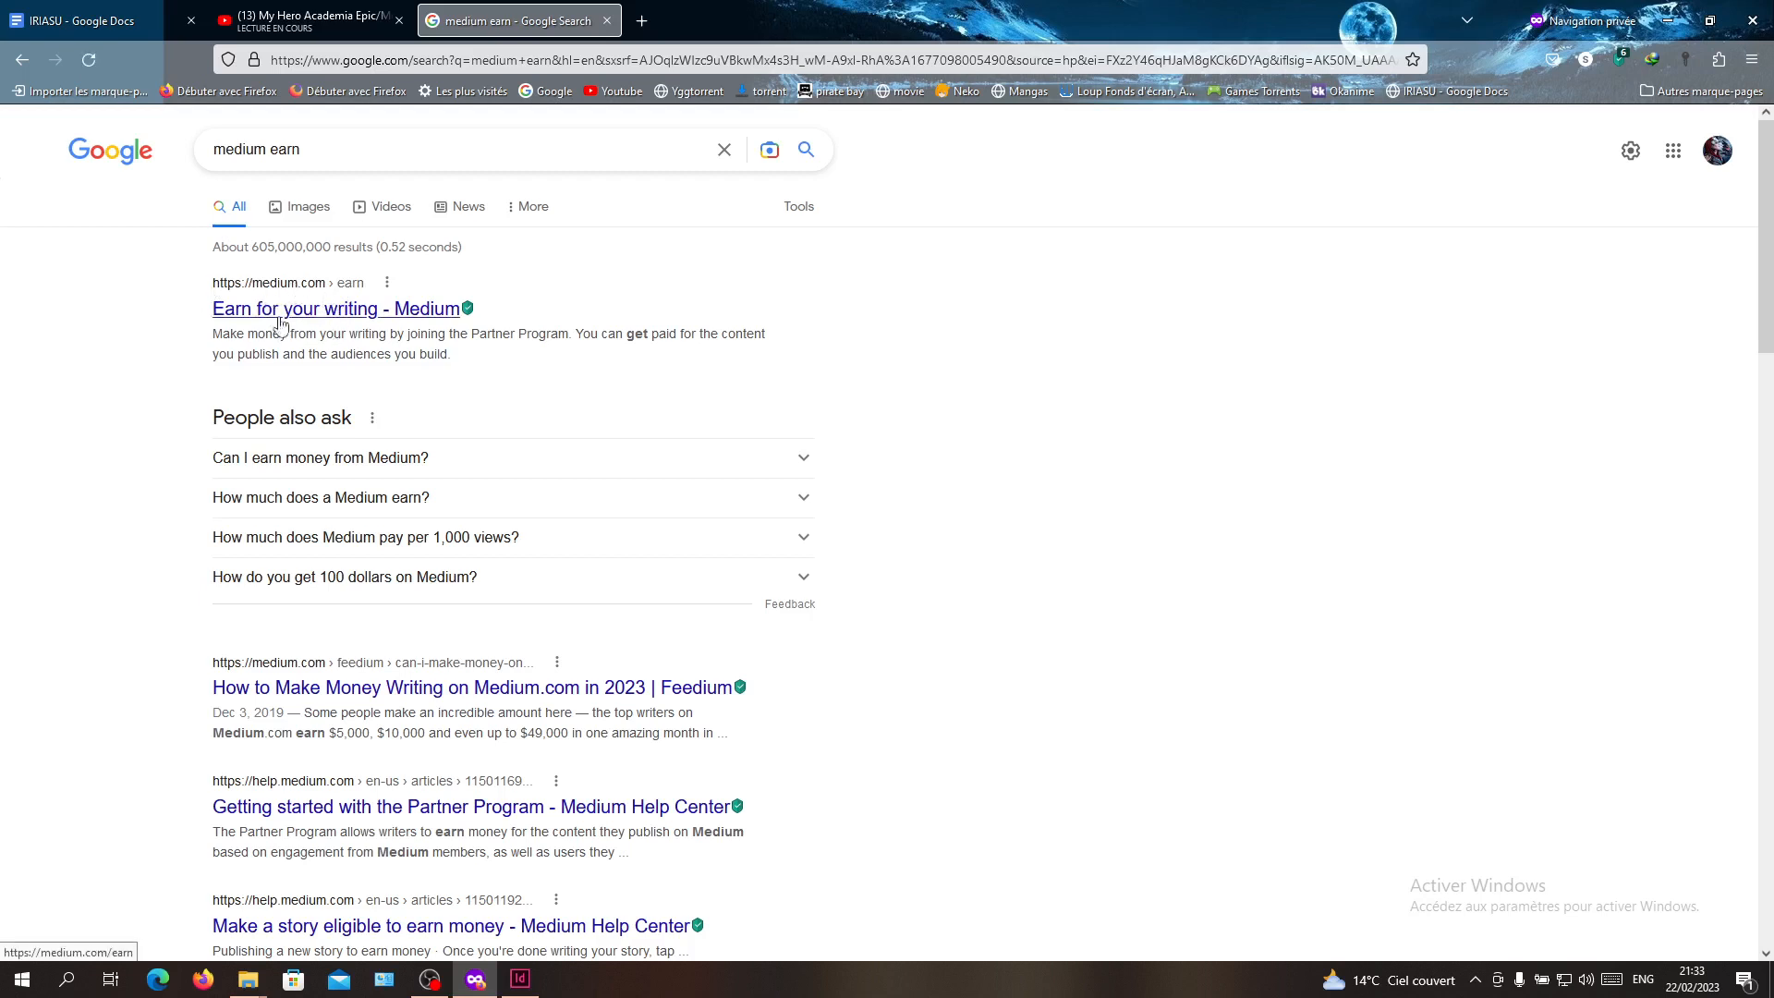
mouse_move(292, 318)
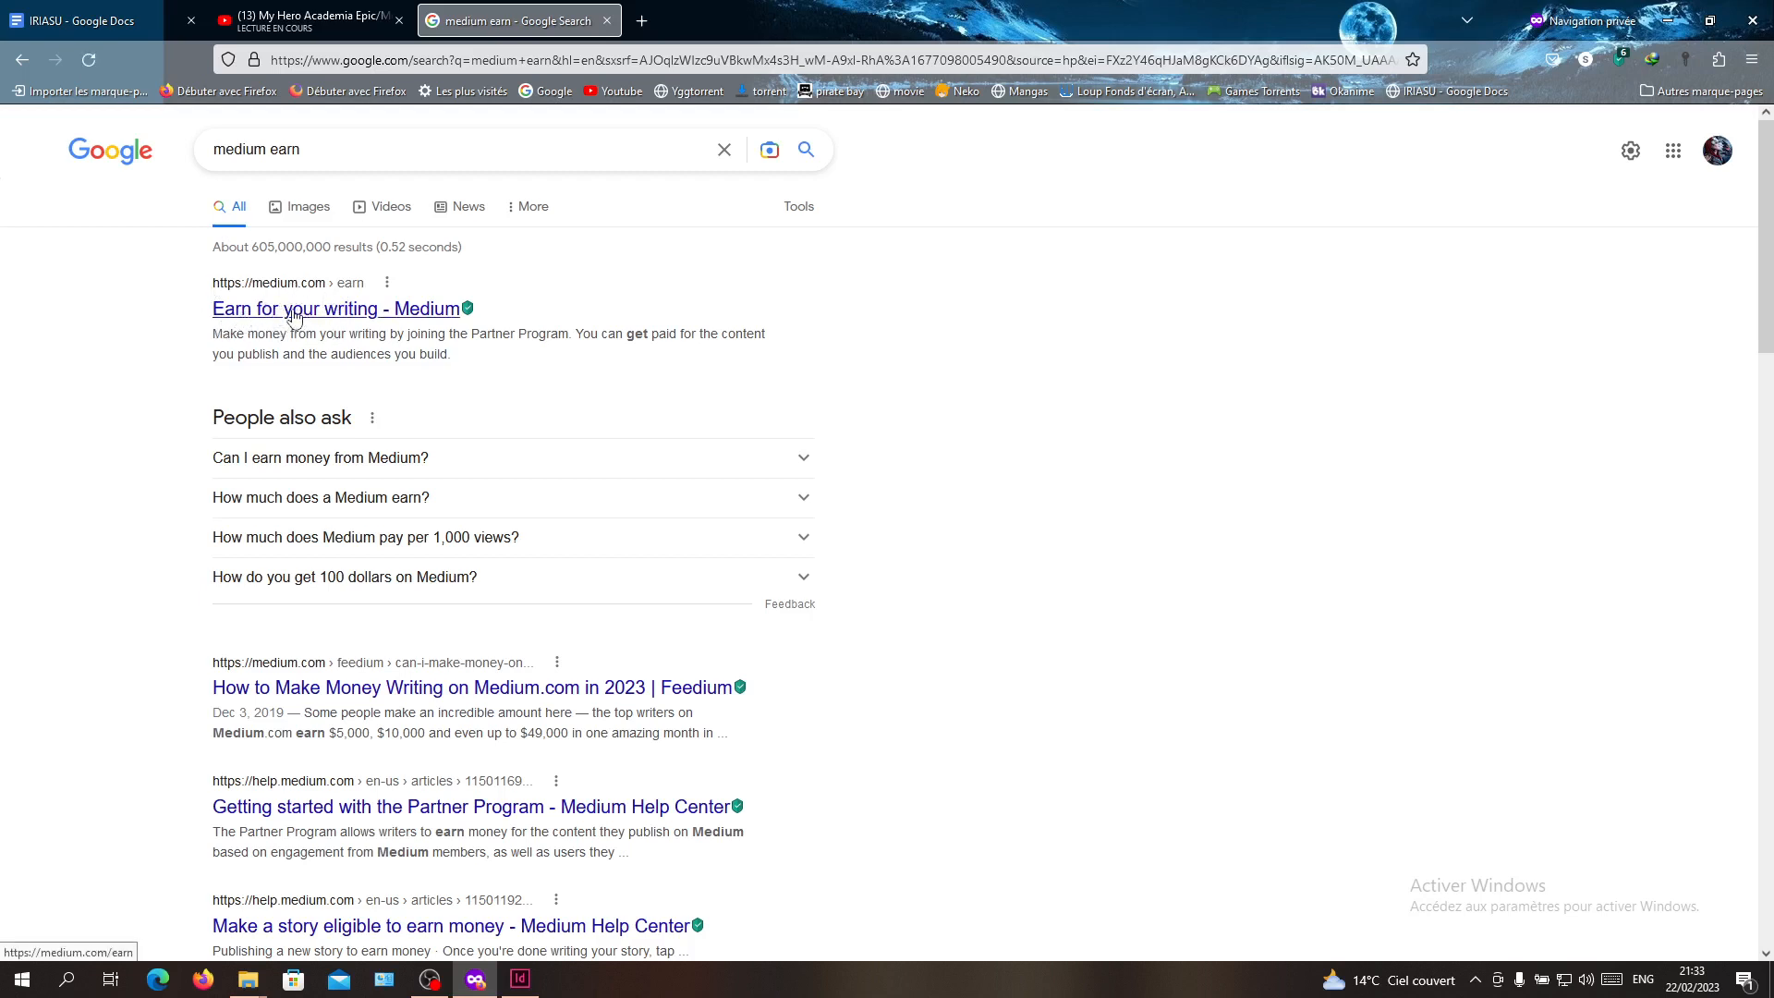
left_click(336, 307)
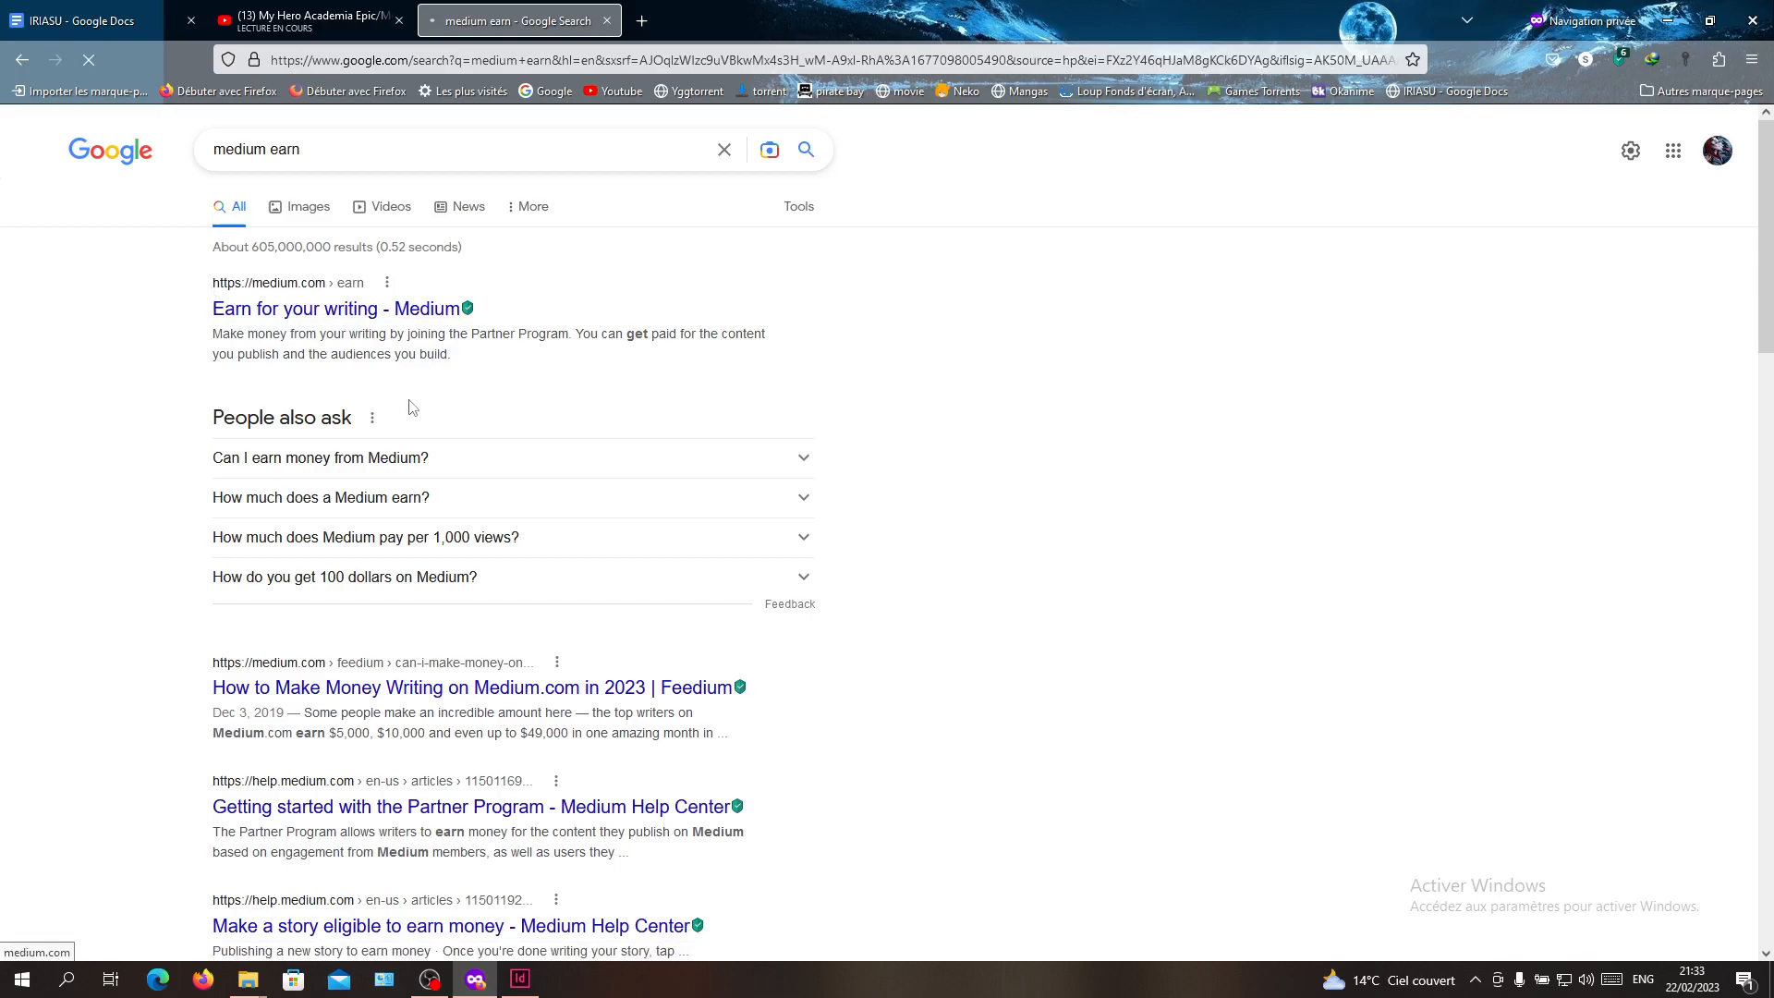
left_click(336, 307)
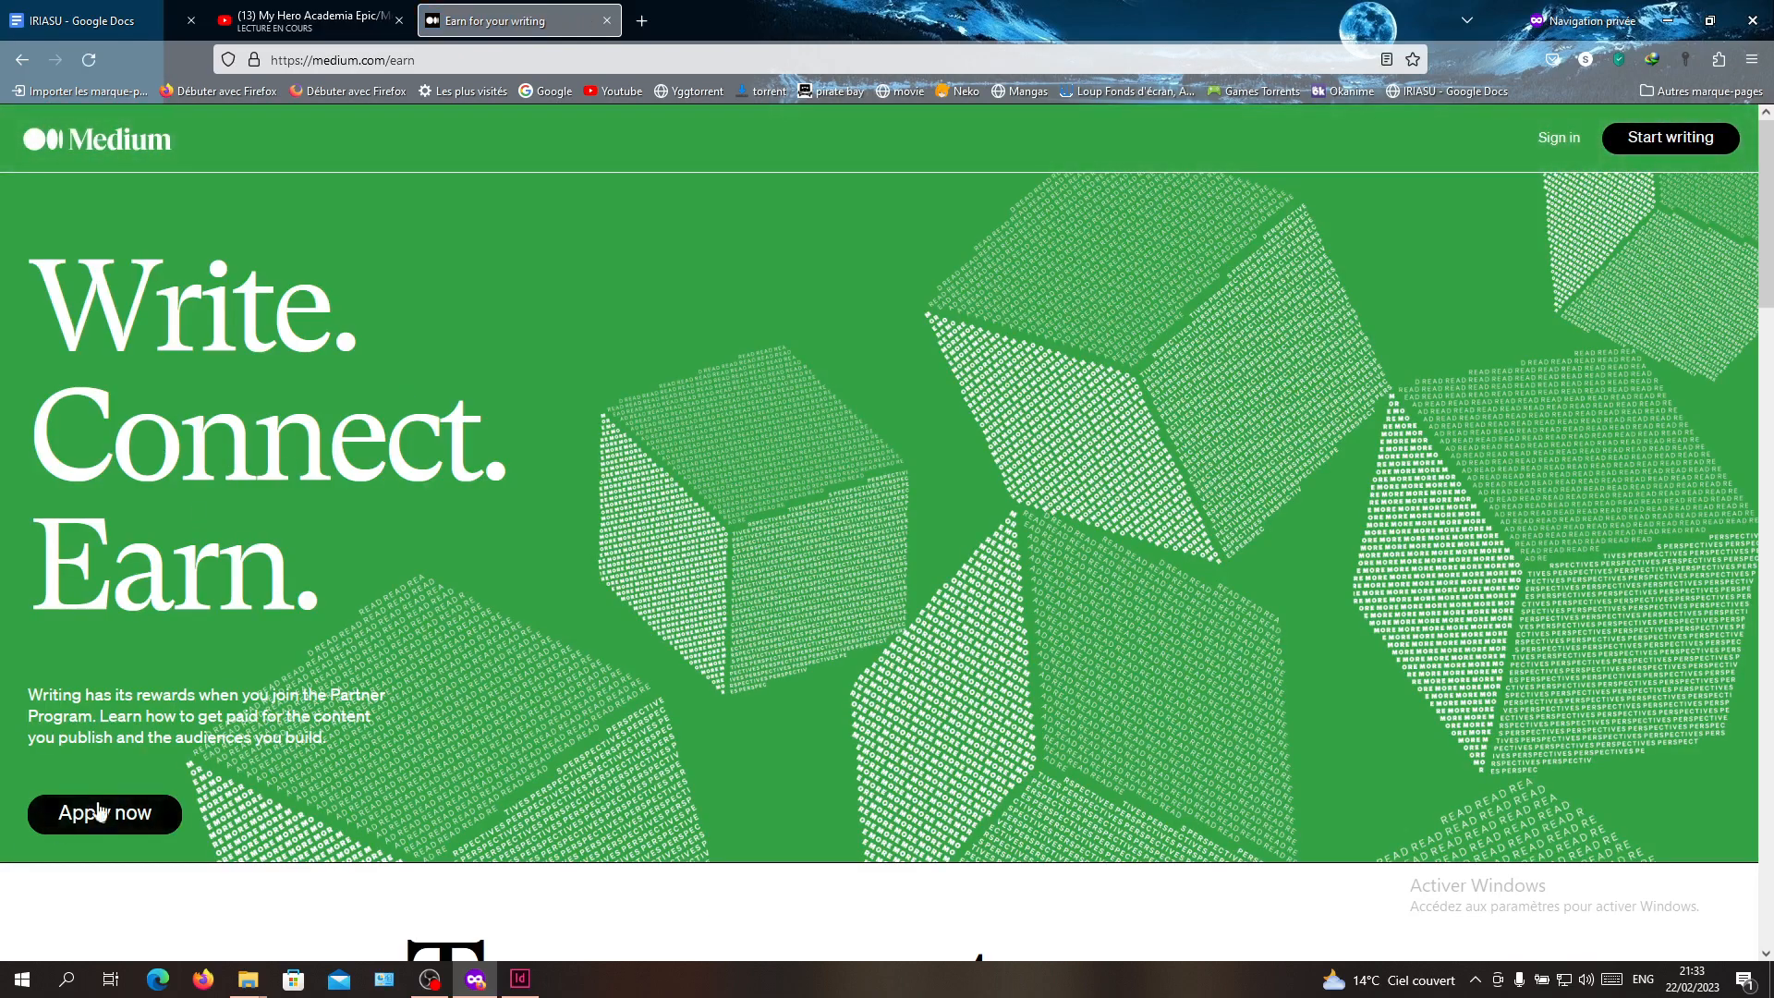
scroll("down", 3)
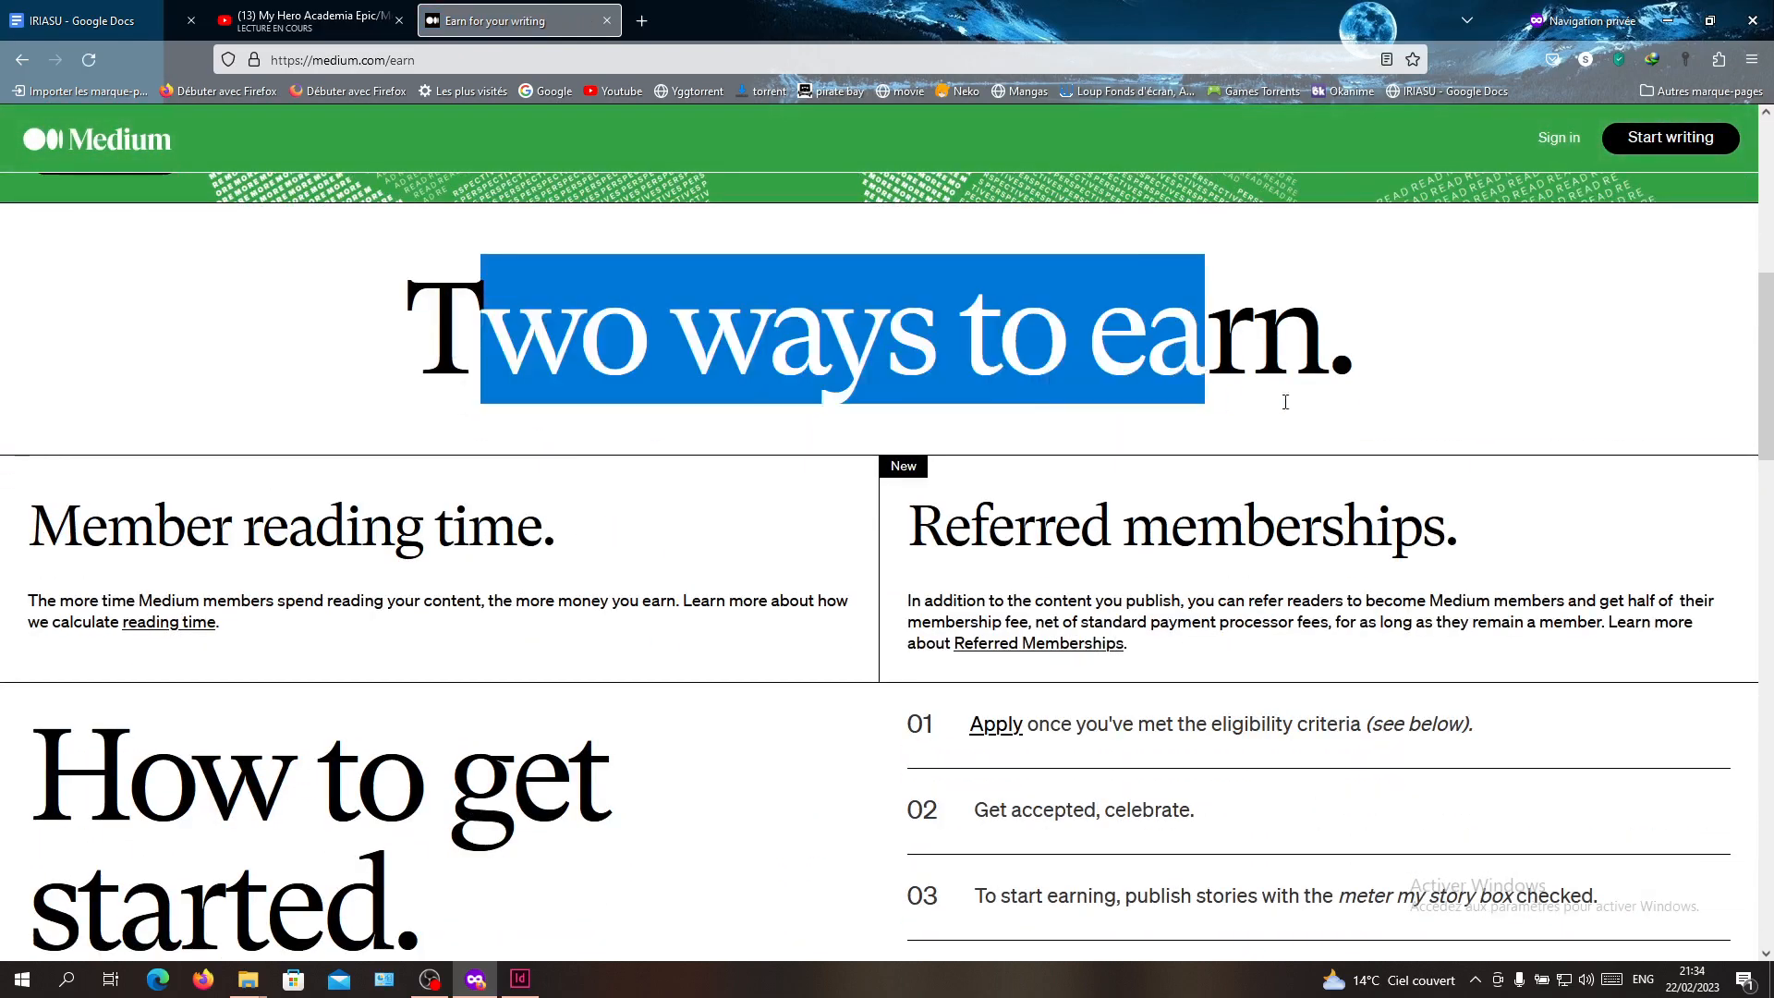
left_click(68, 423)
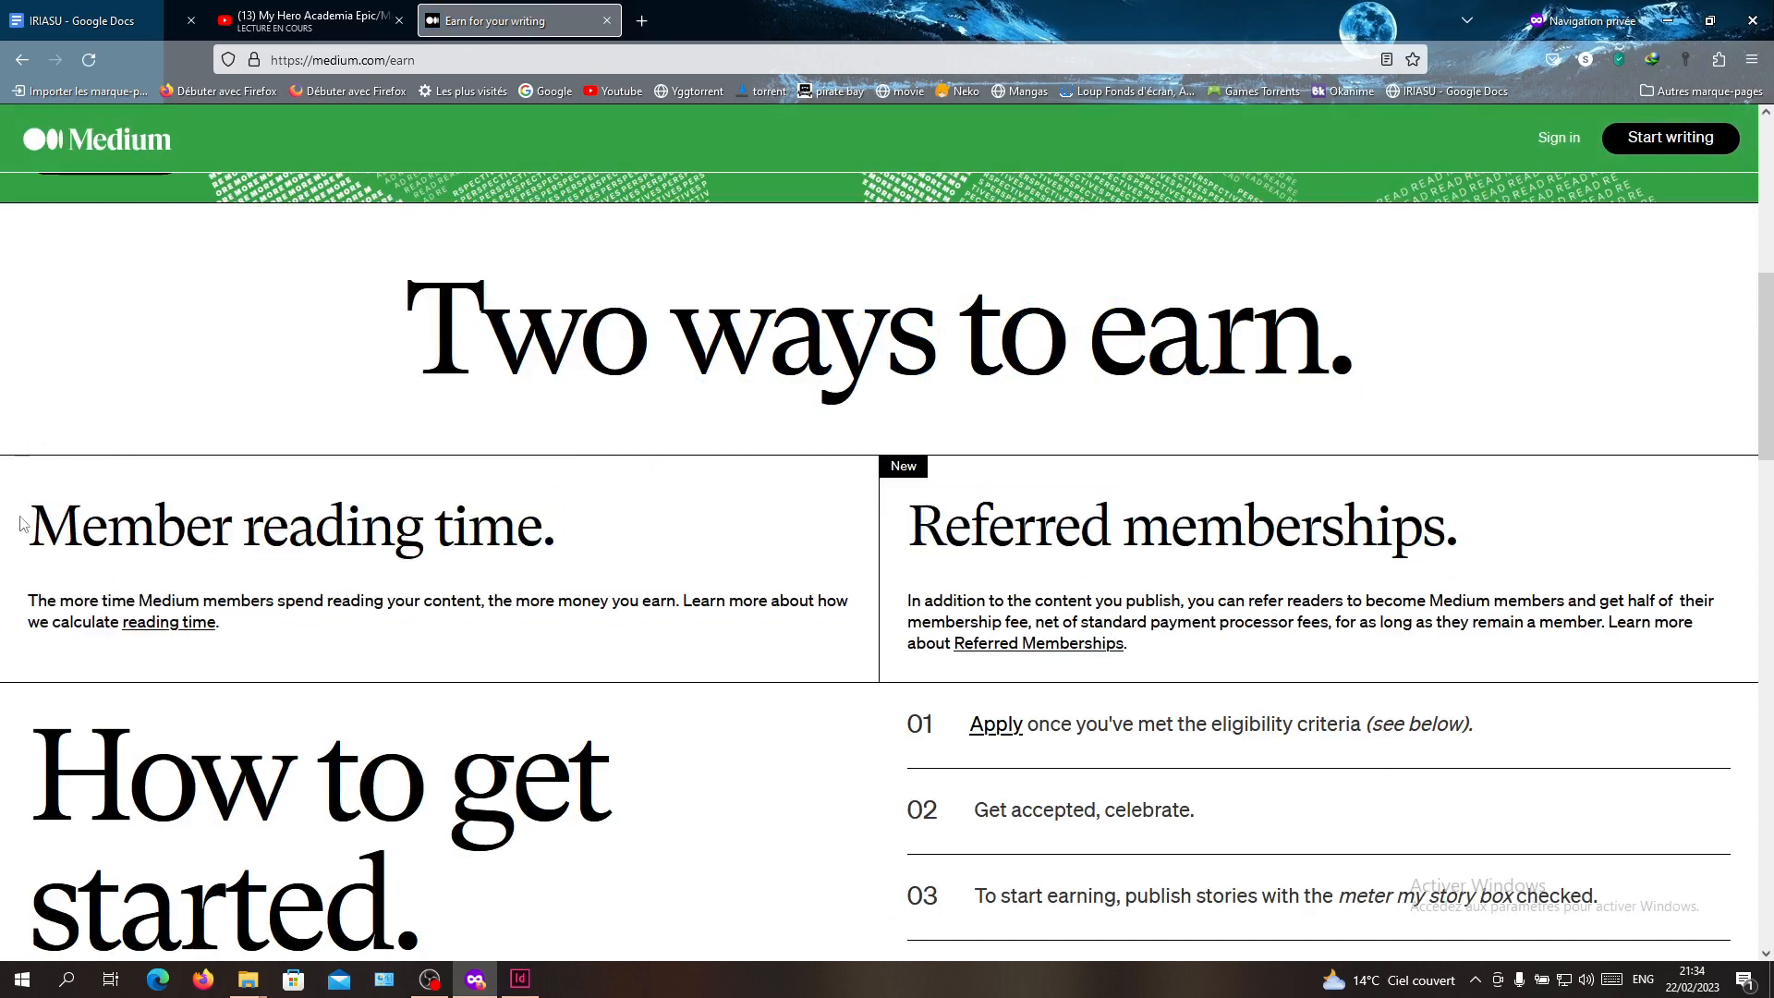
scroll("down", 3)
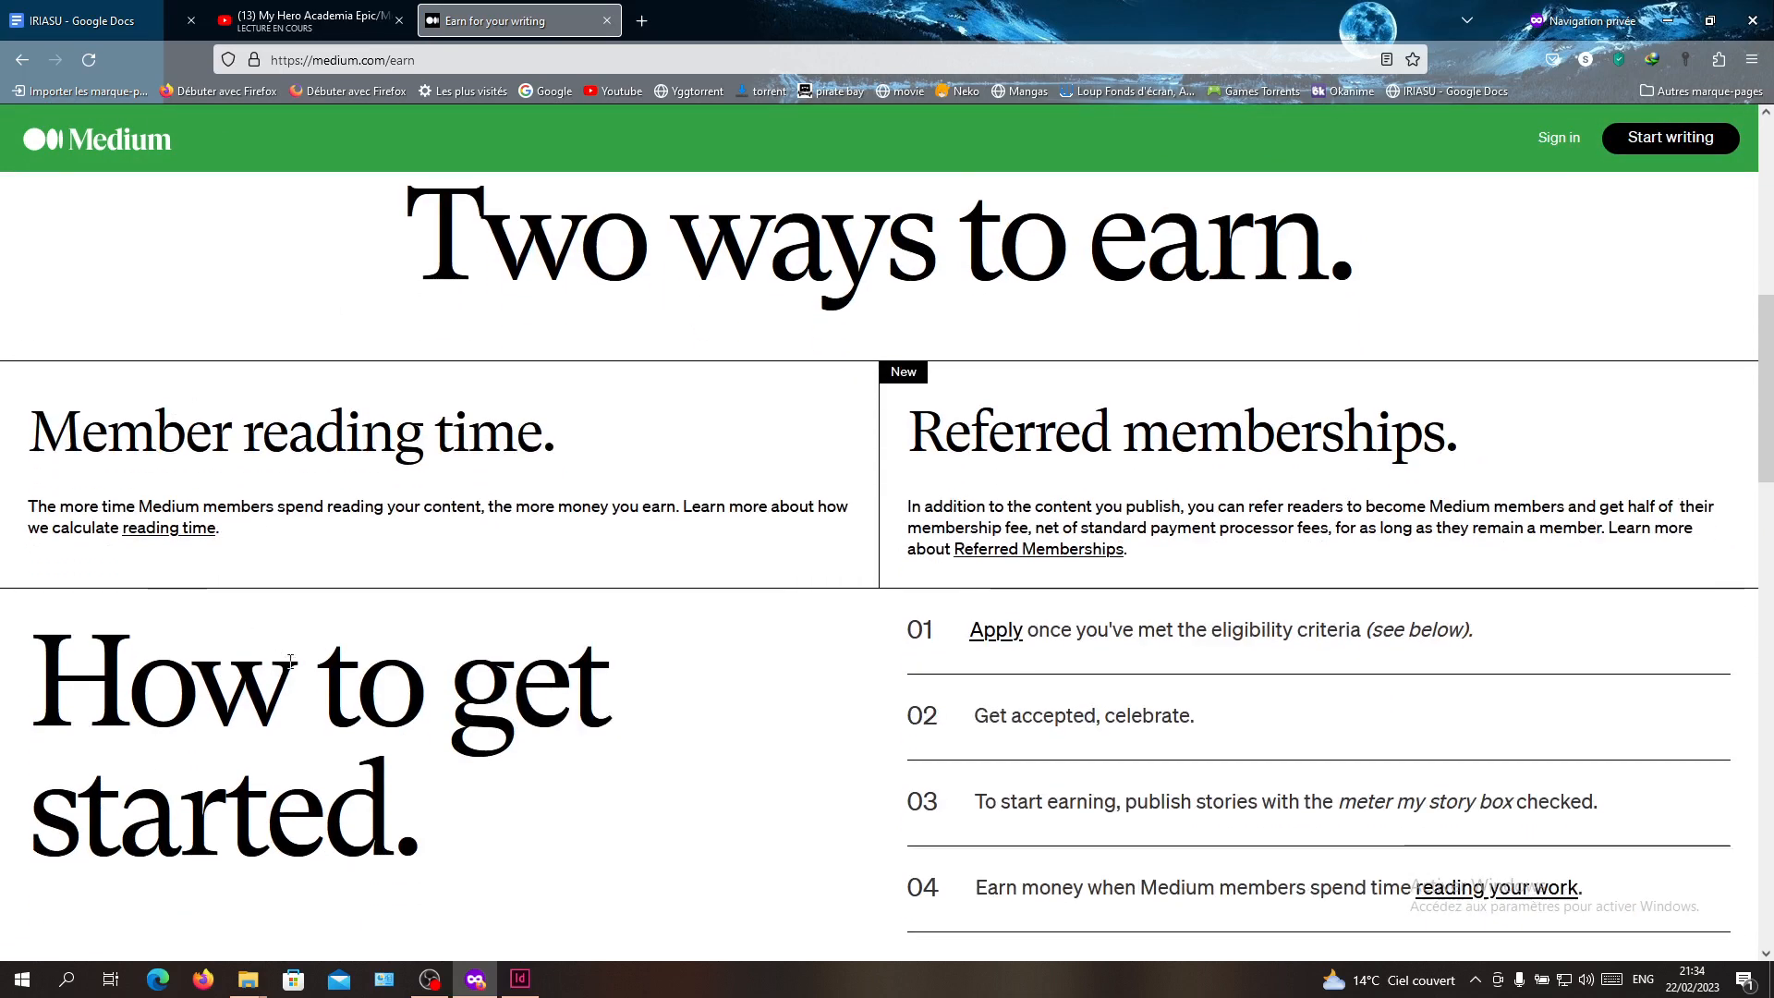
scroll("down", 3)
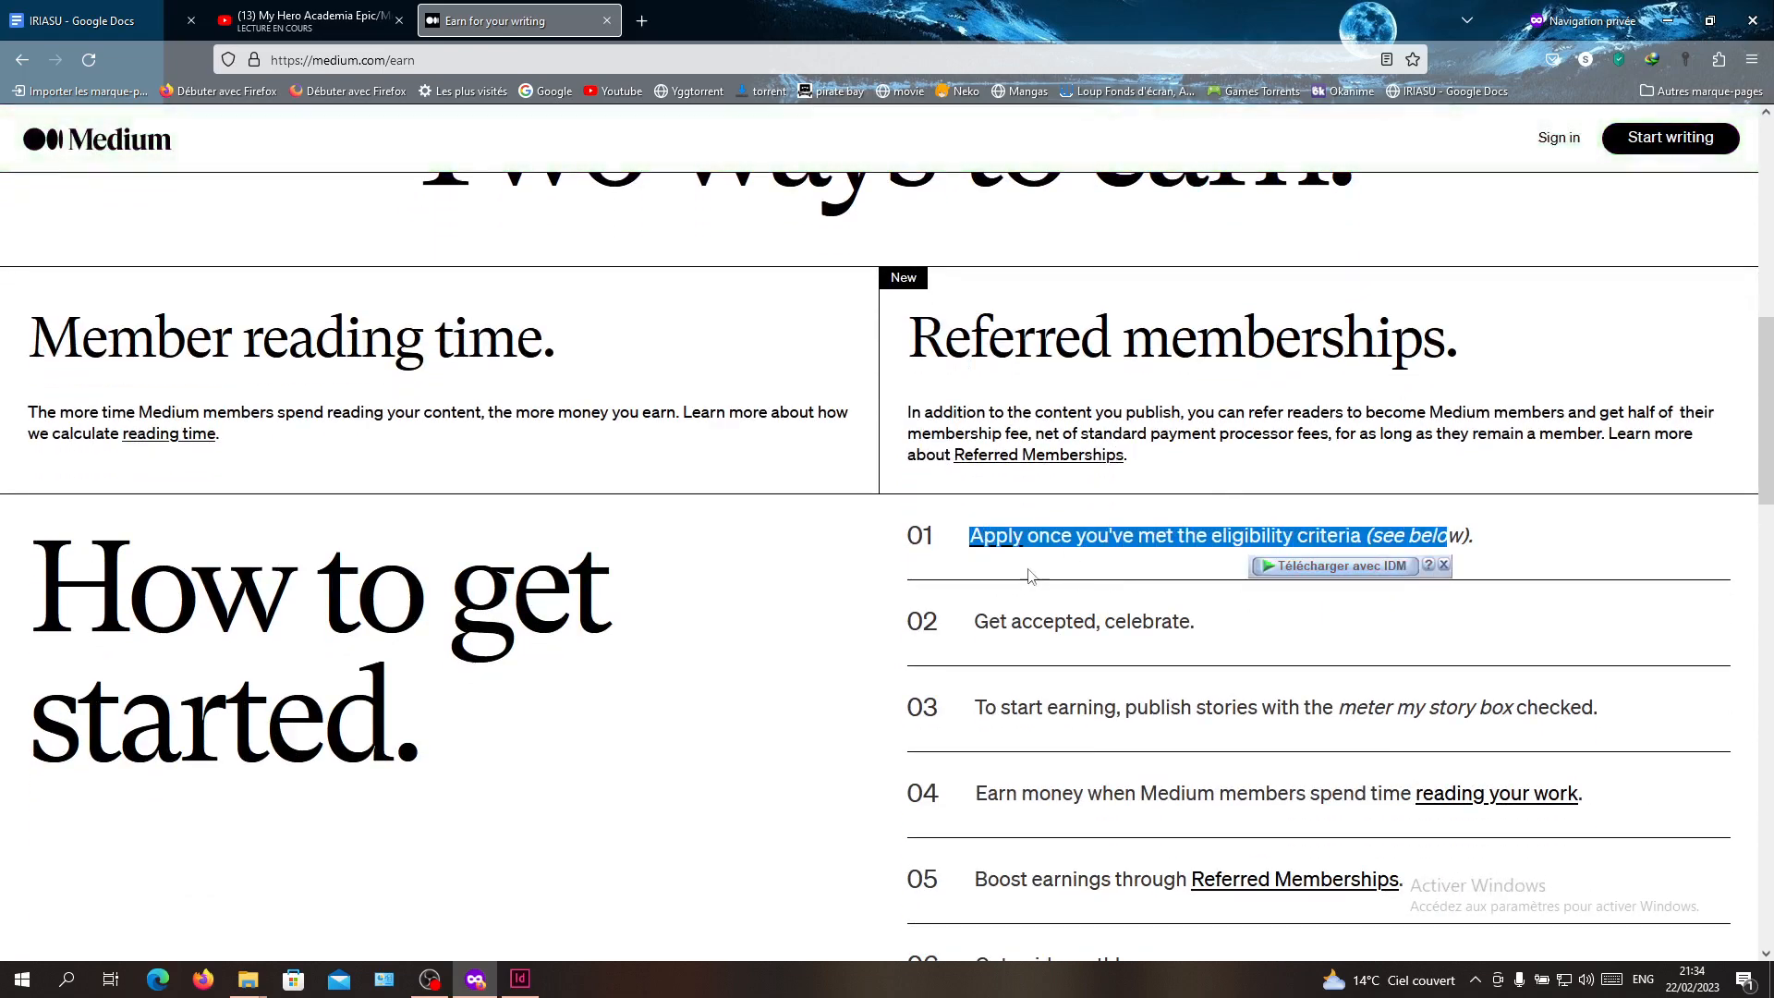
scroll("up", 3)
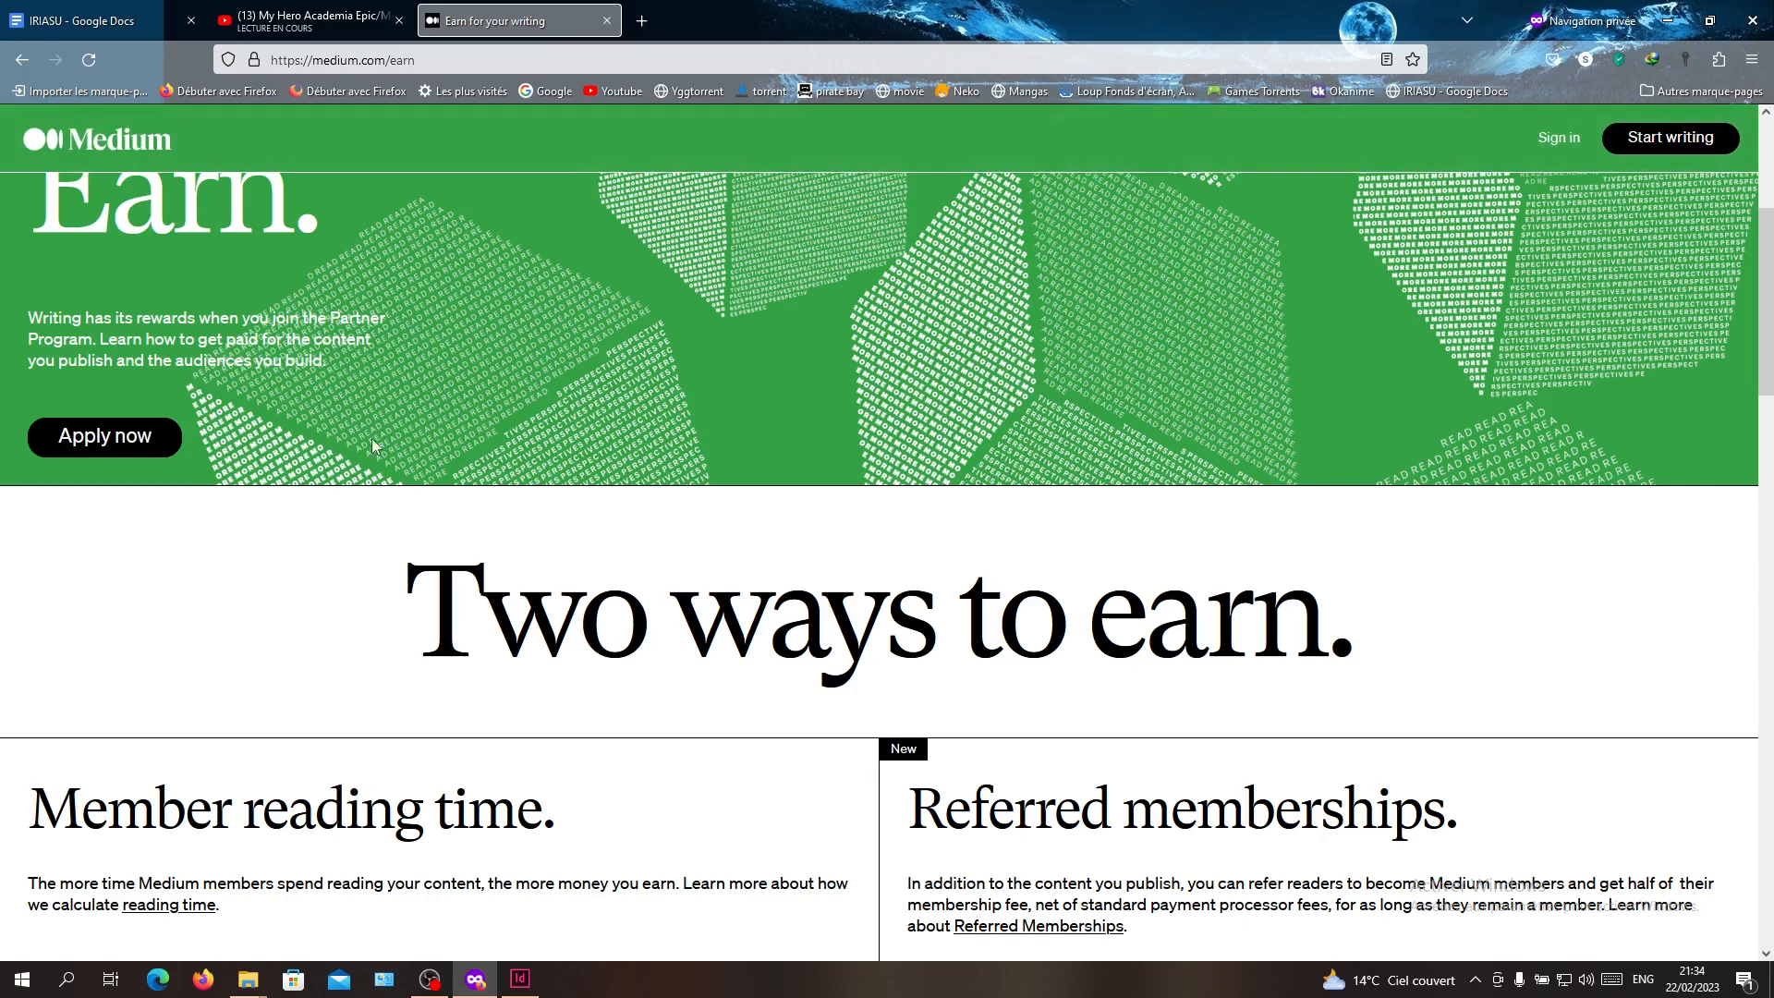
scroll("down", 3)
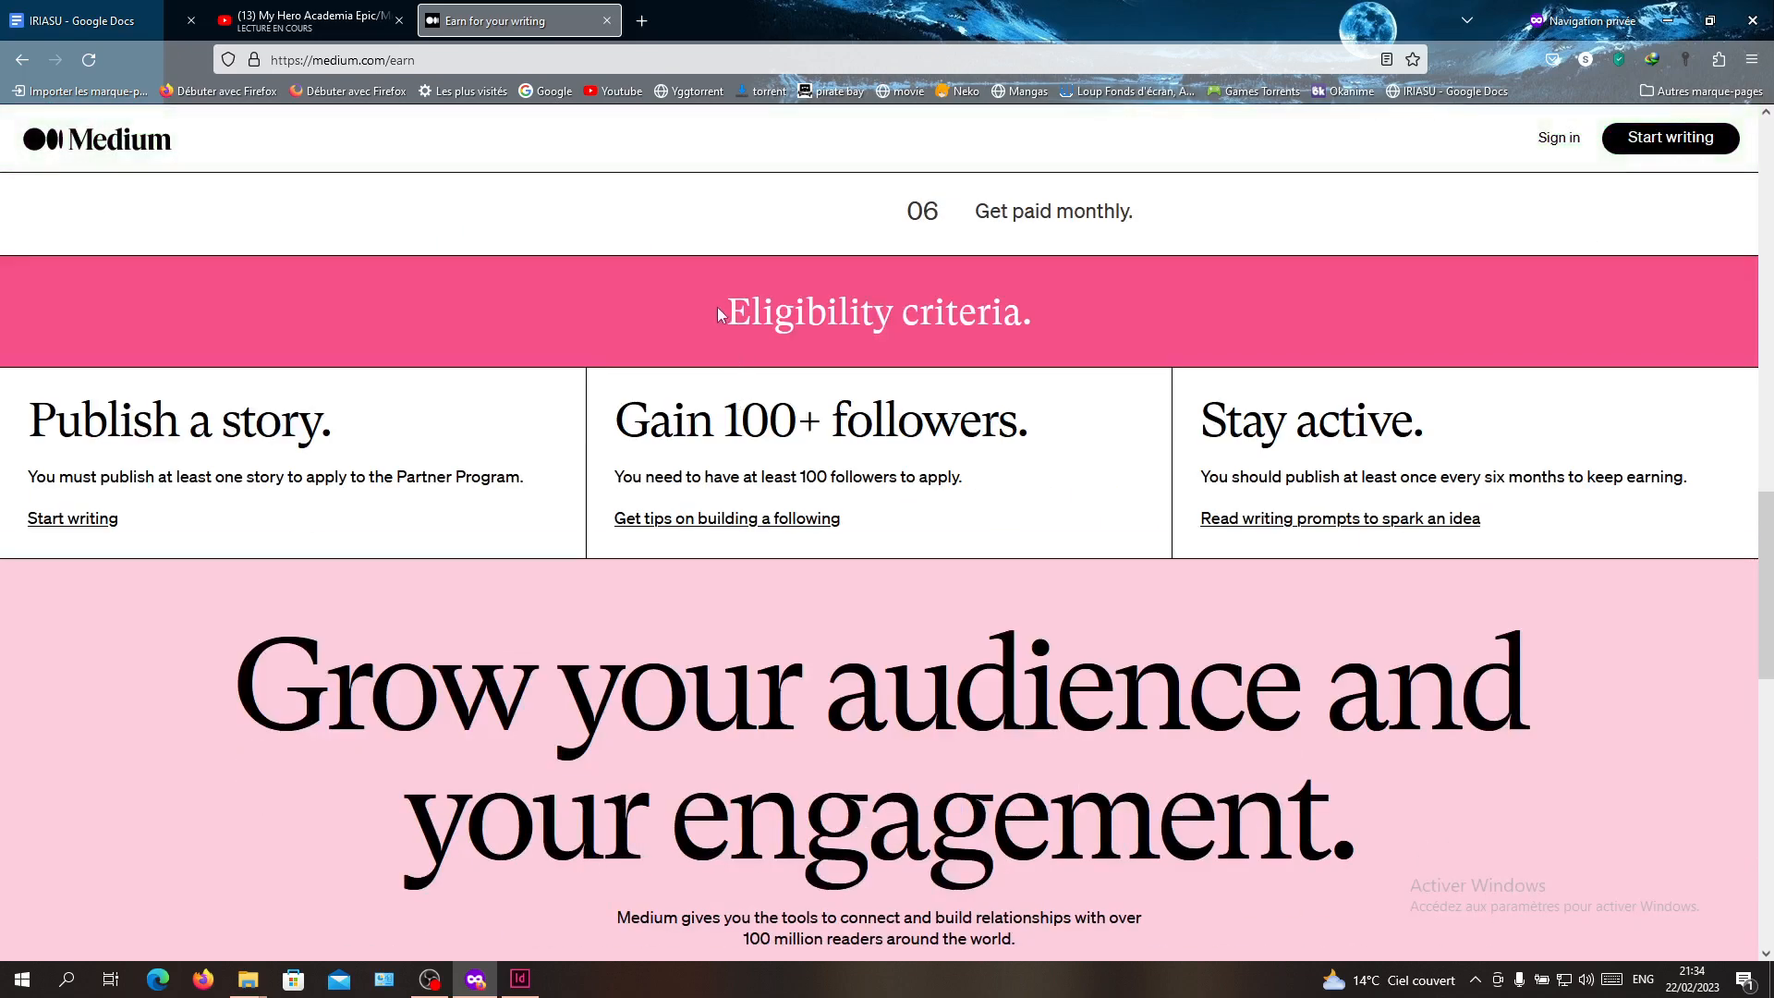
double_click(877, 311)
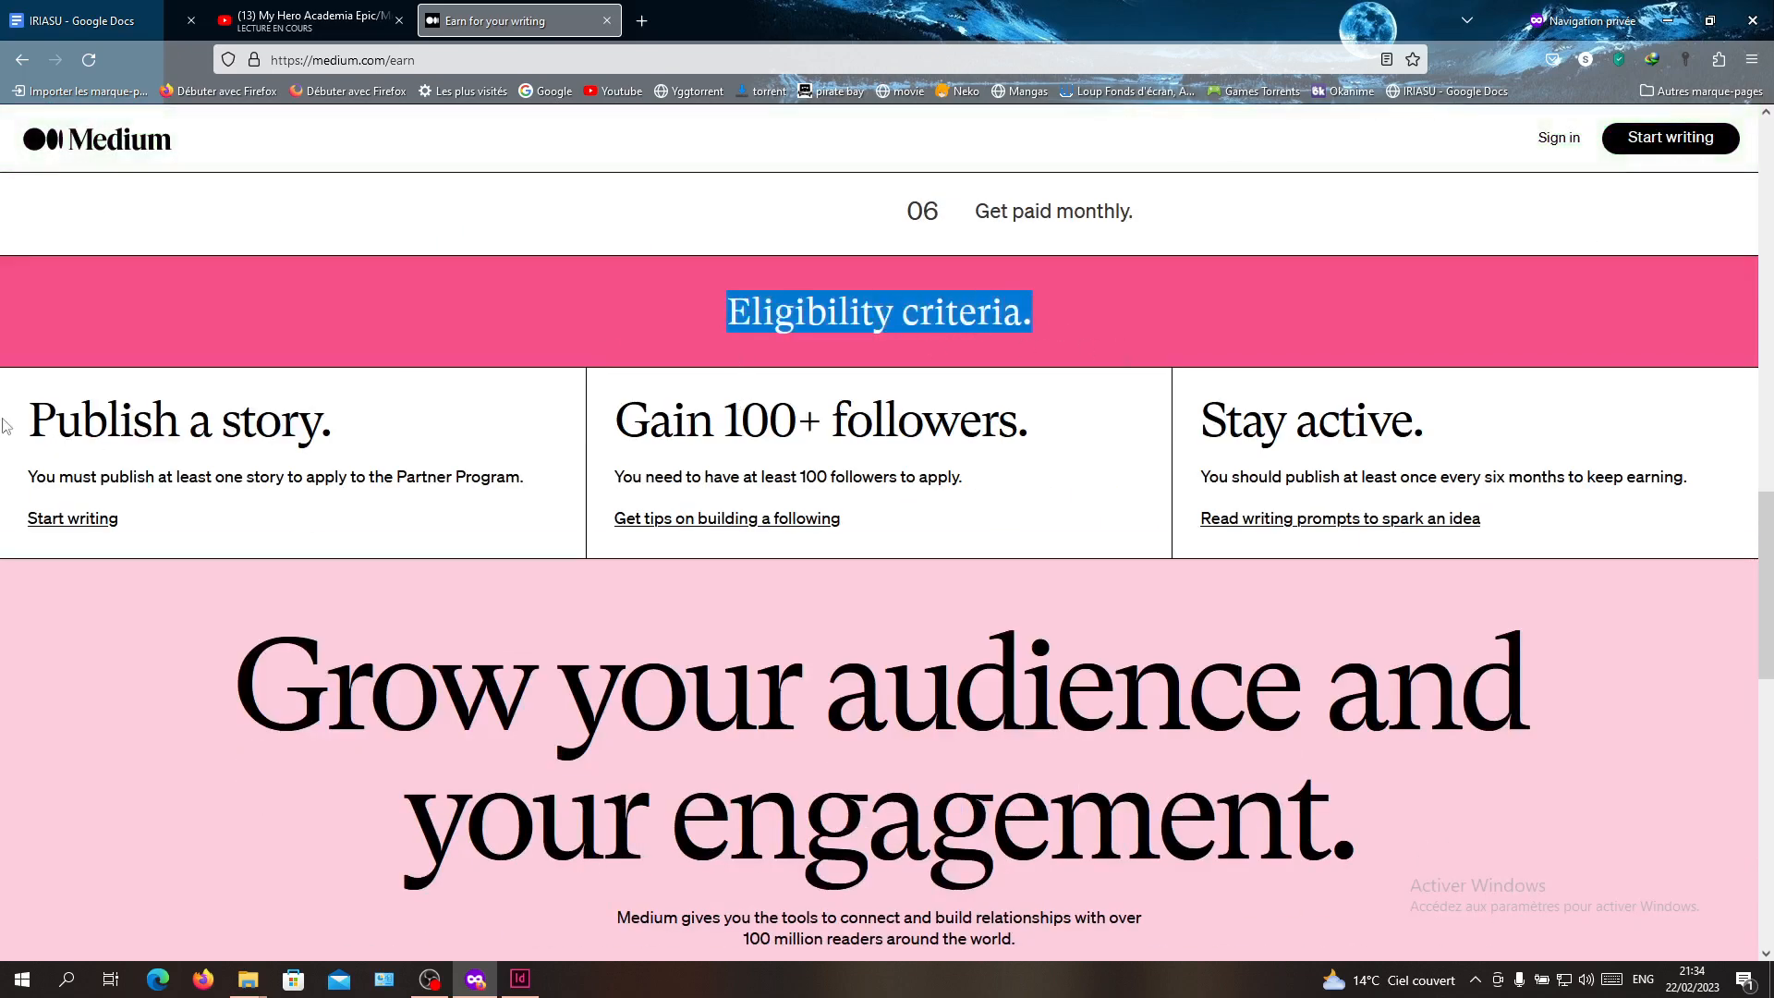
double_click(178, 419)
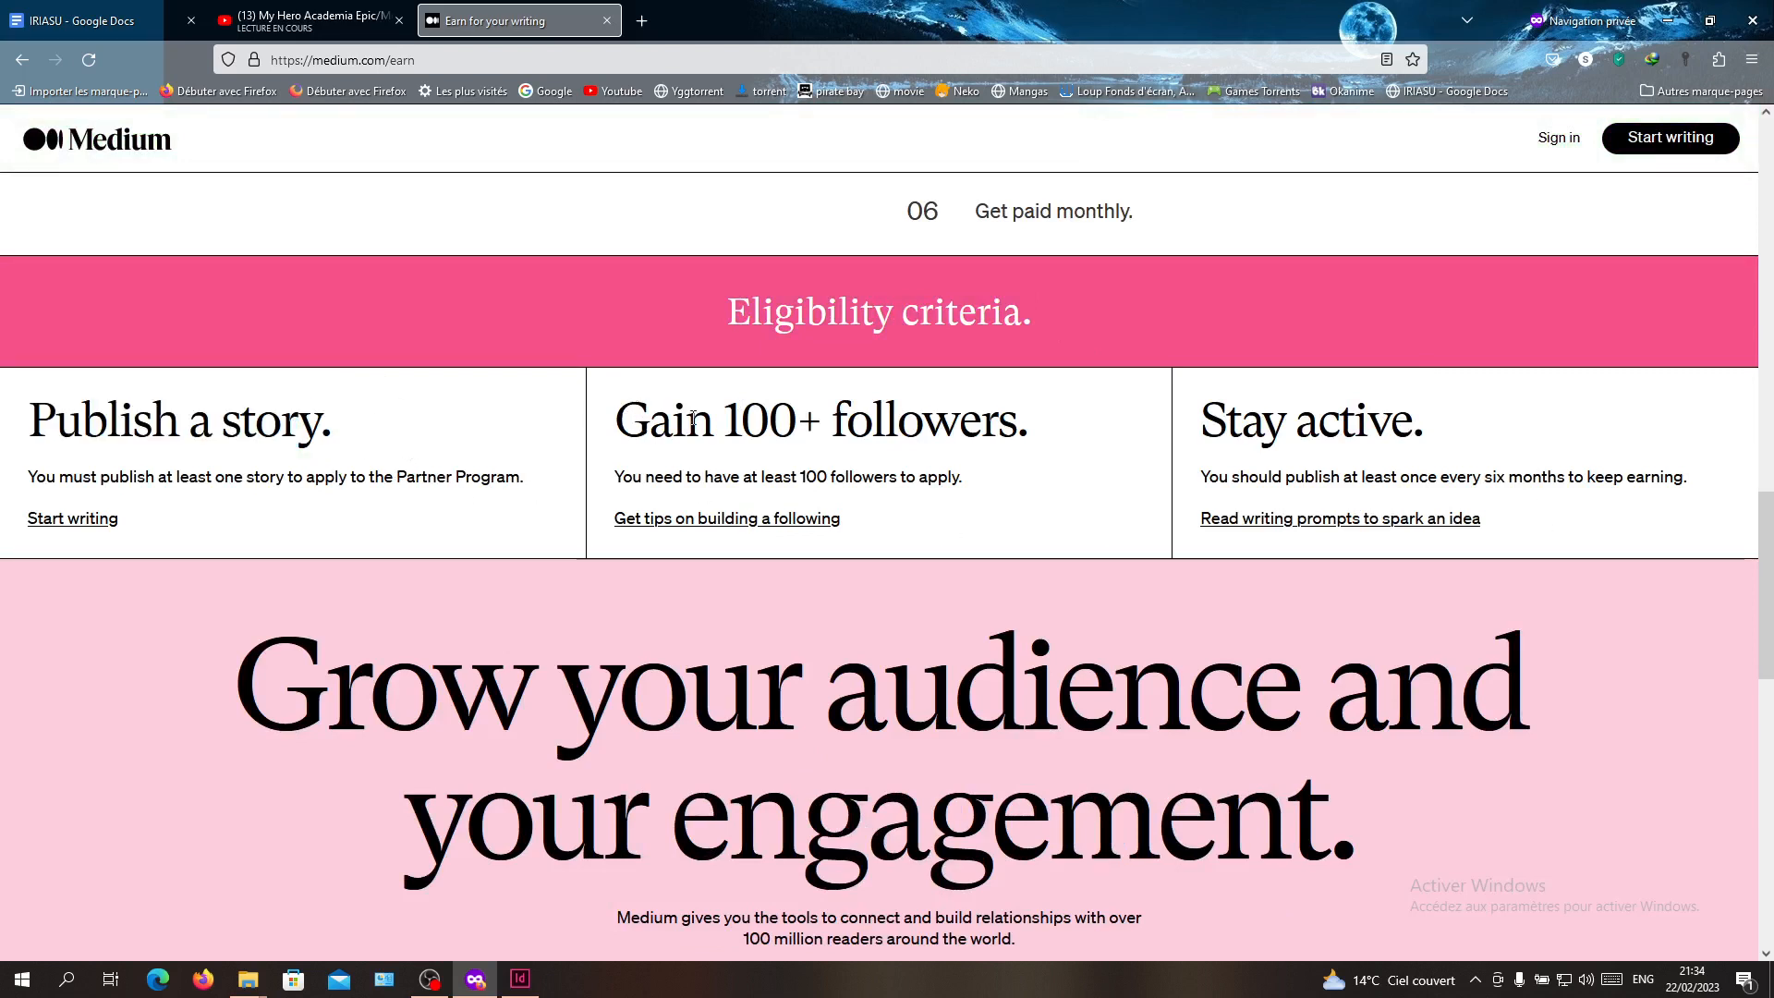
double_click(817, 419)
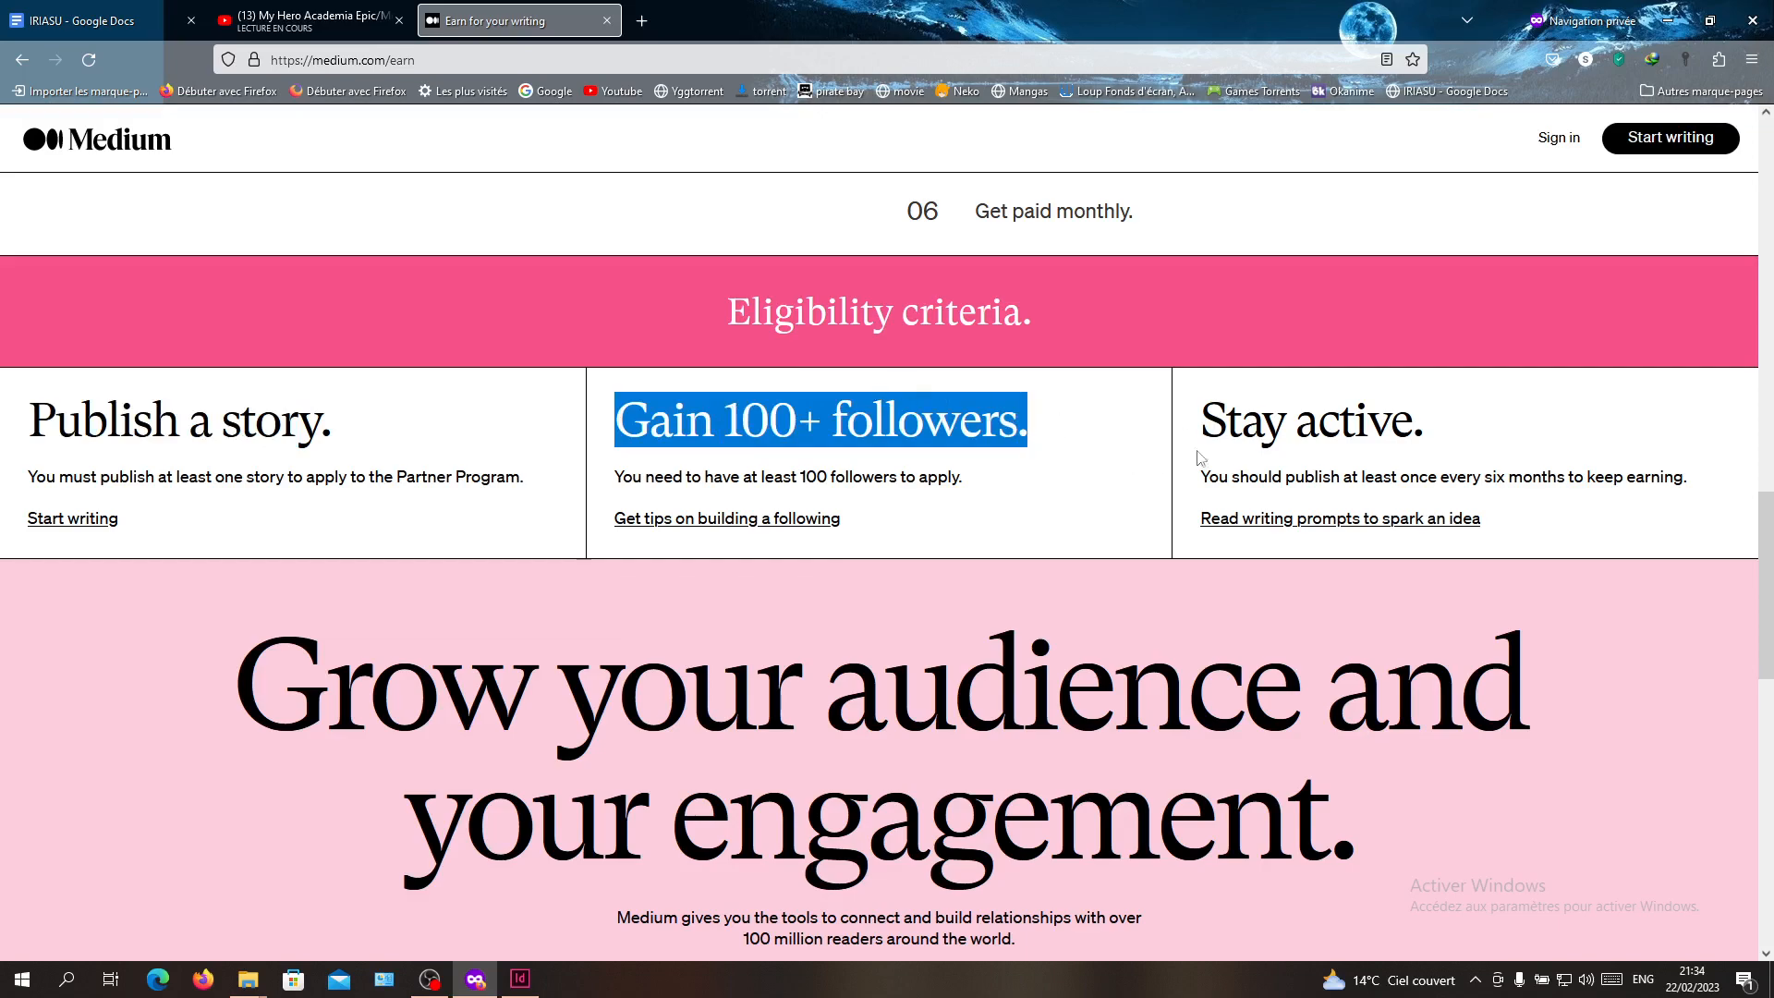
double_click(1309, 419)
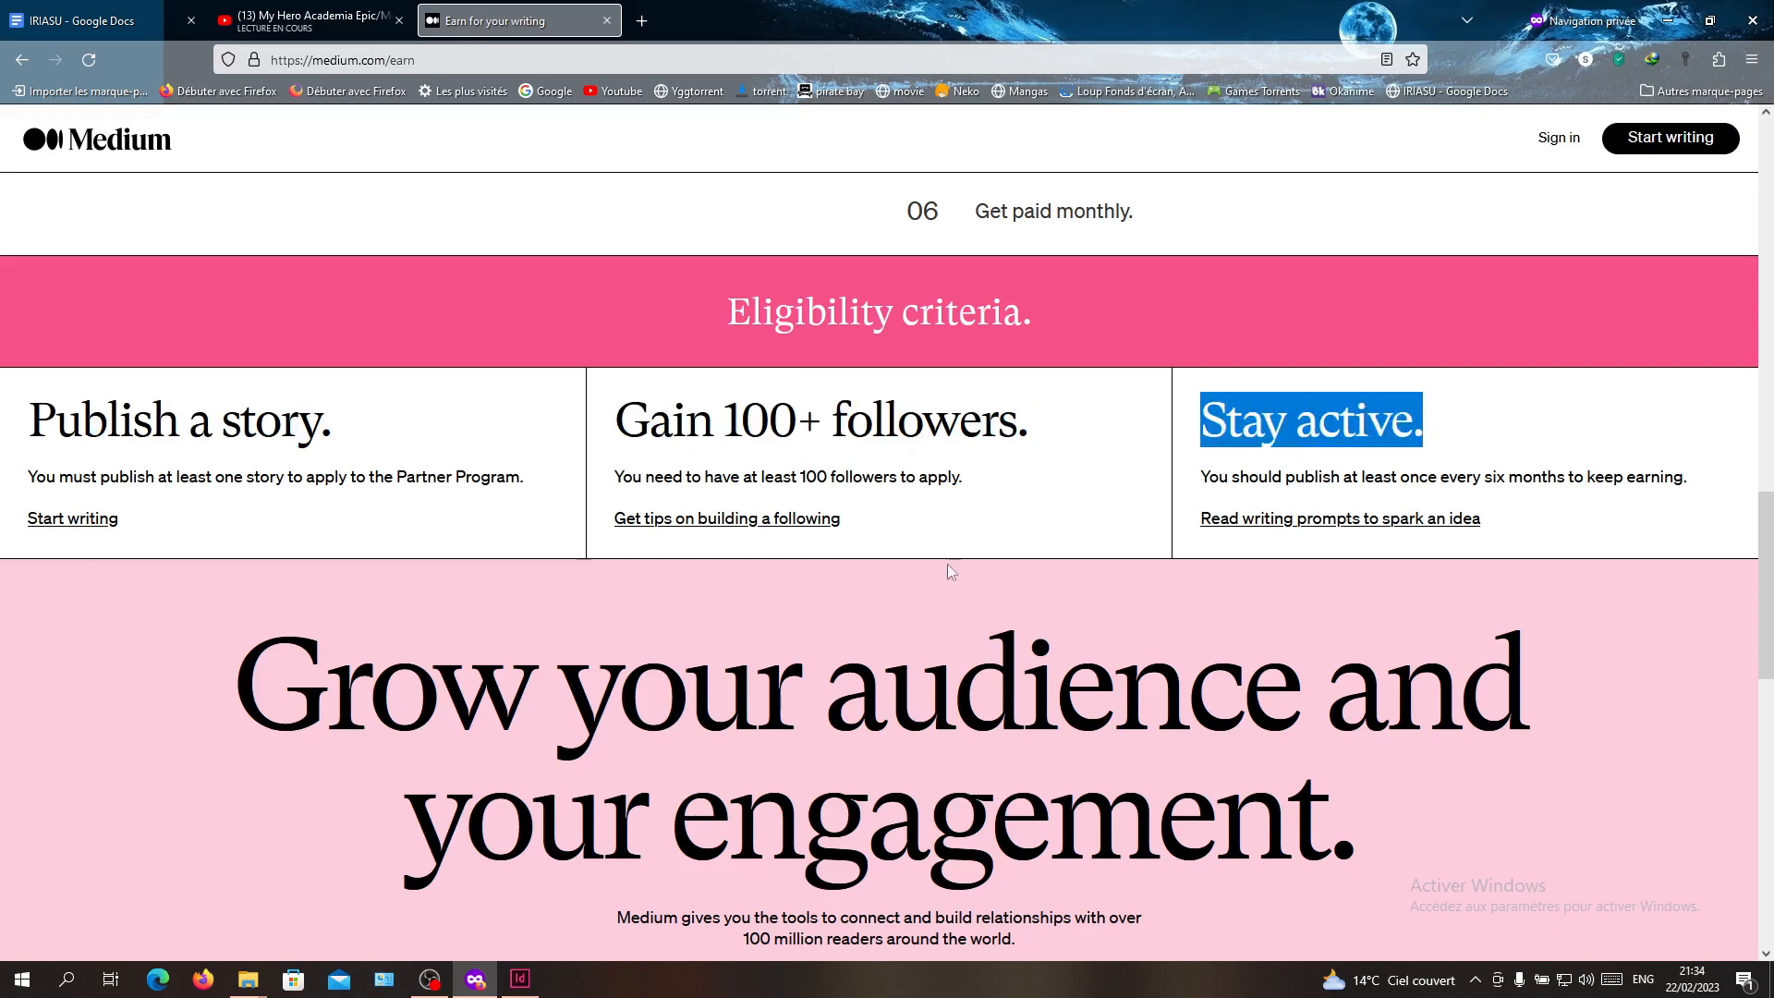
scroll("up", 3)
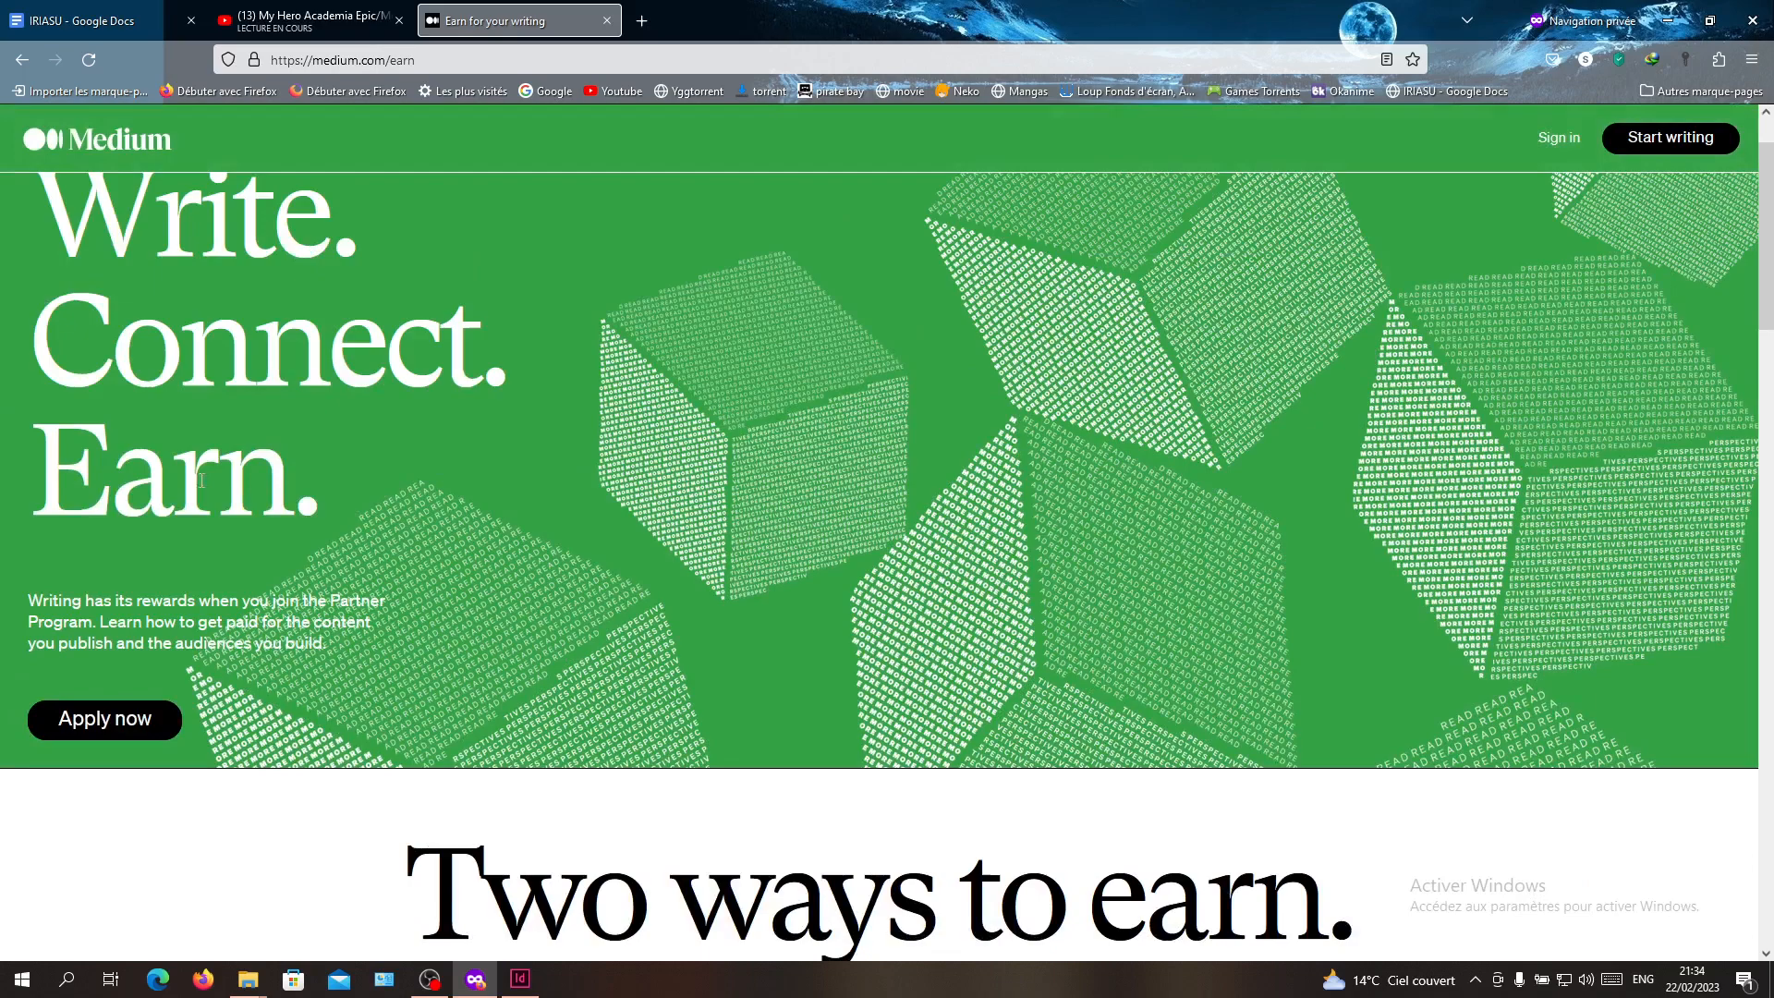
scroll("down", 3)
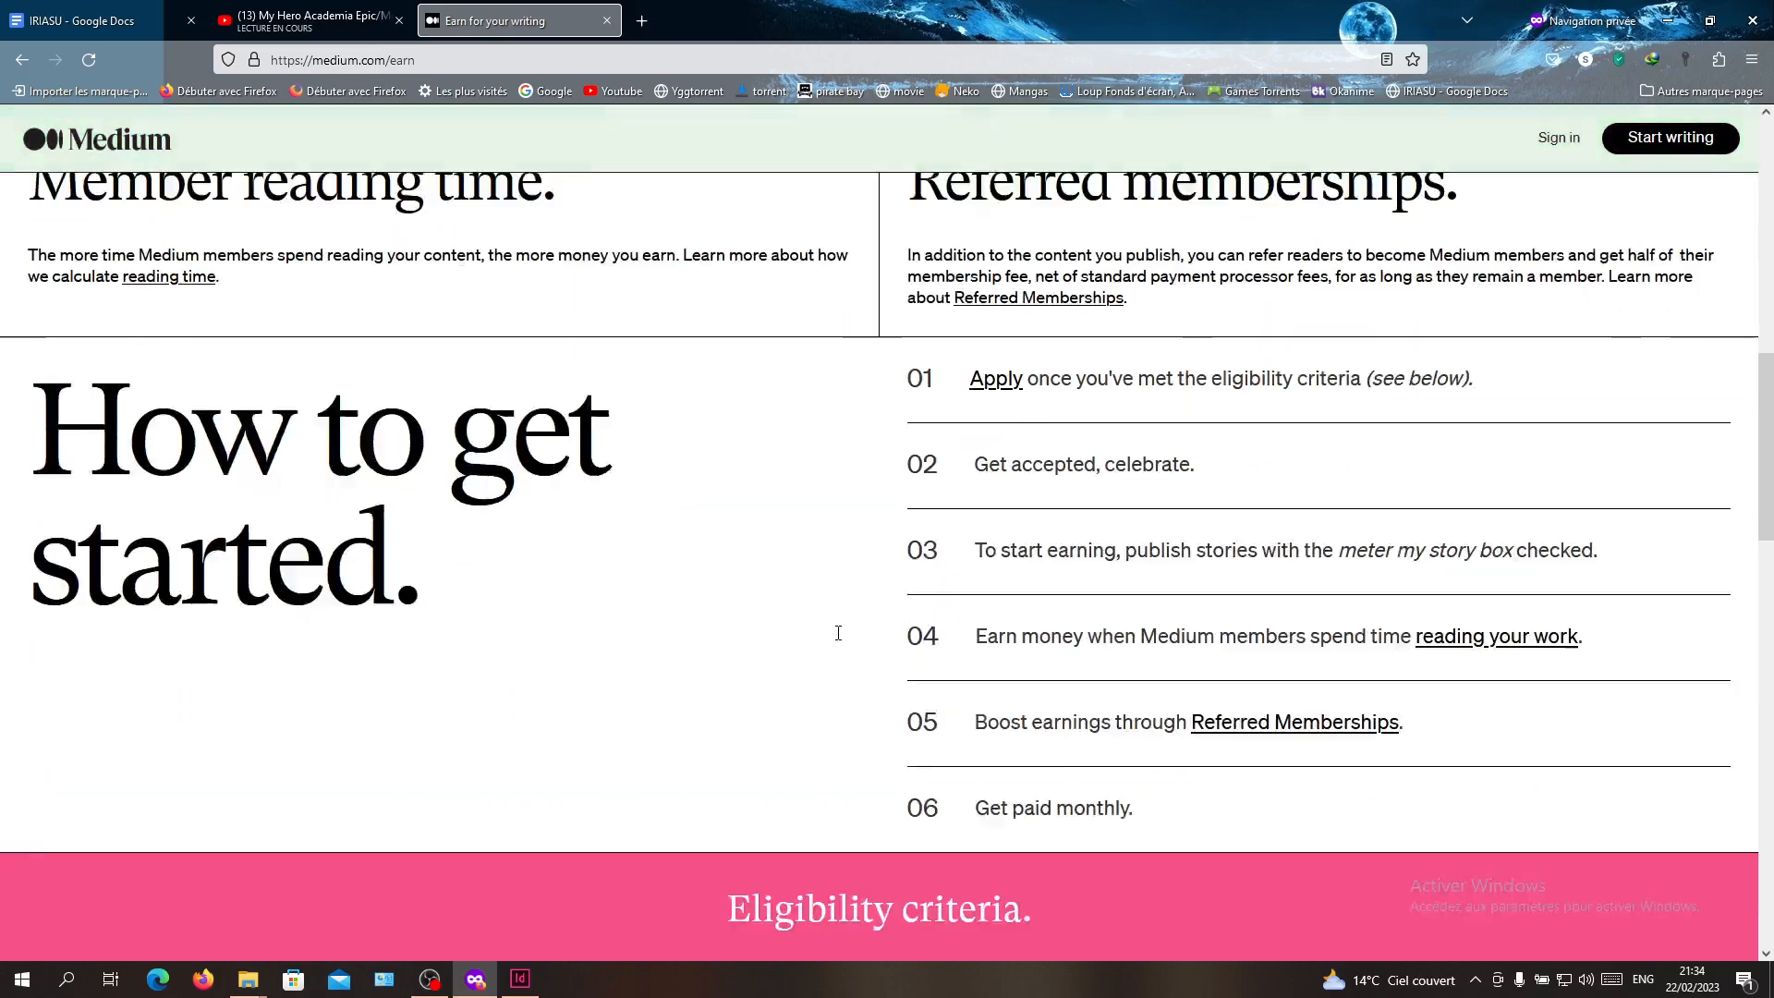
scroll("up", 3)
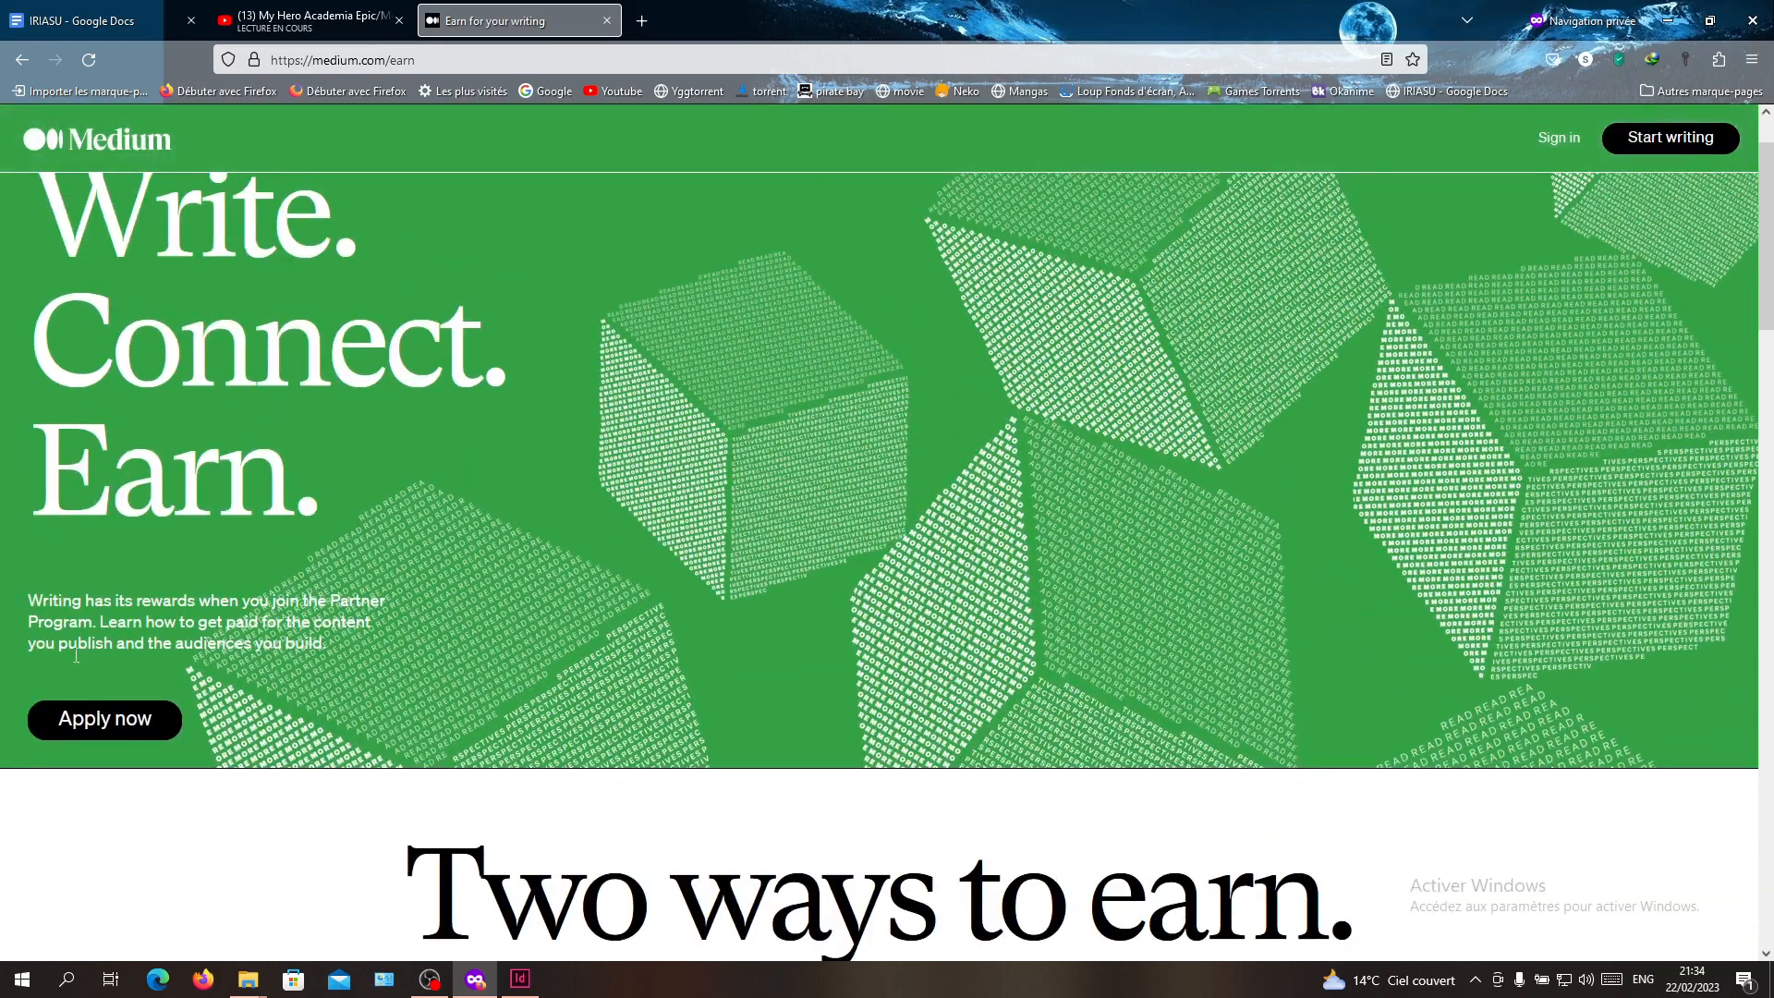
Apply now, start the Typeform application, and scroll through the eligibility requirements.
left_click(105, 719)
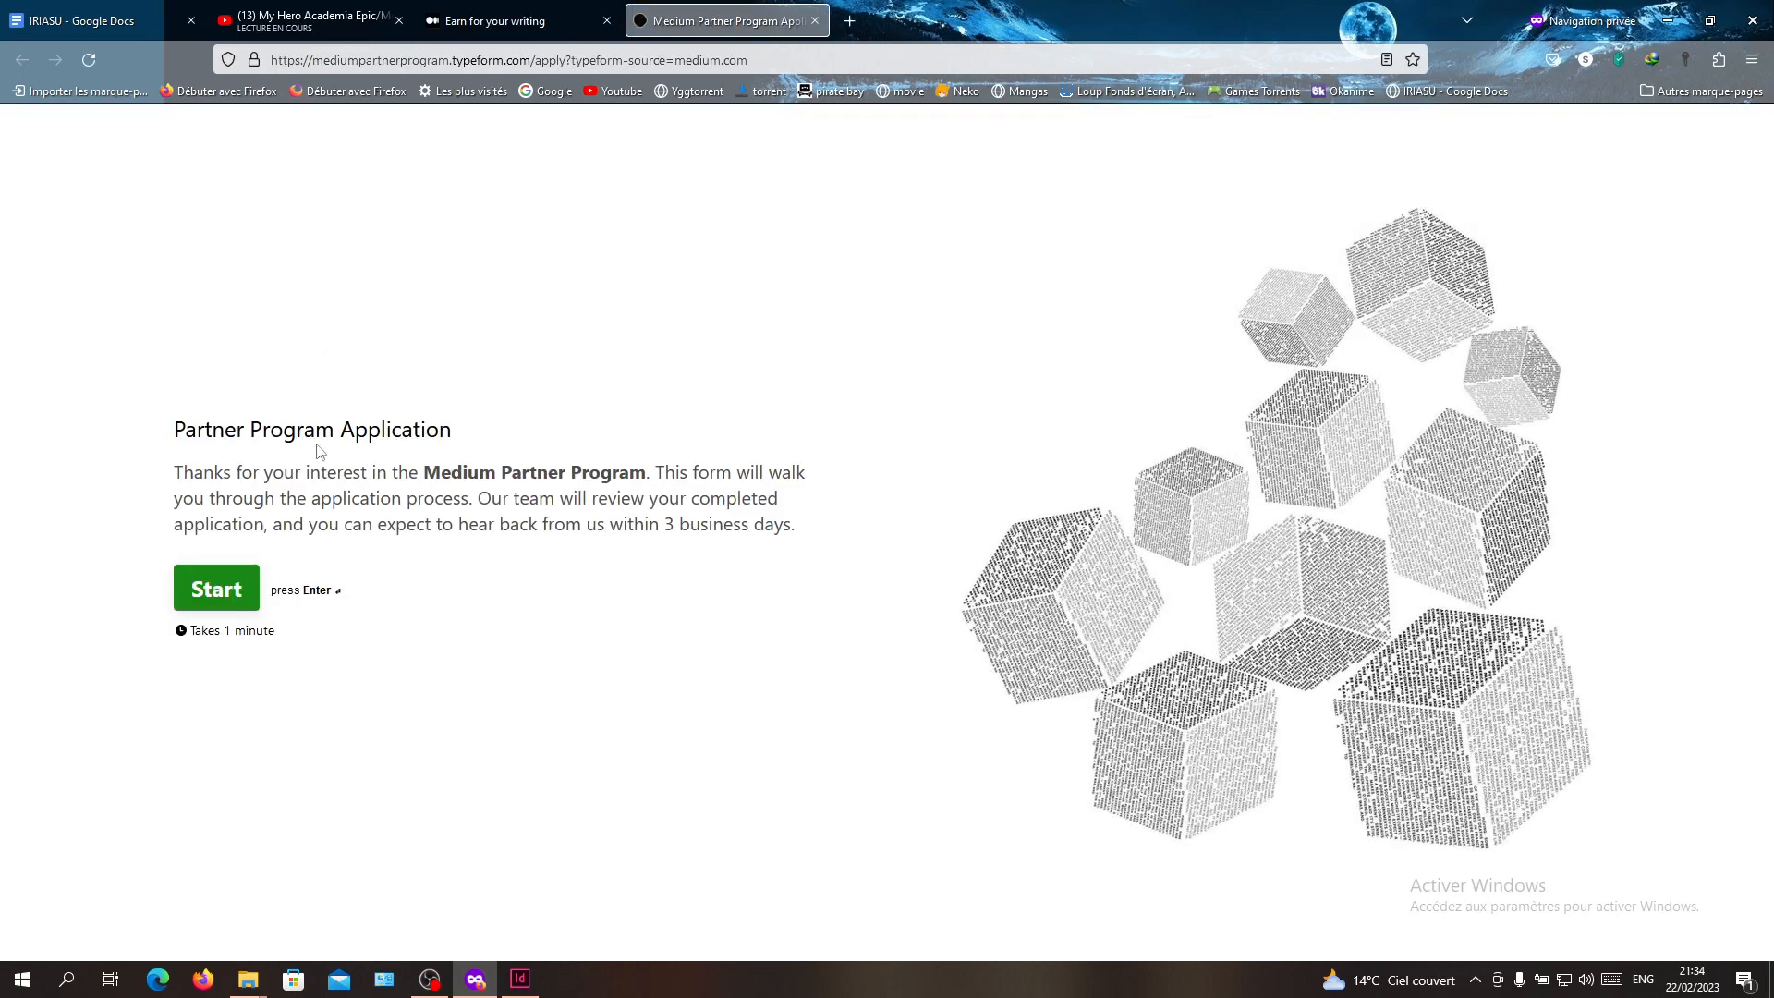
mouse_move(314, 347)
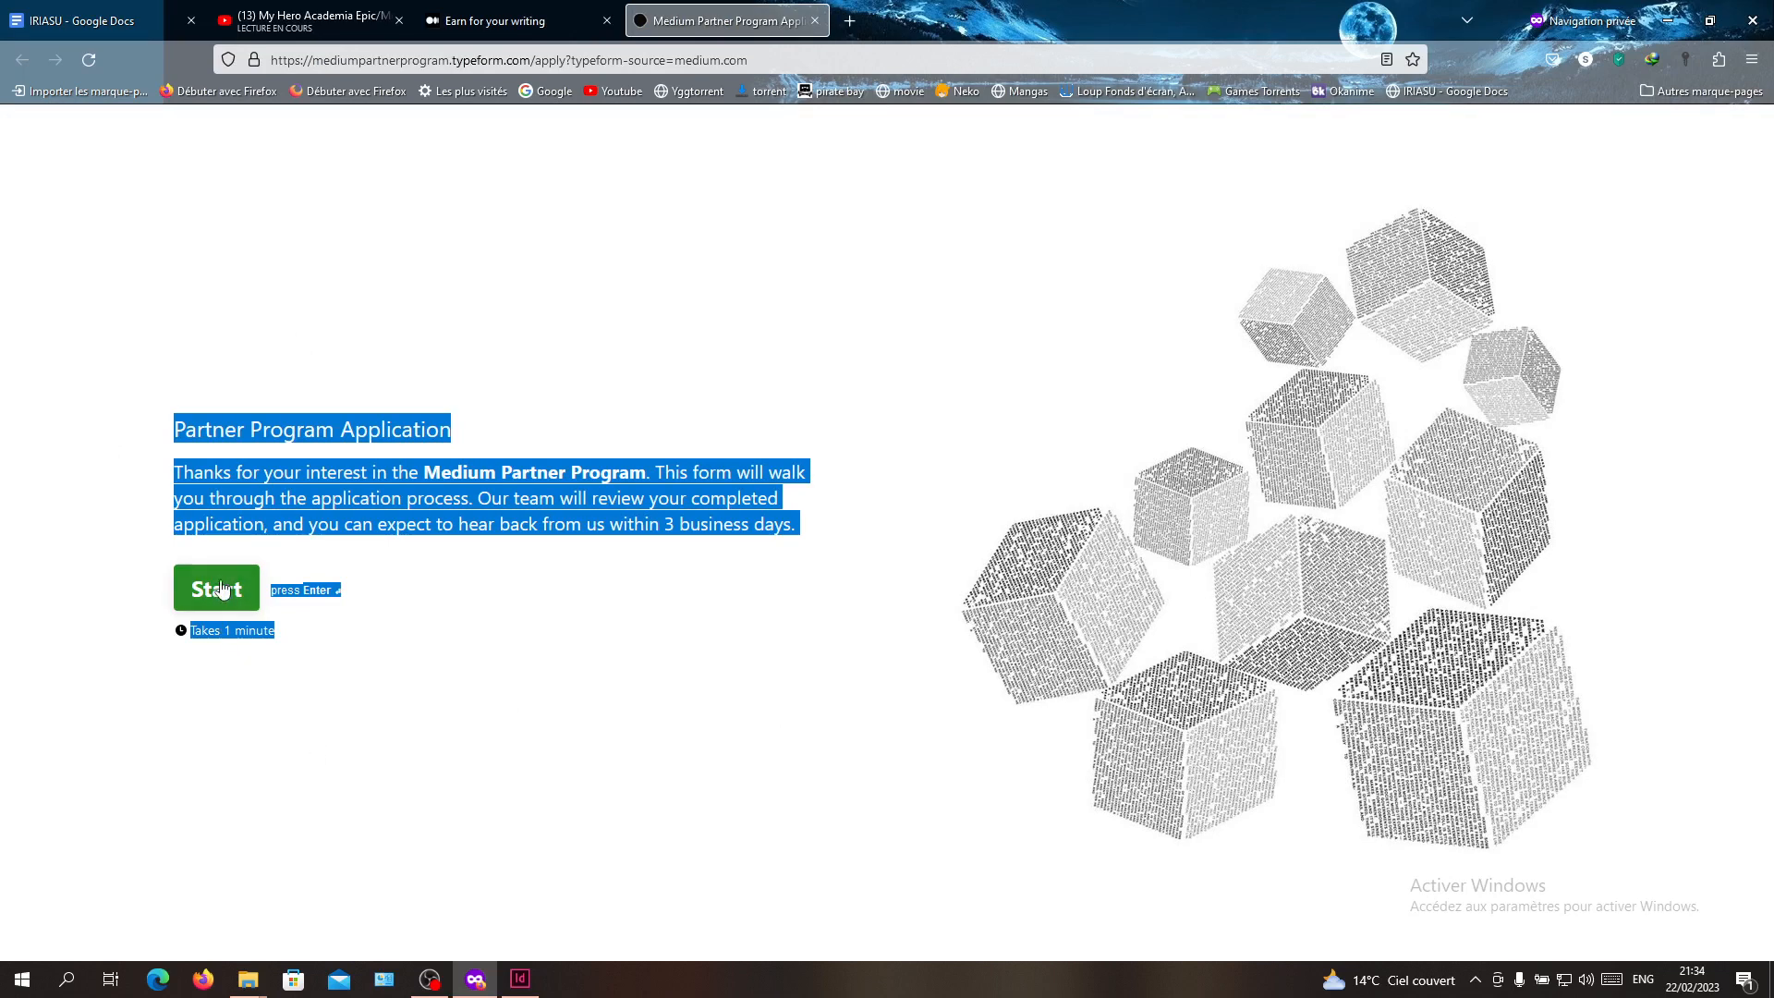
left_click(216, 588)
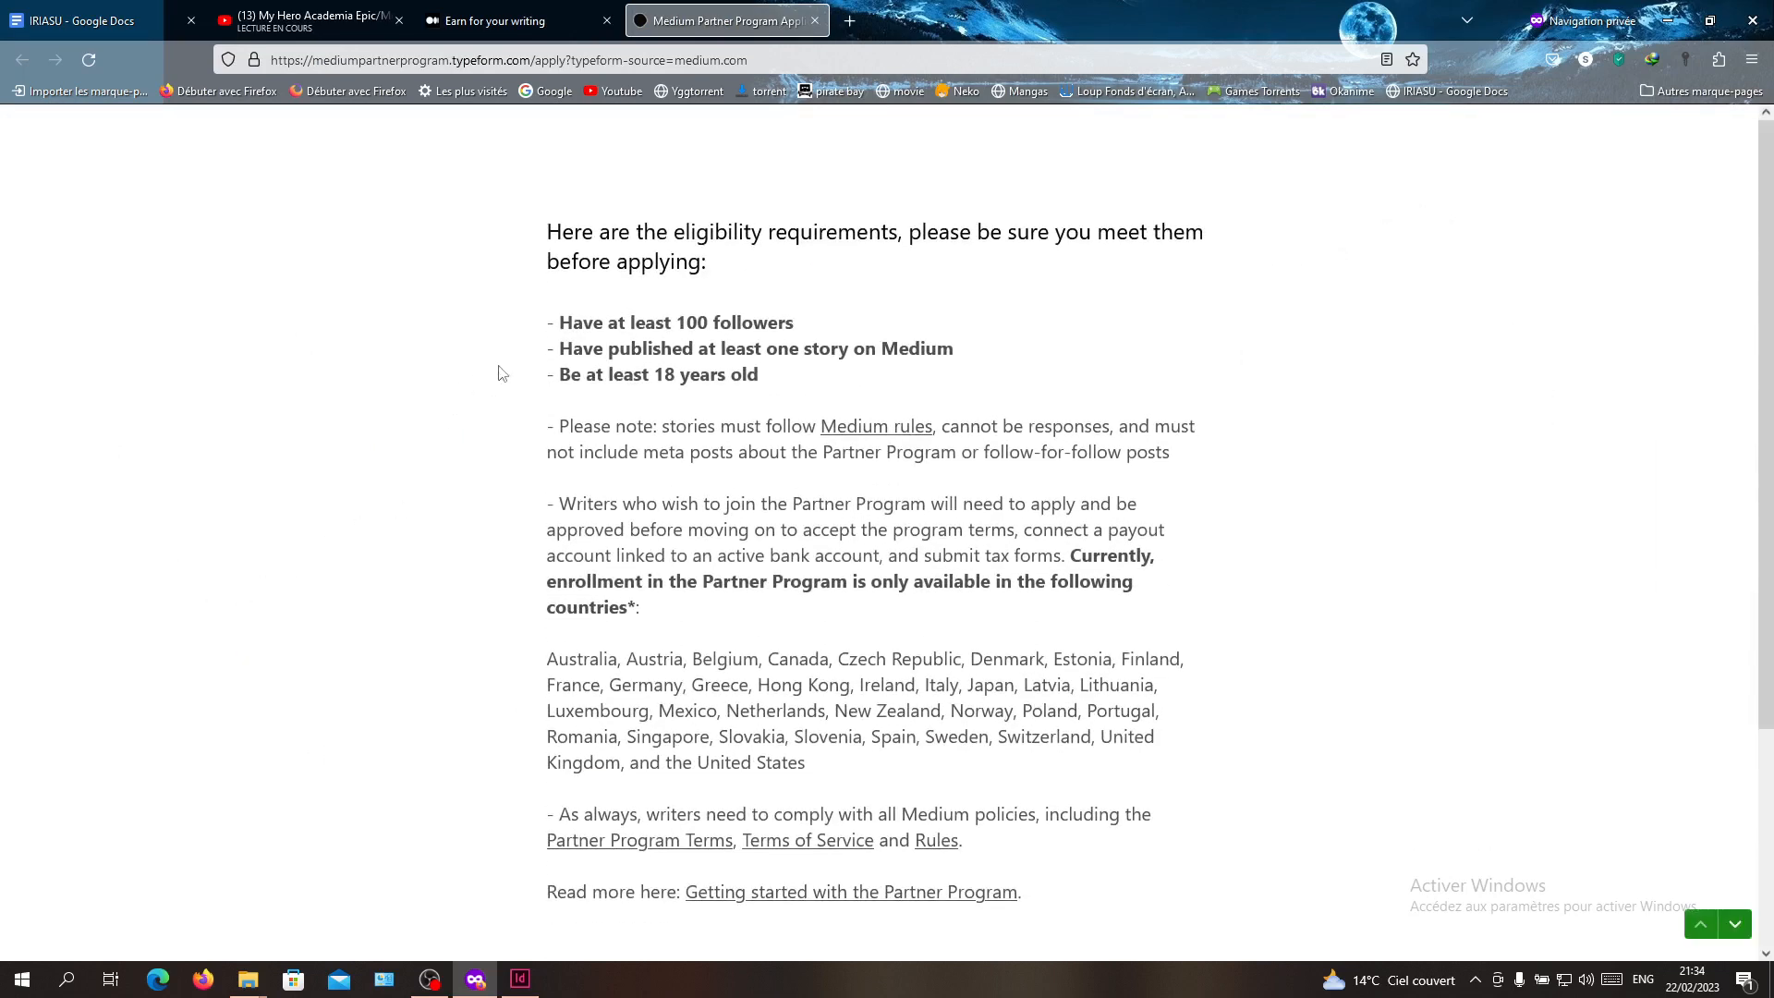
scroll("down", 3)
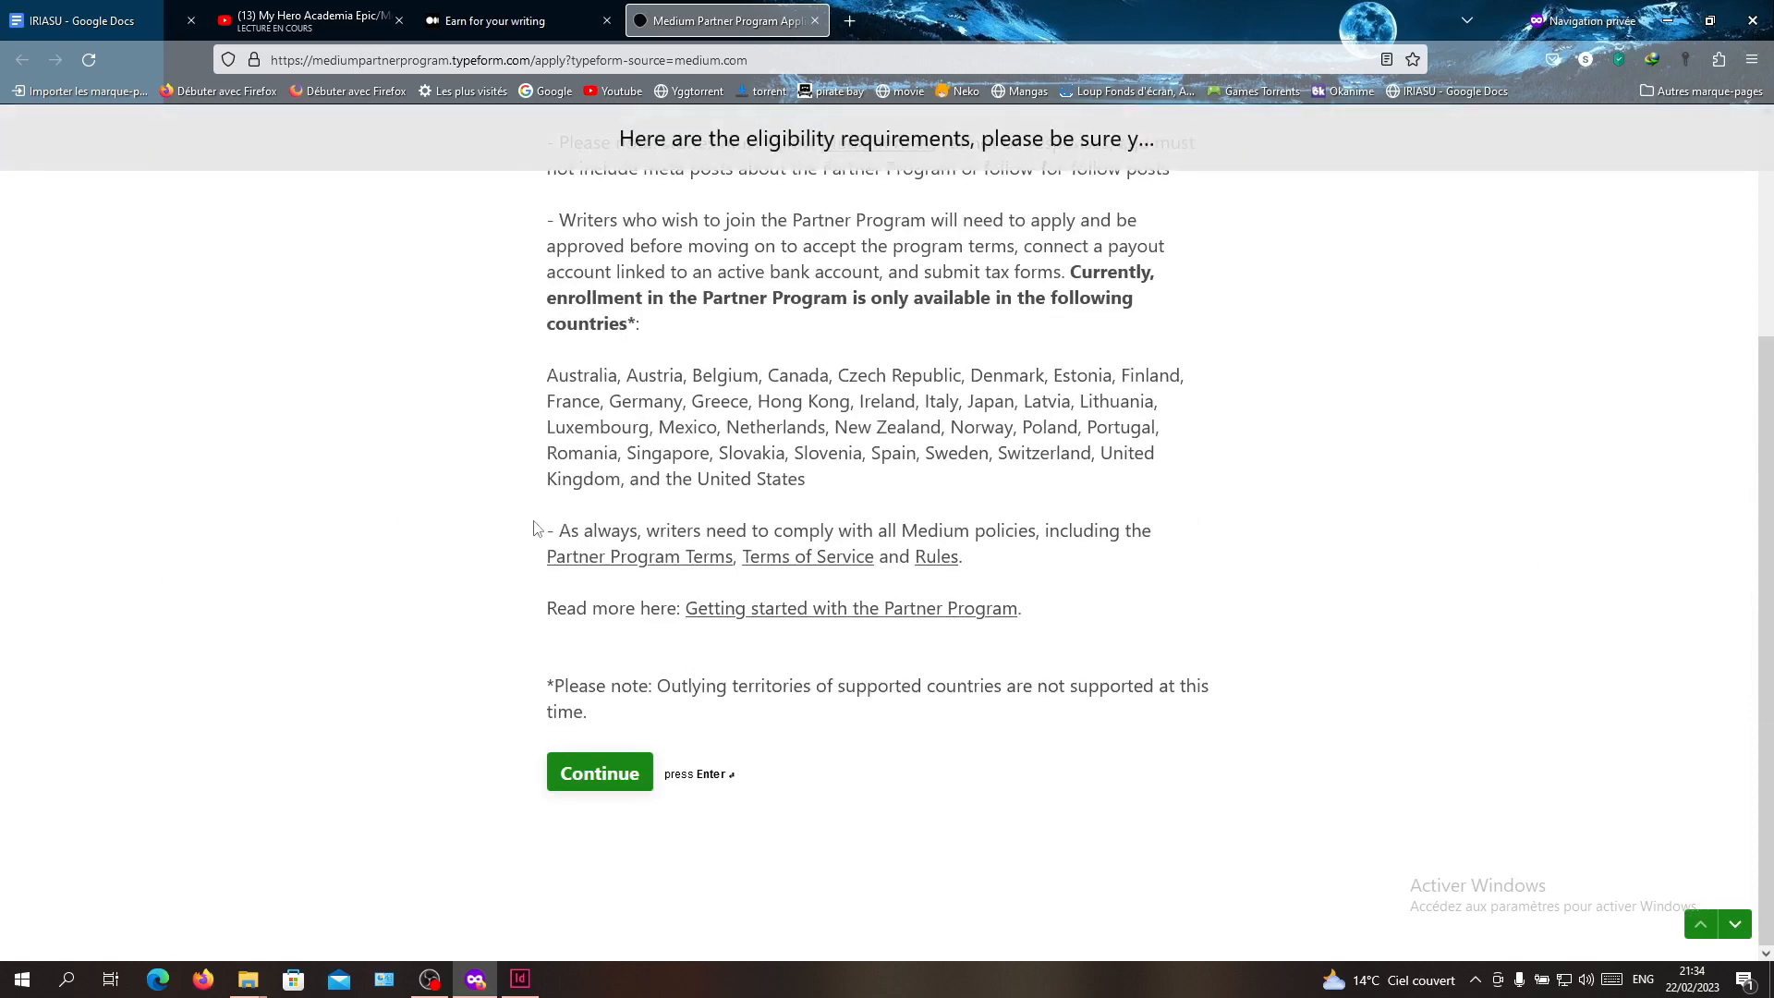
mouse_move(480, 730)
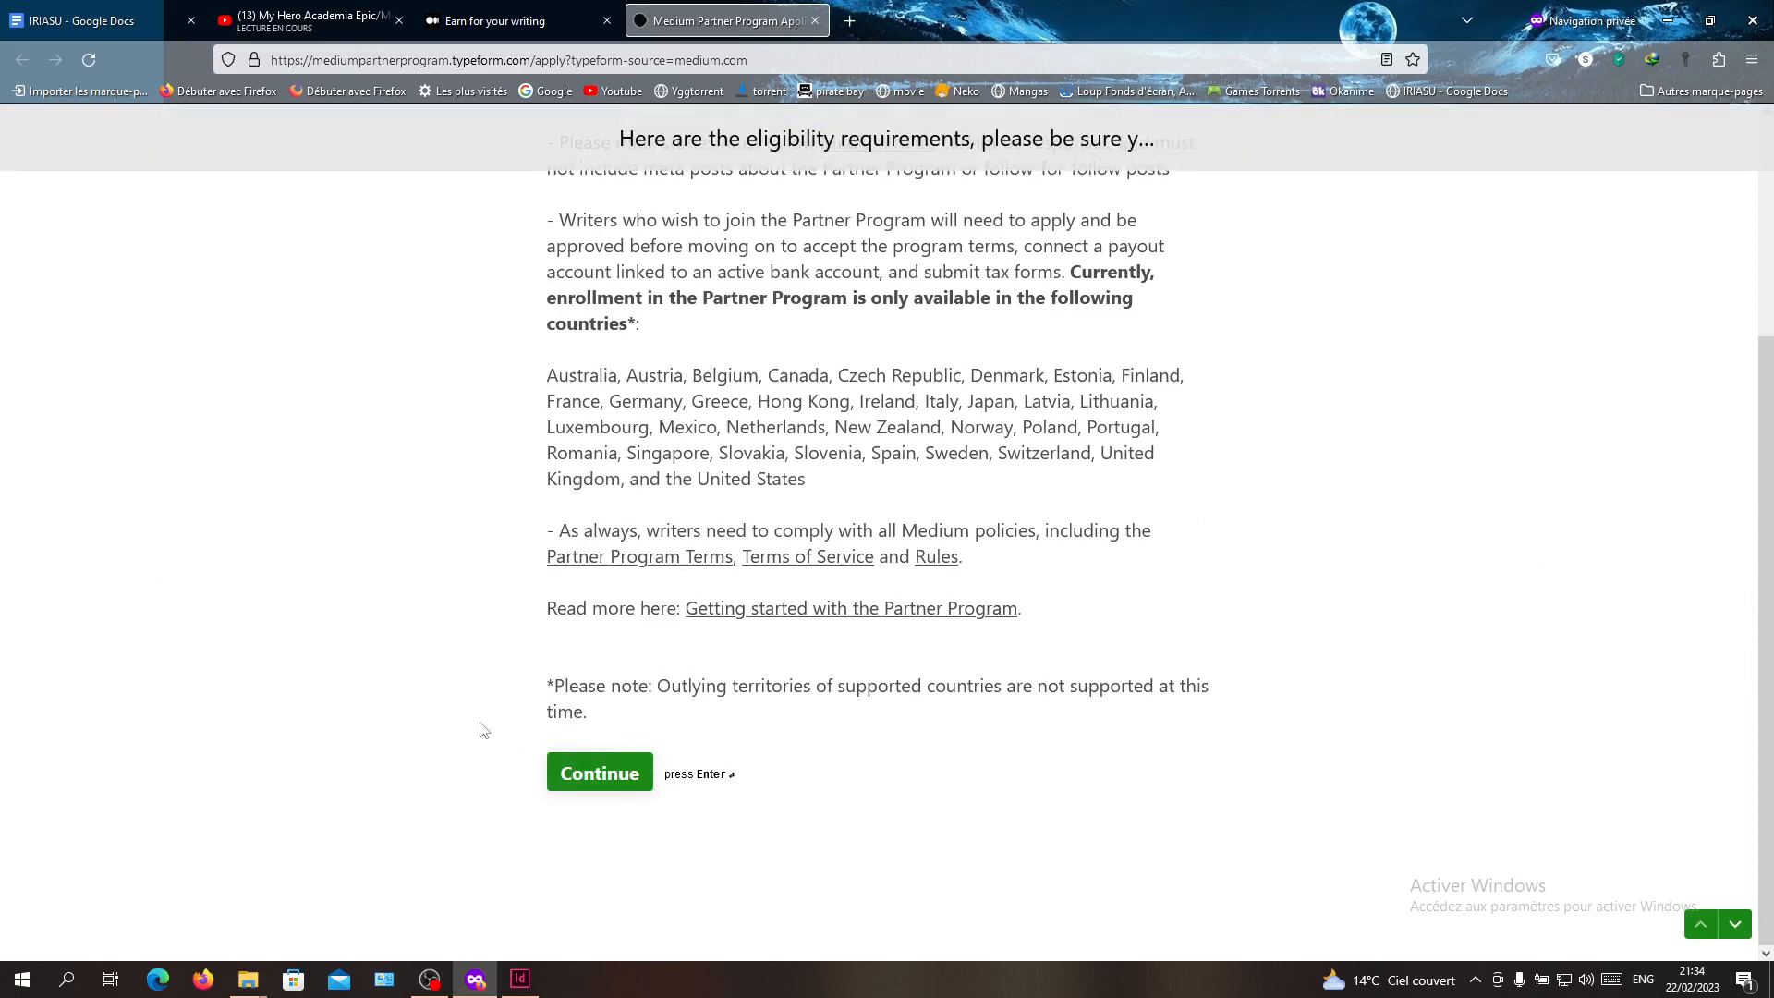
Move past requirements and disclosures, then answer Yes to being at least 18.
left_click(599, 772)
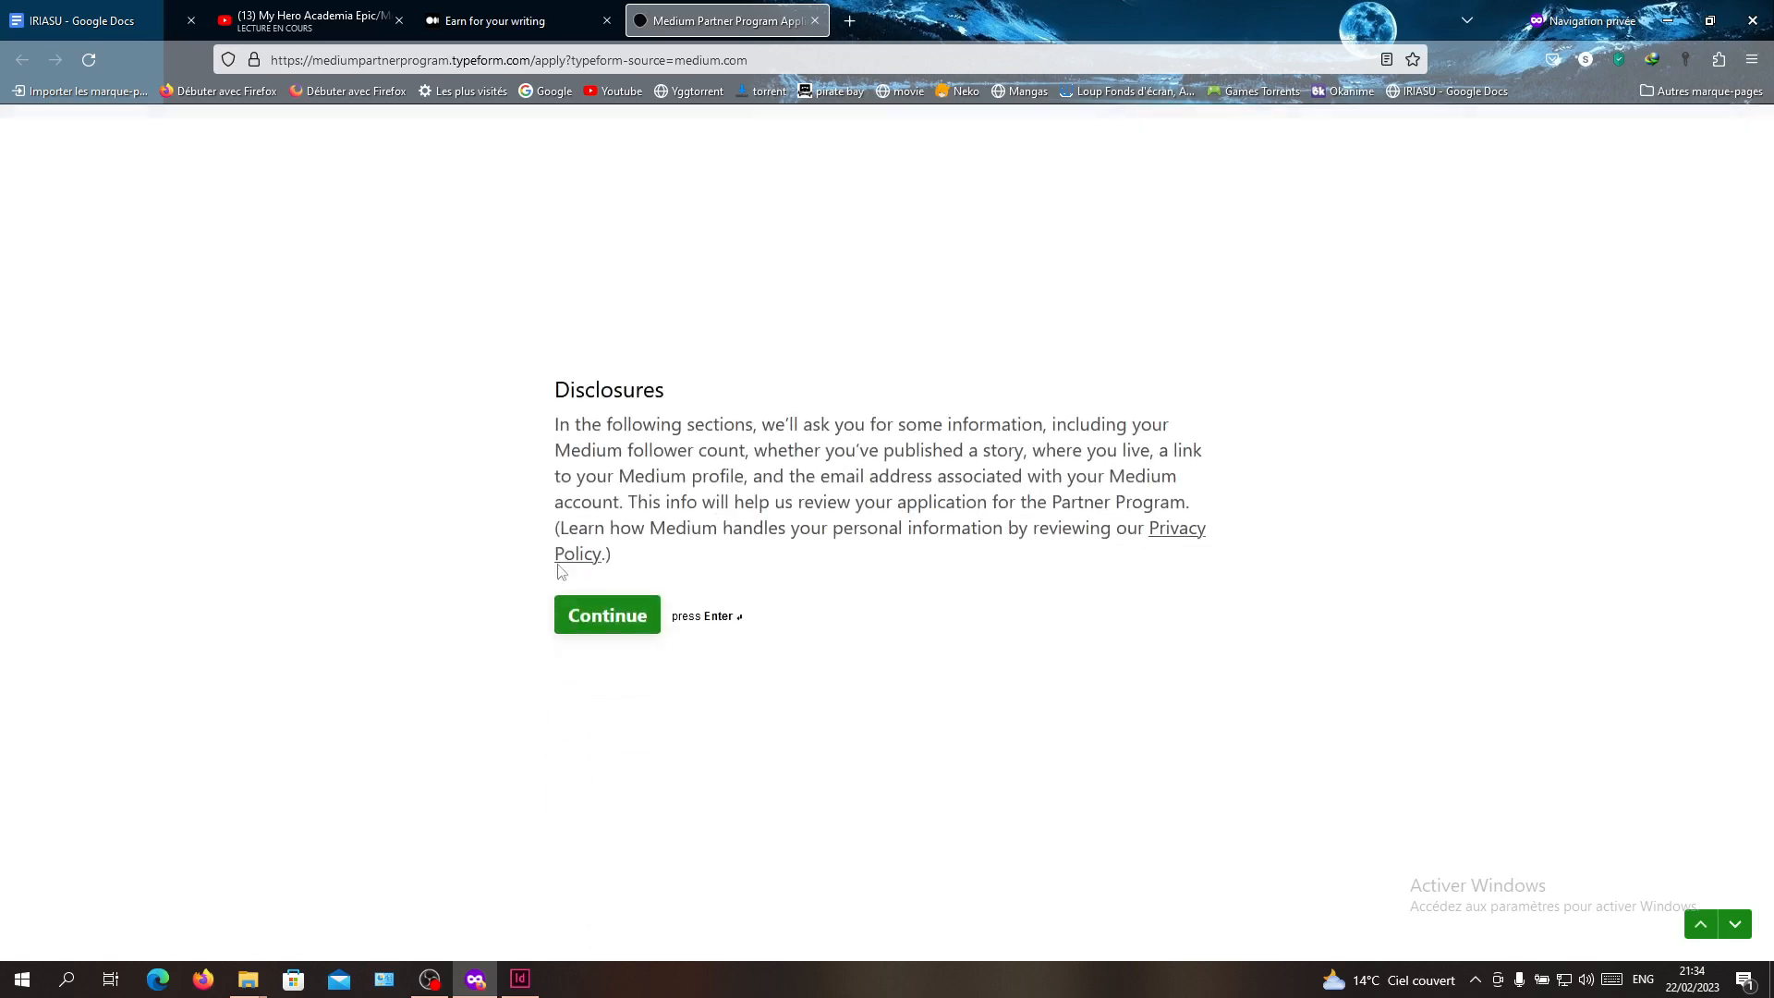
left_click(605, 615)
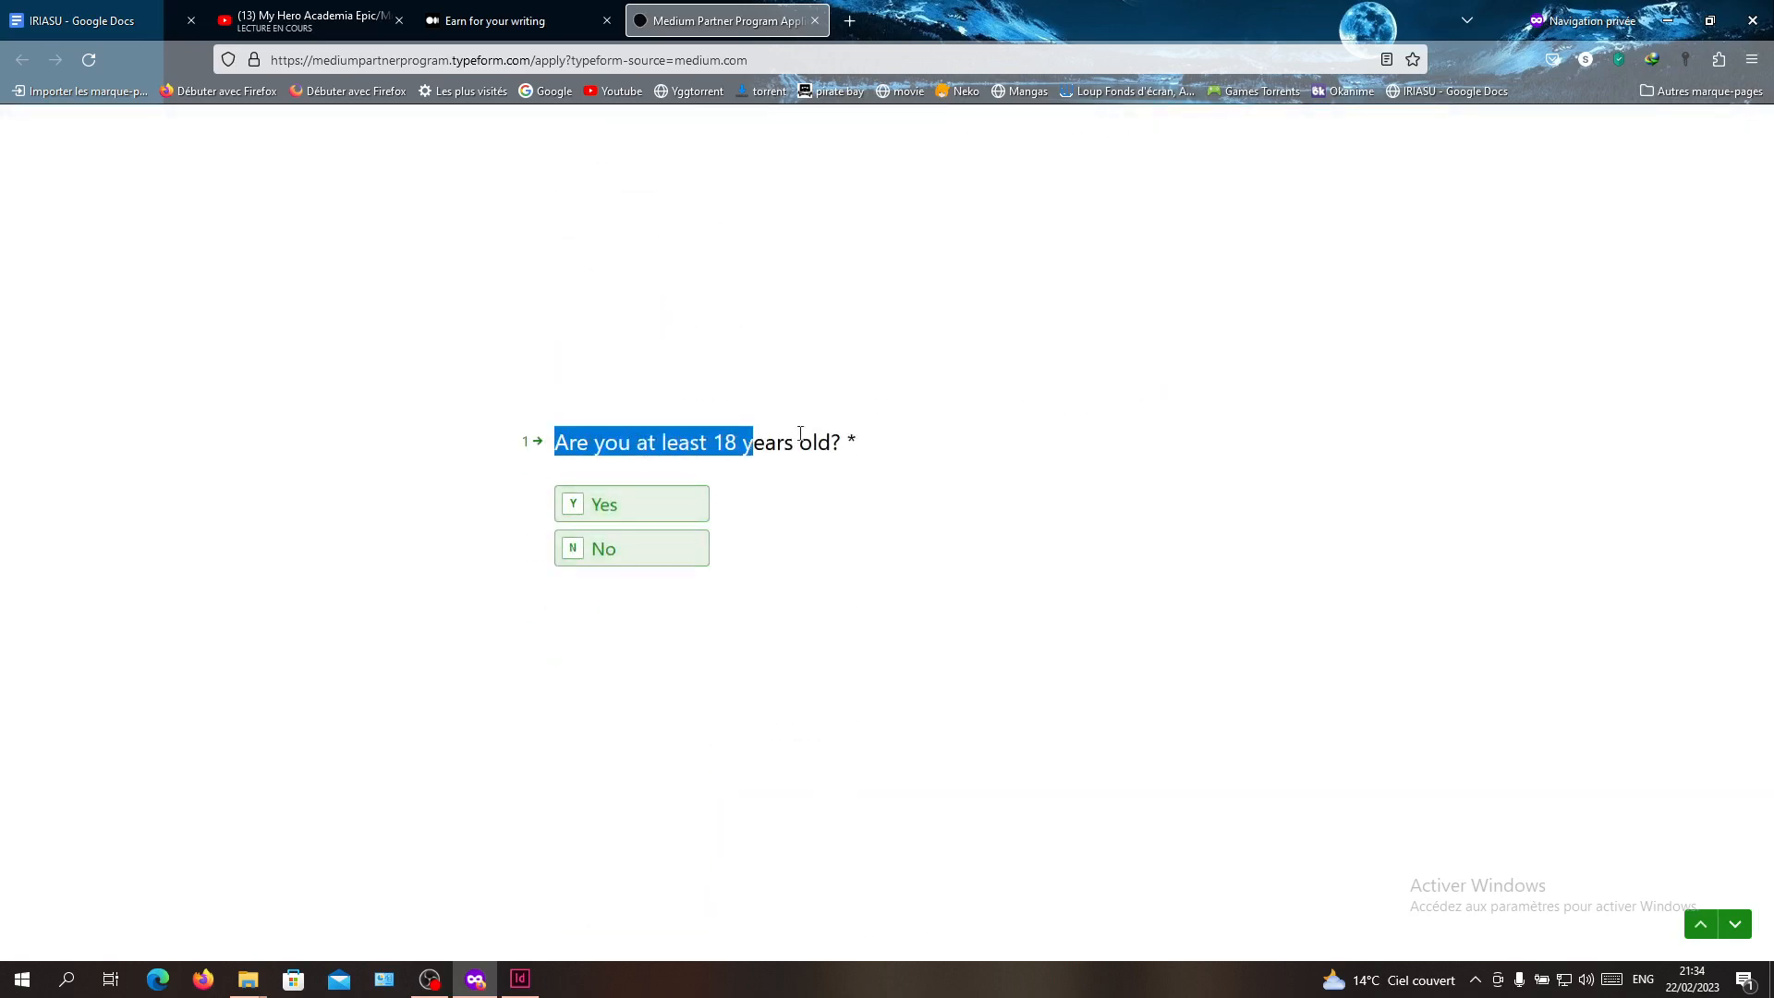
mouse_move(821, 453)
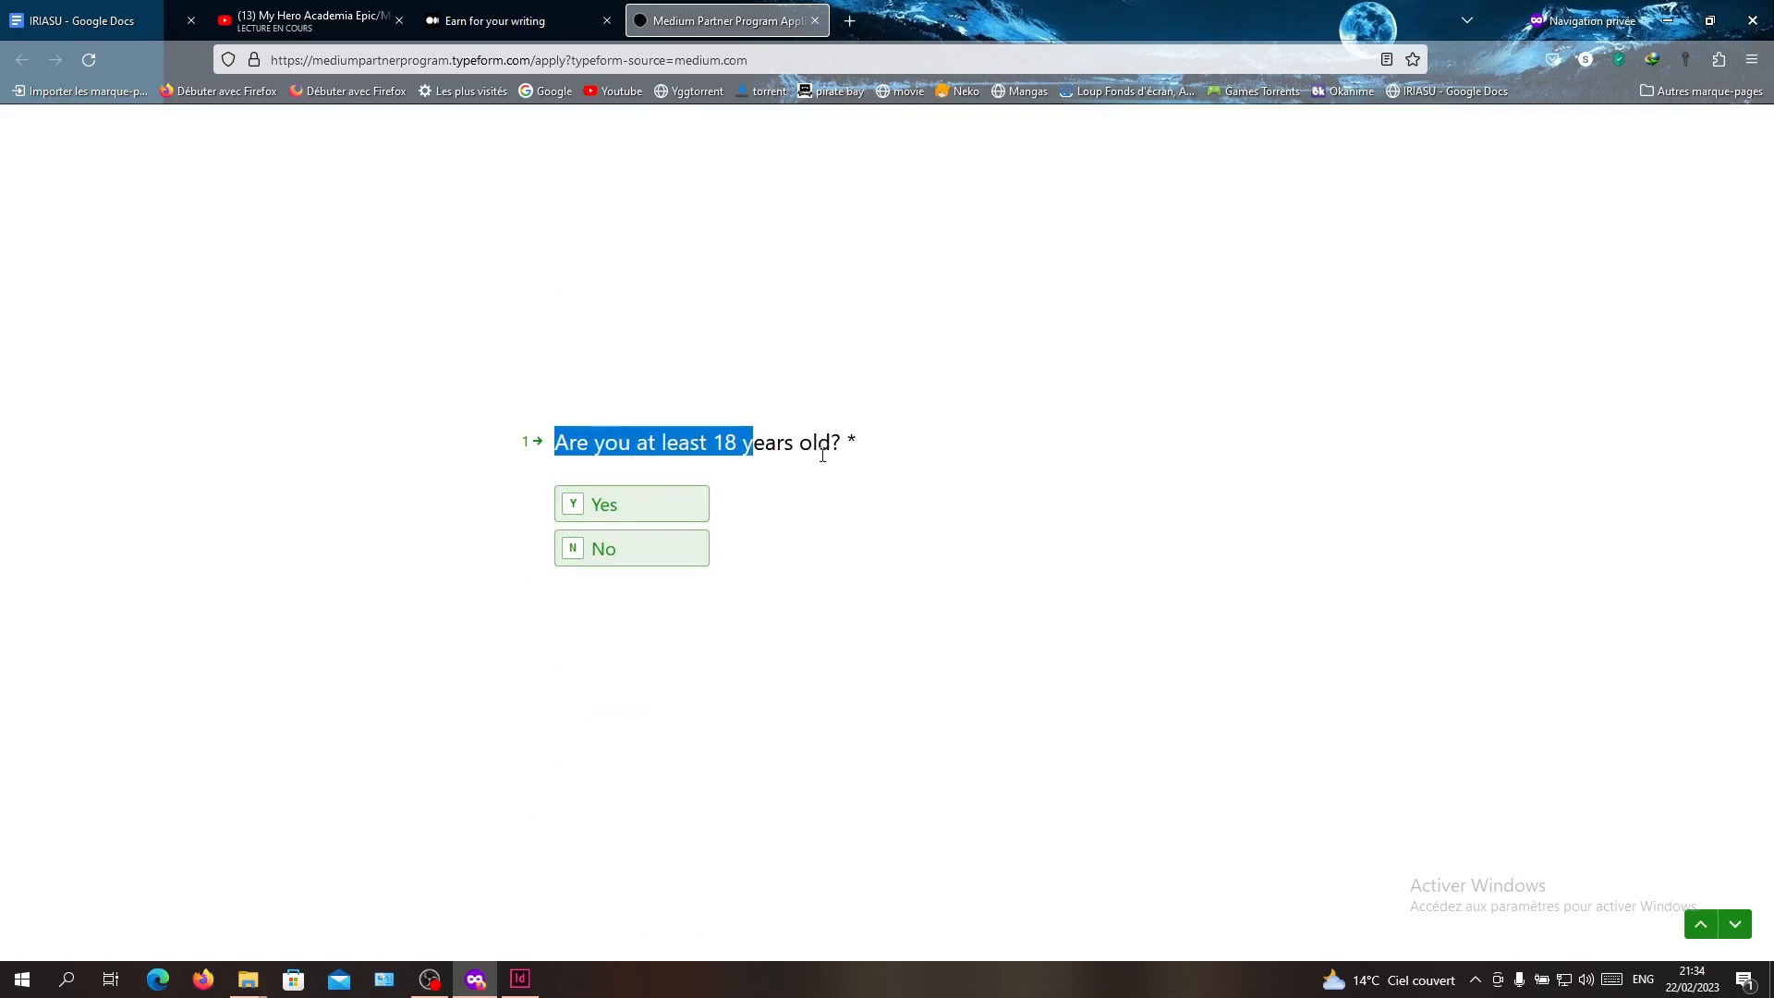
left_click(630, 502)
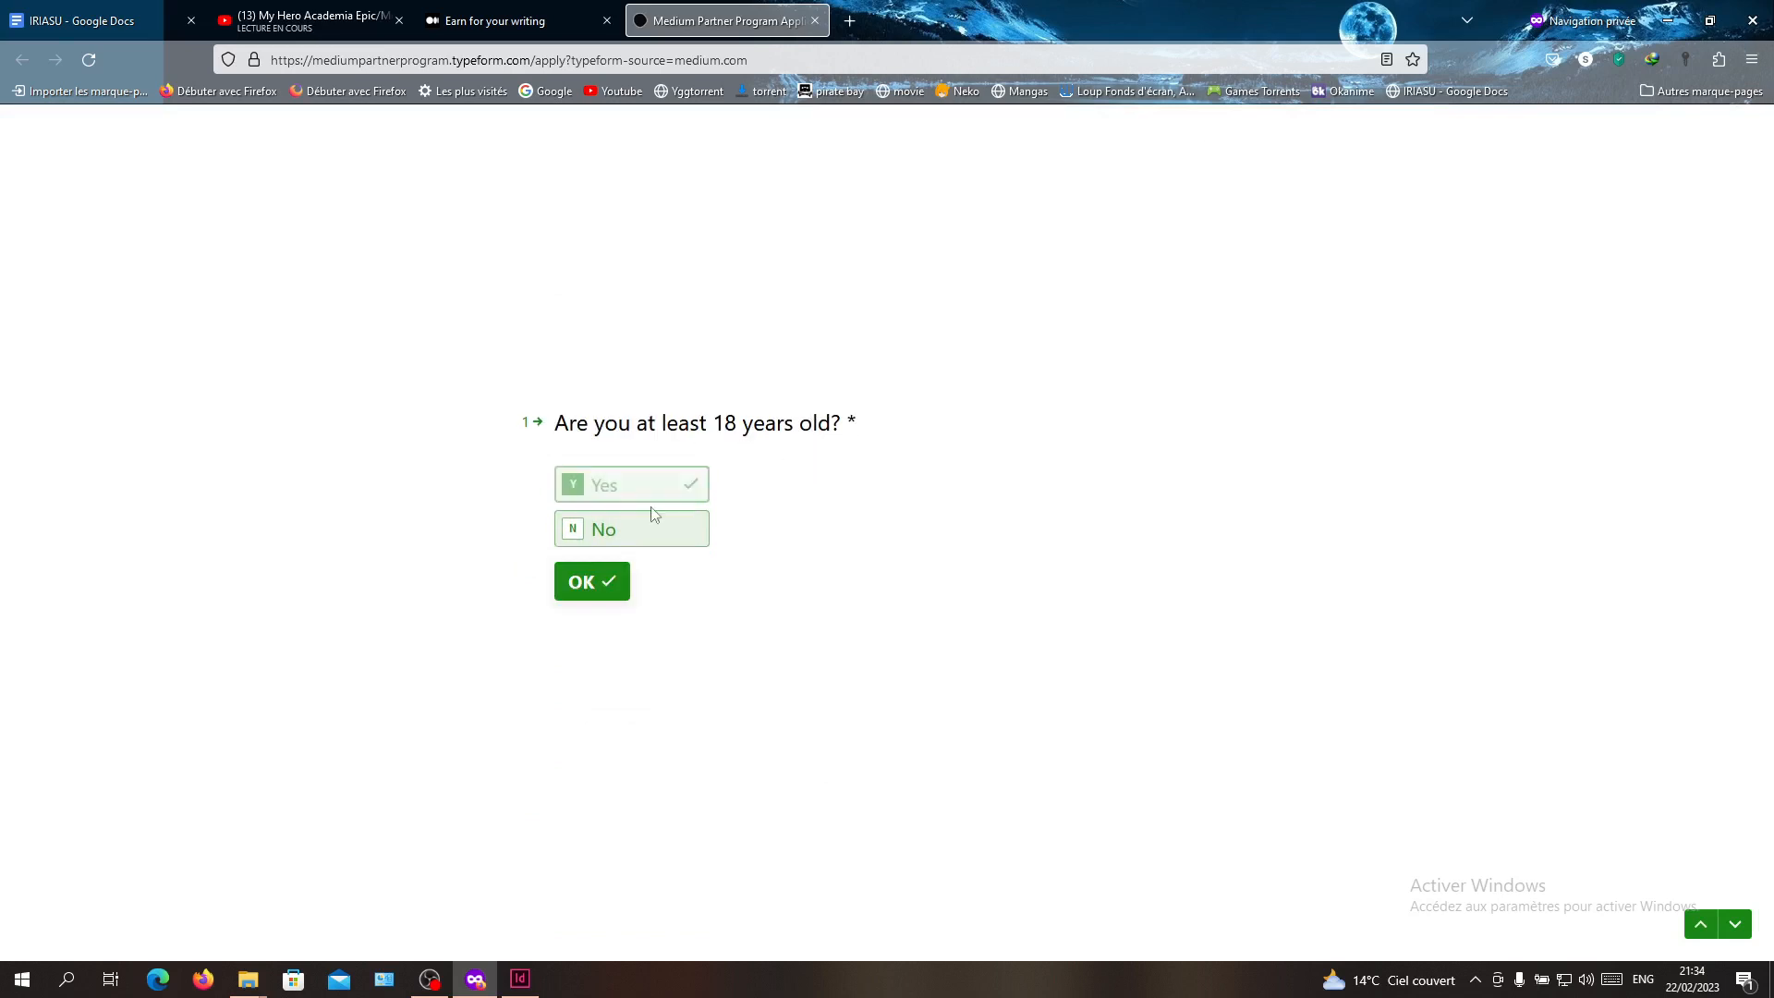
left_click(590, 580)
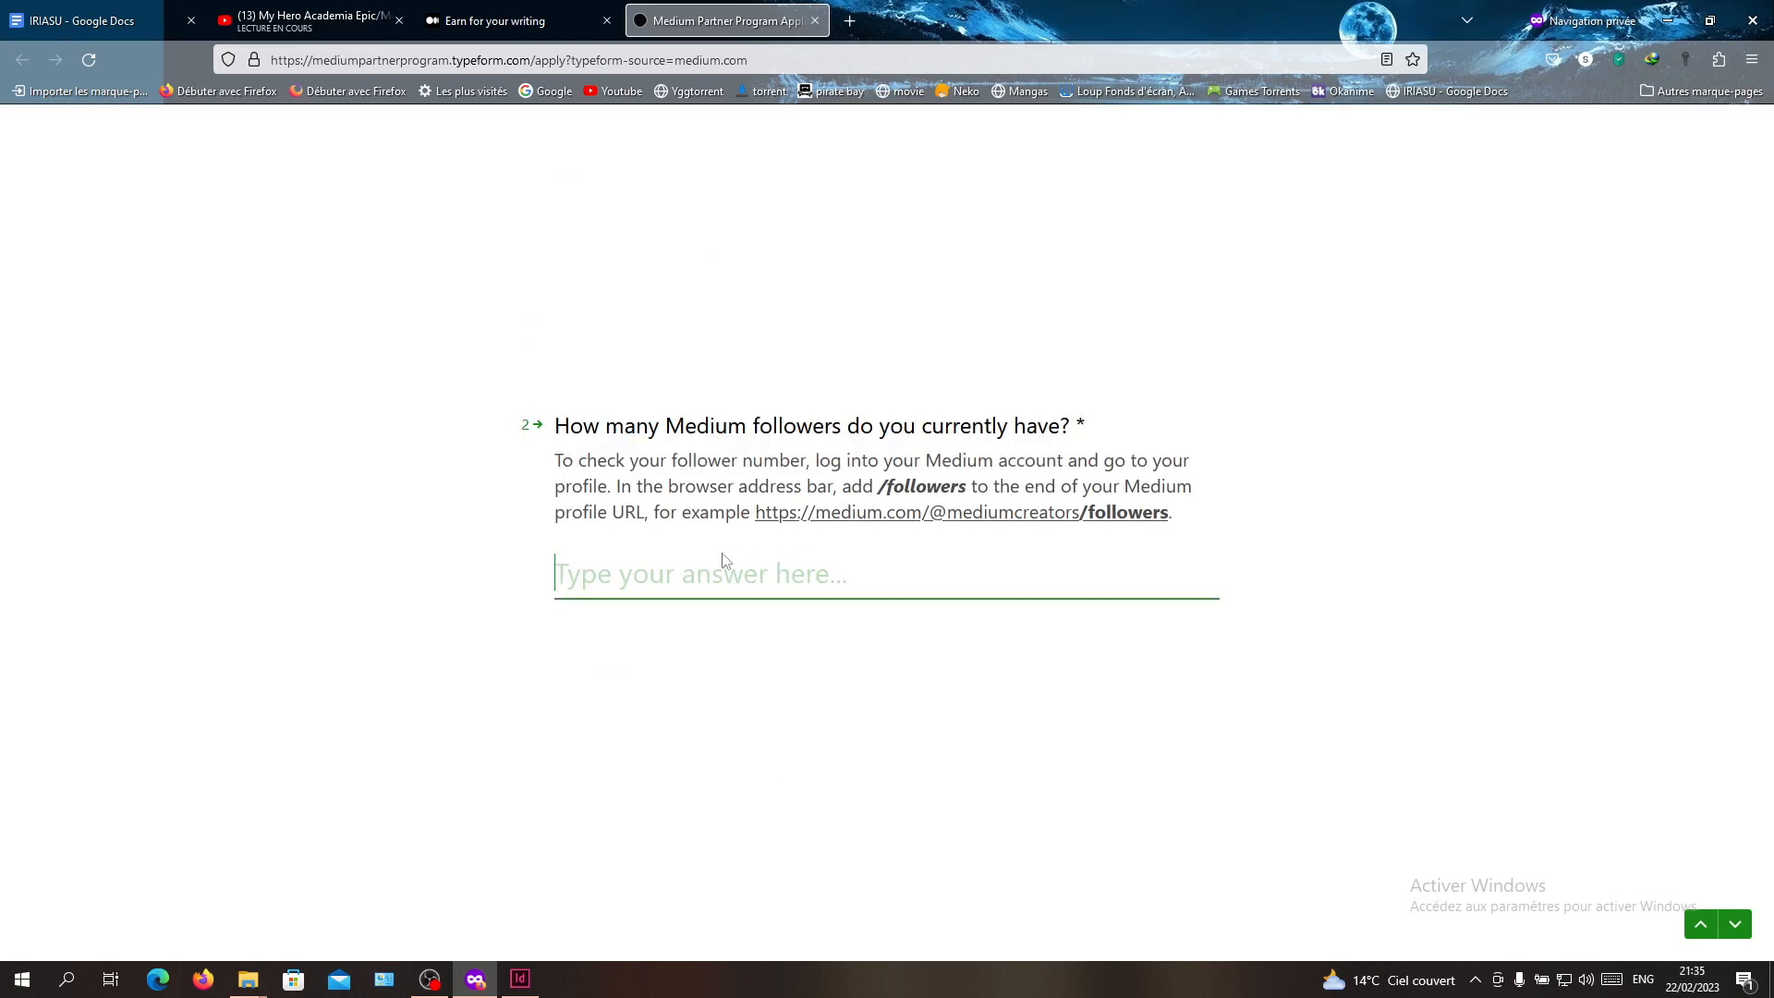
mouse_move(793, 563)
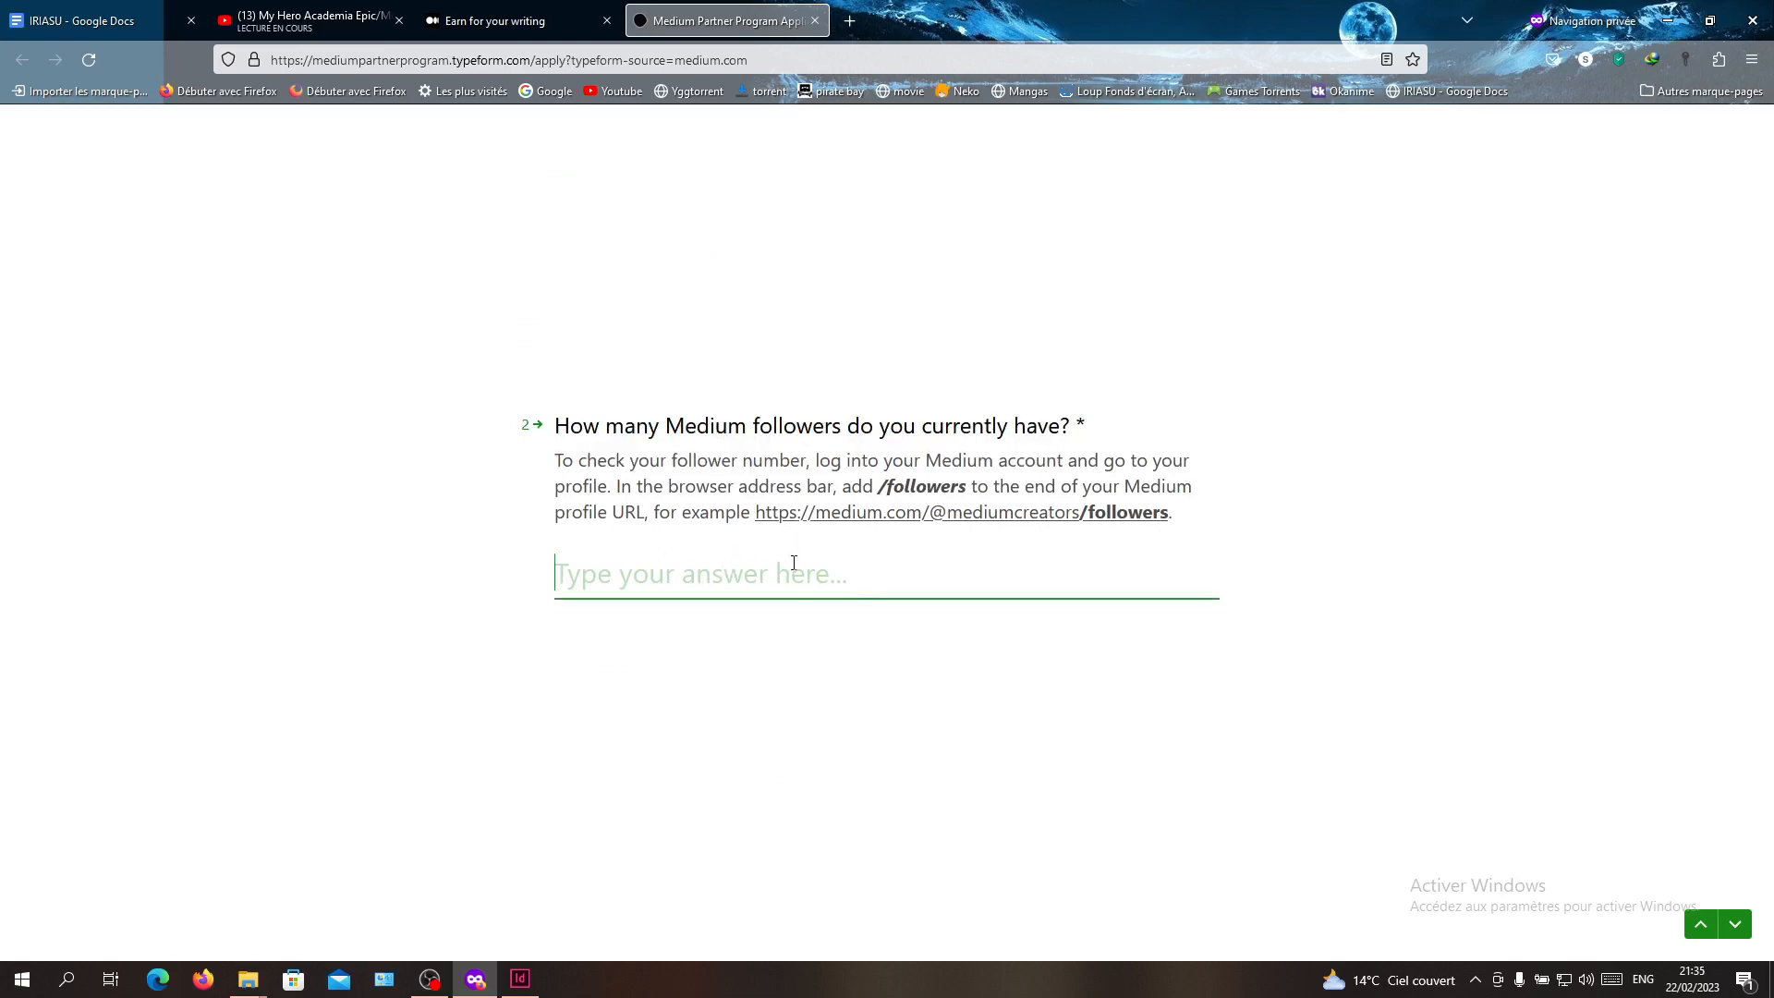
mouse_move(1057, 550)
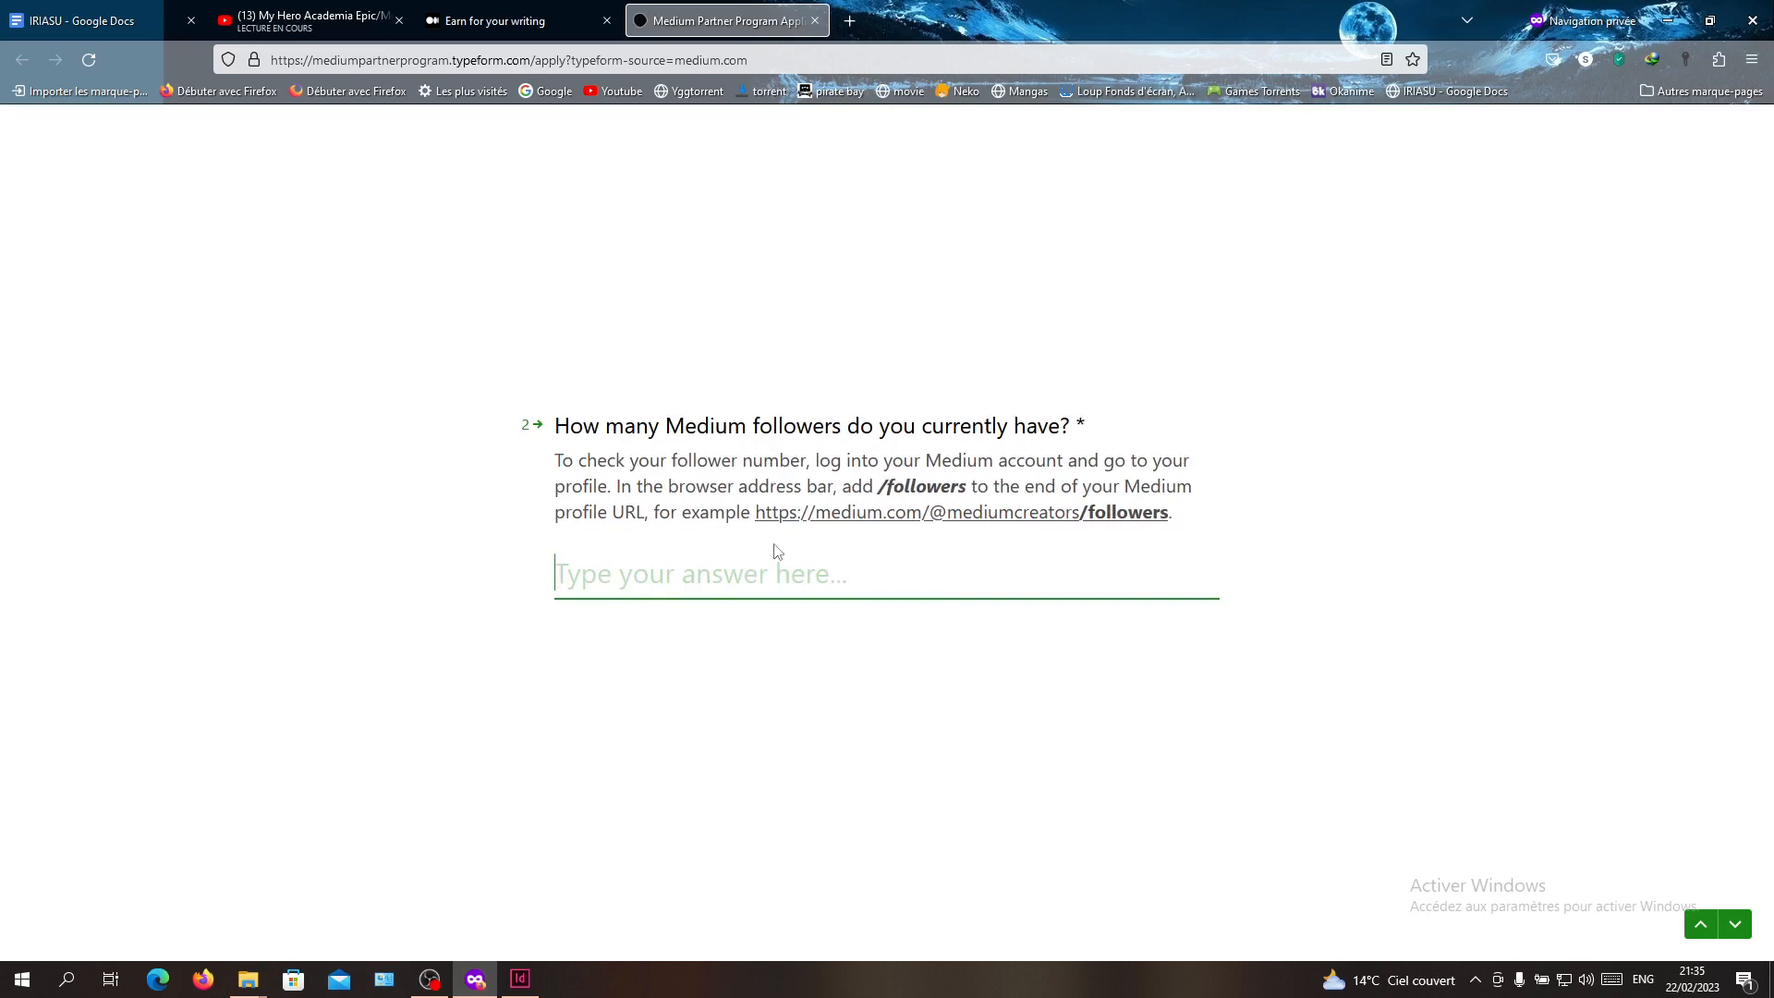
Enter 123 as the follower count and continue.
type("123")
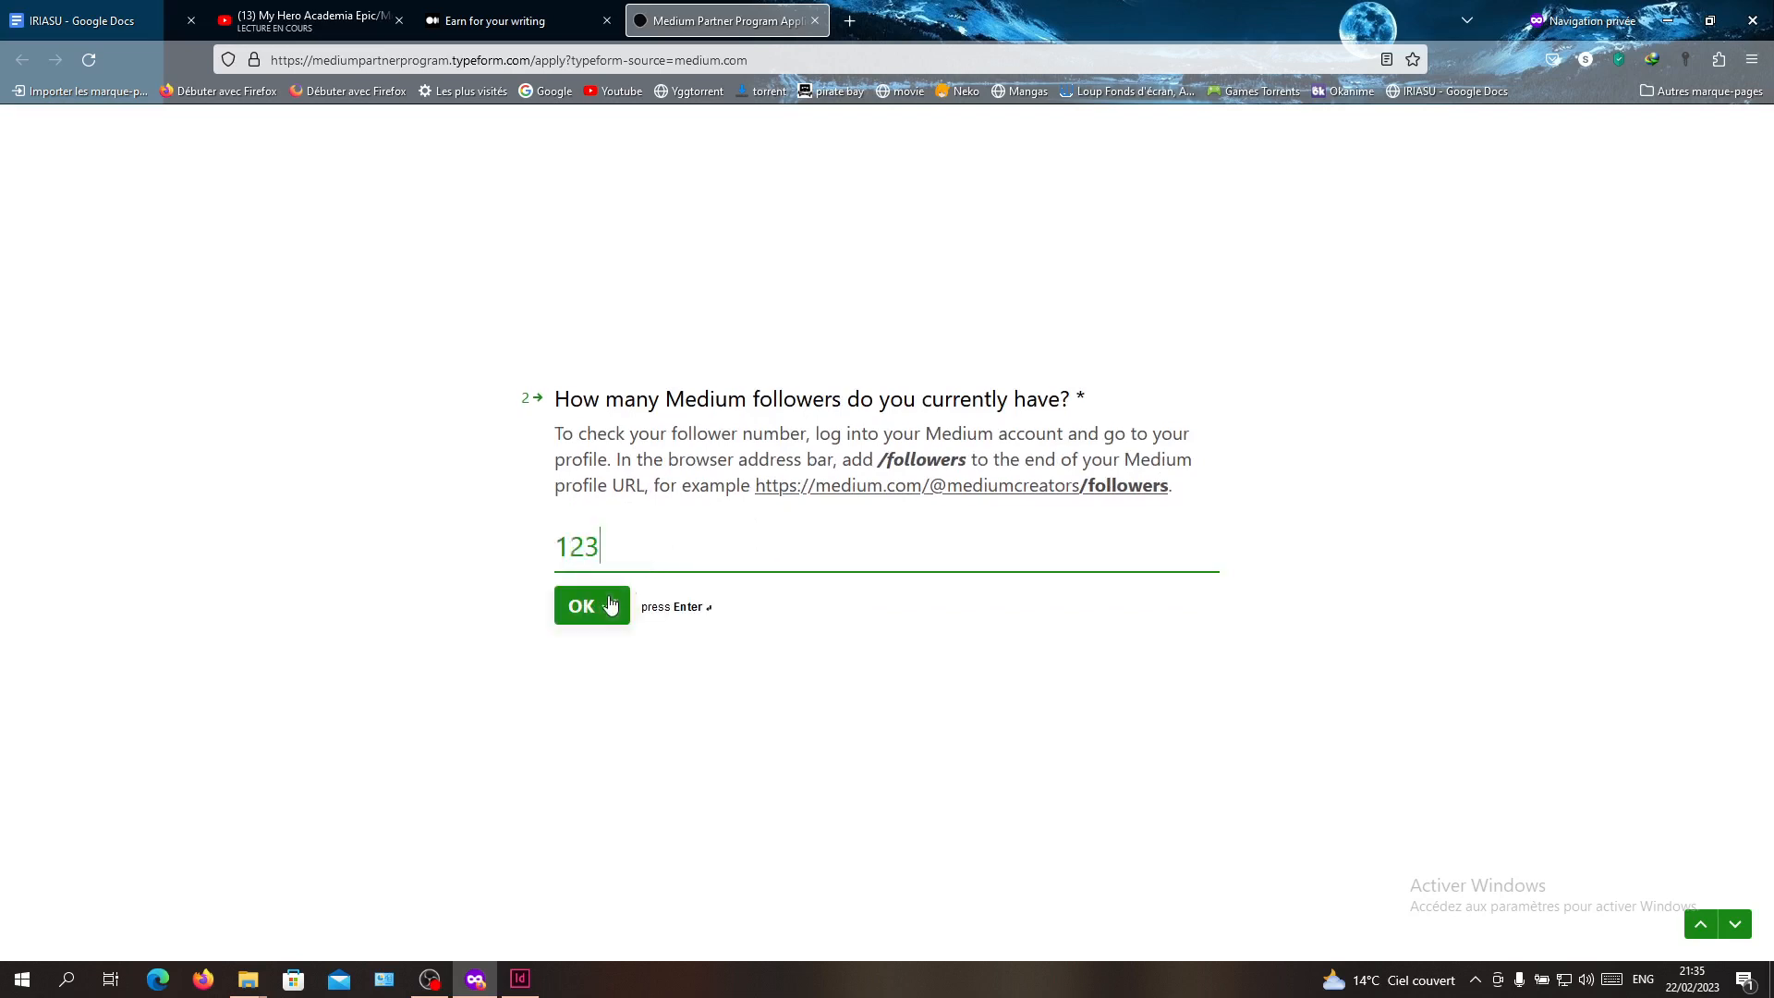
left_click(580, 605)
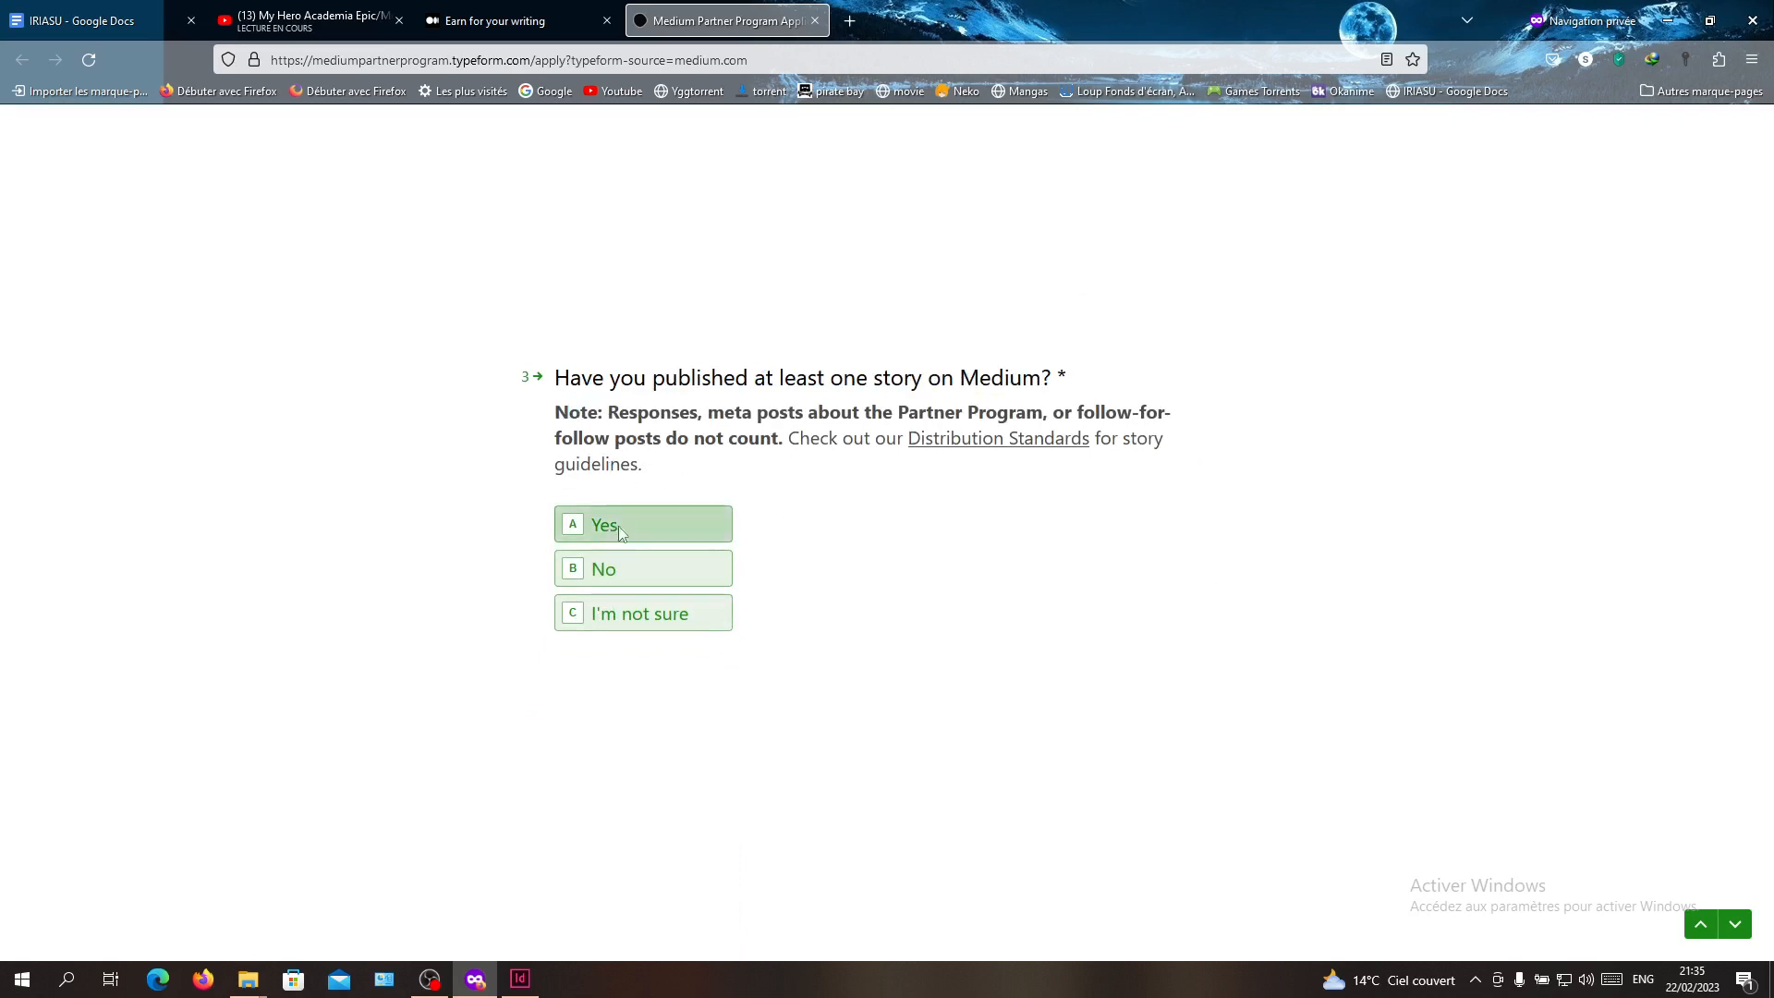
left_click(643, 524)
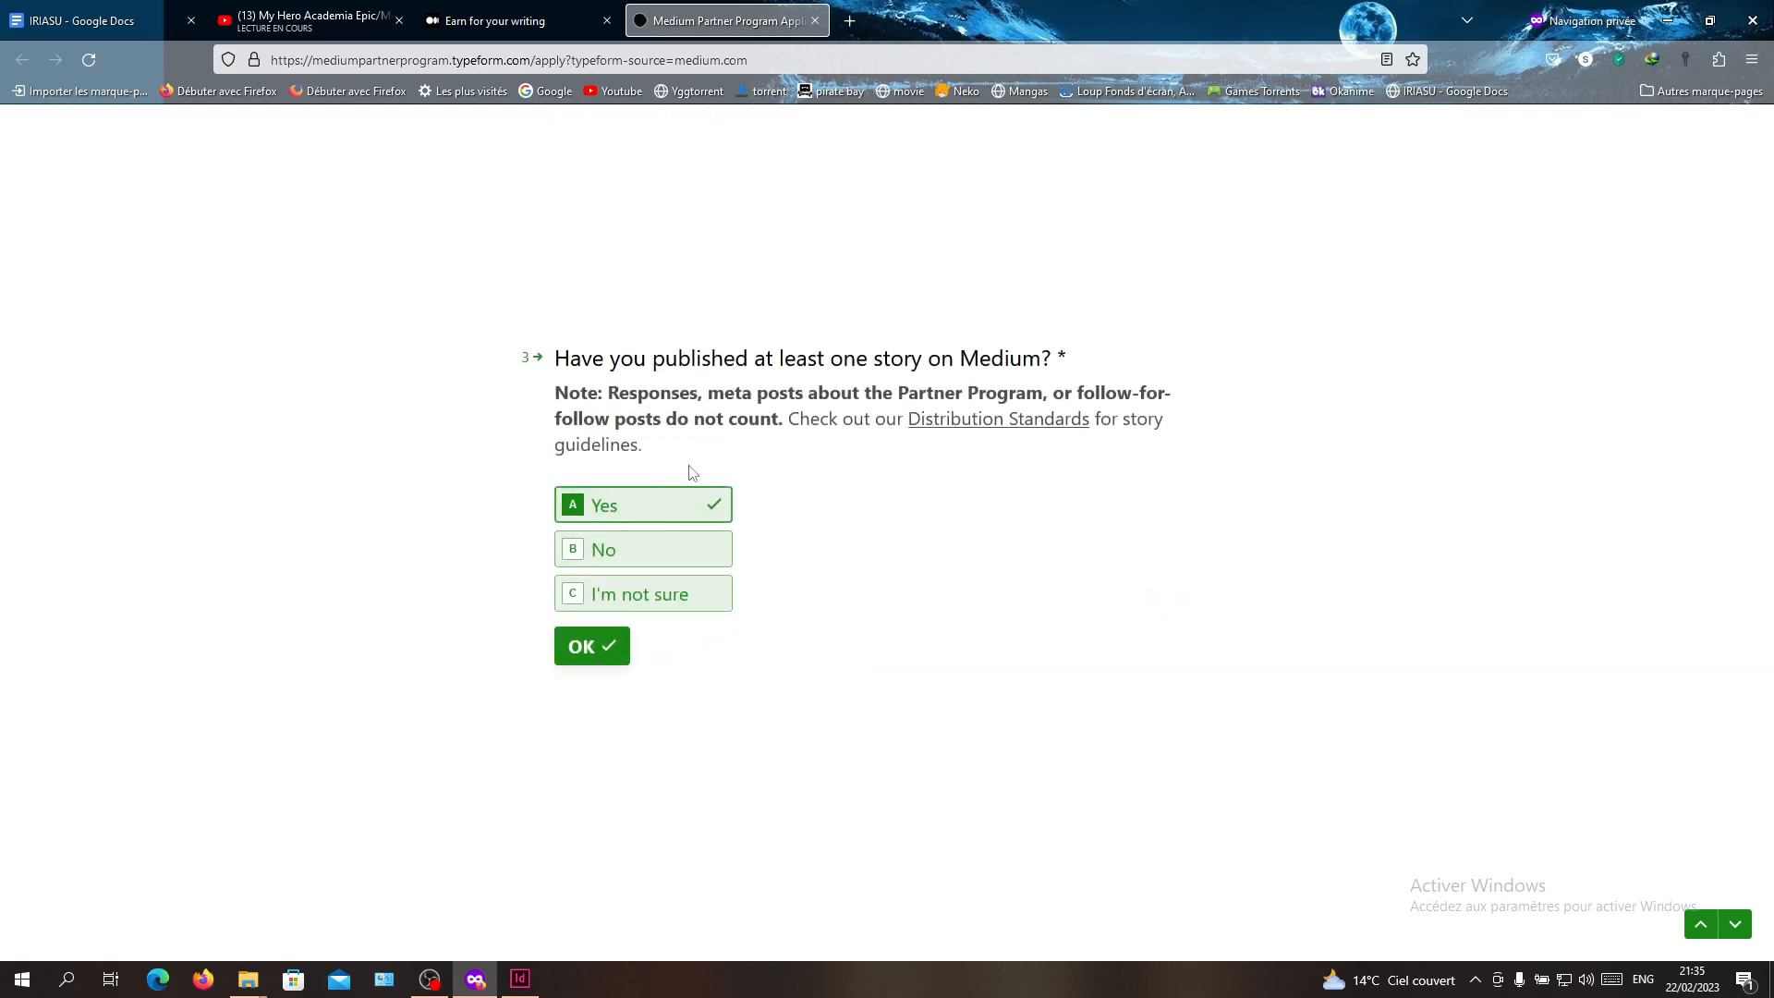
left_click(590, 645)
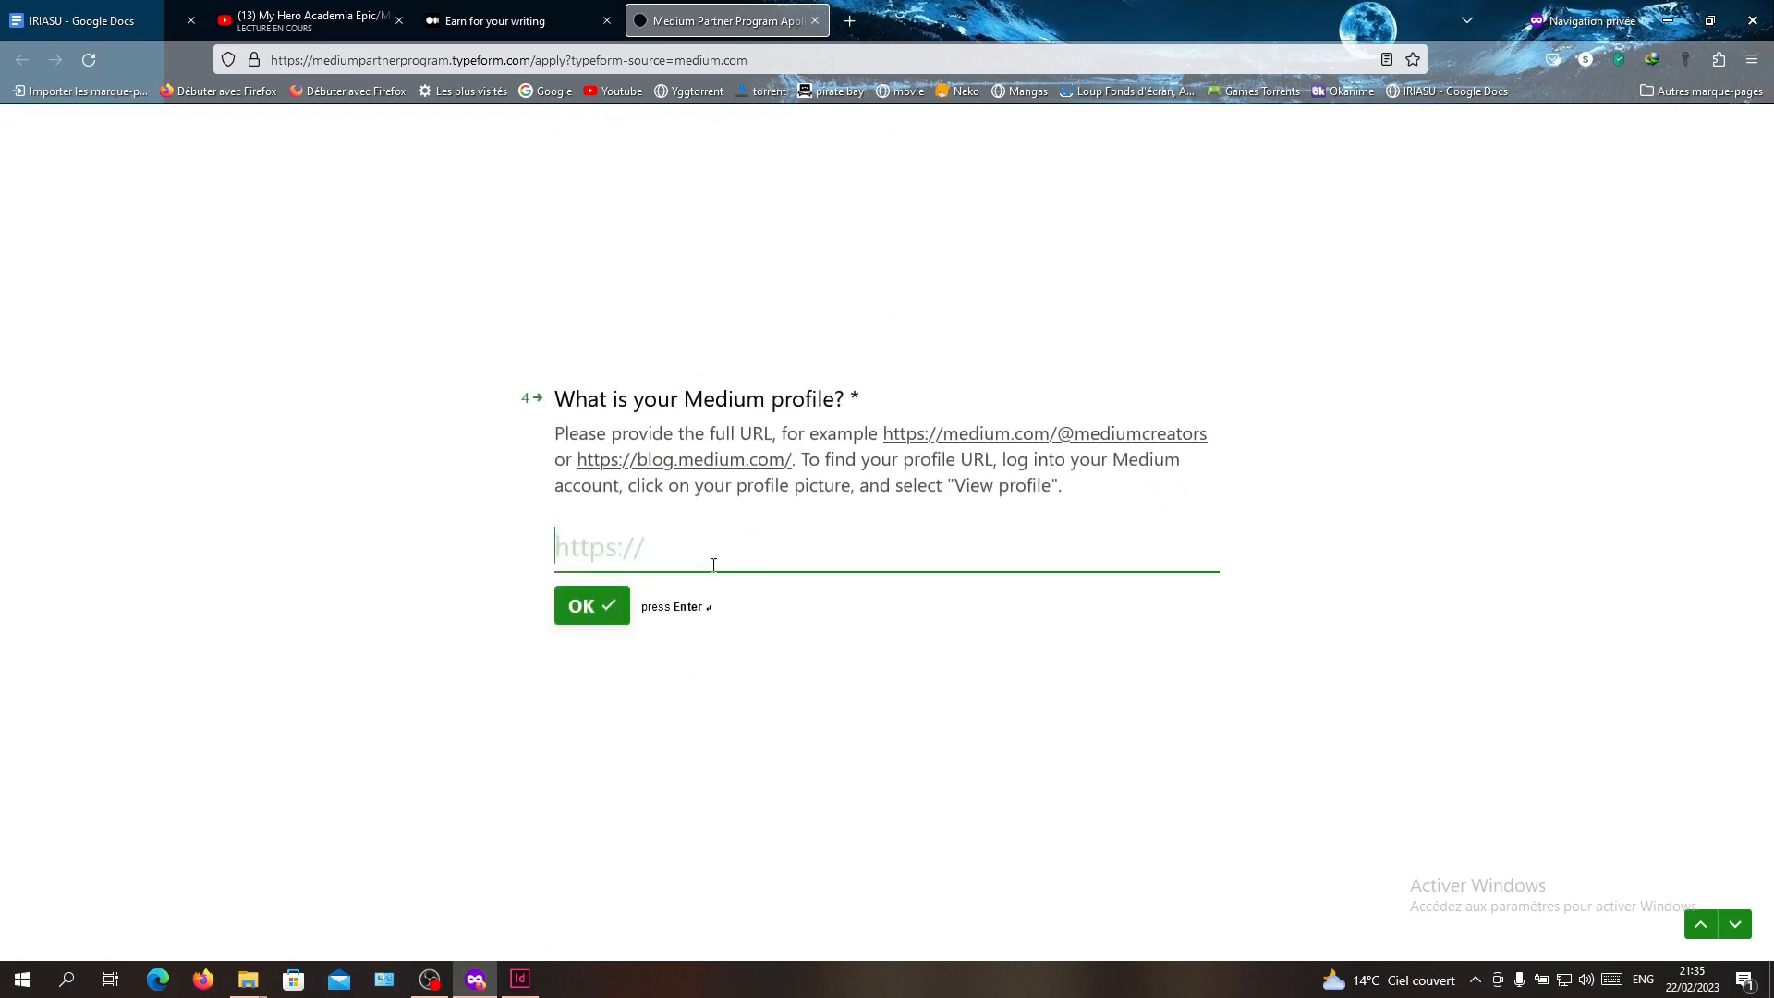
double_click(653, 459)
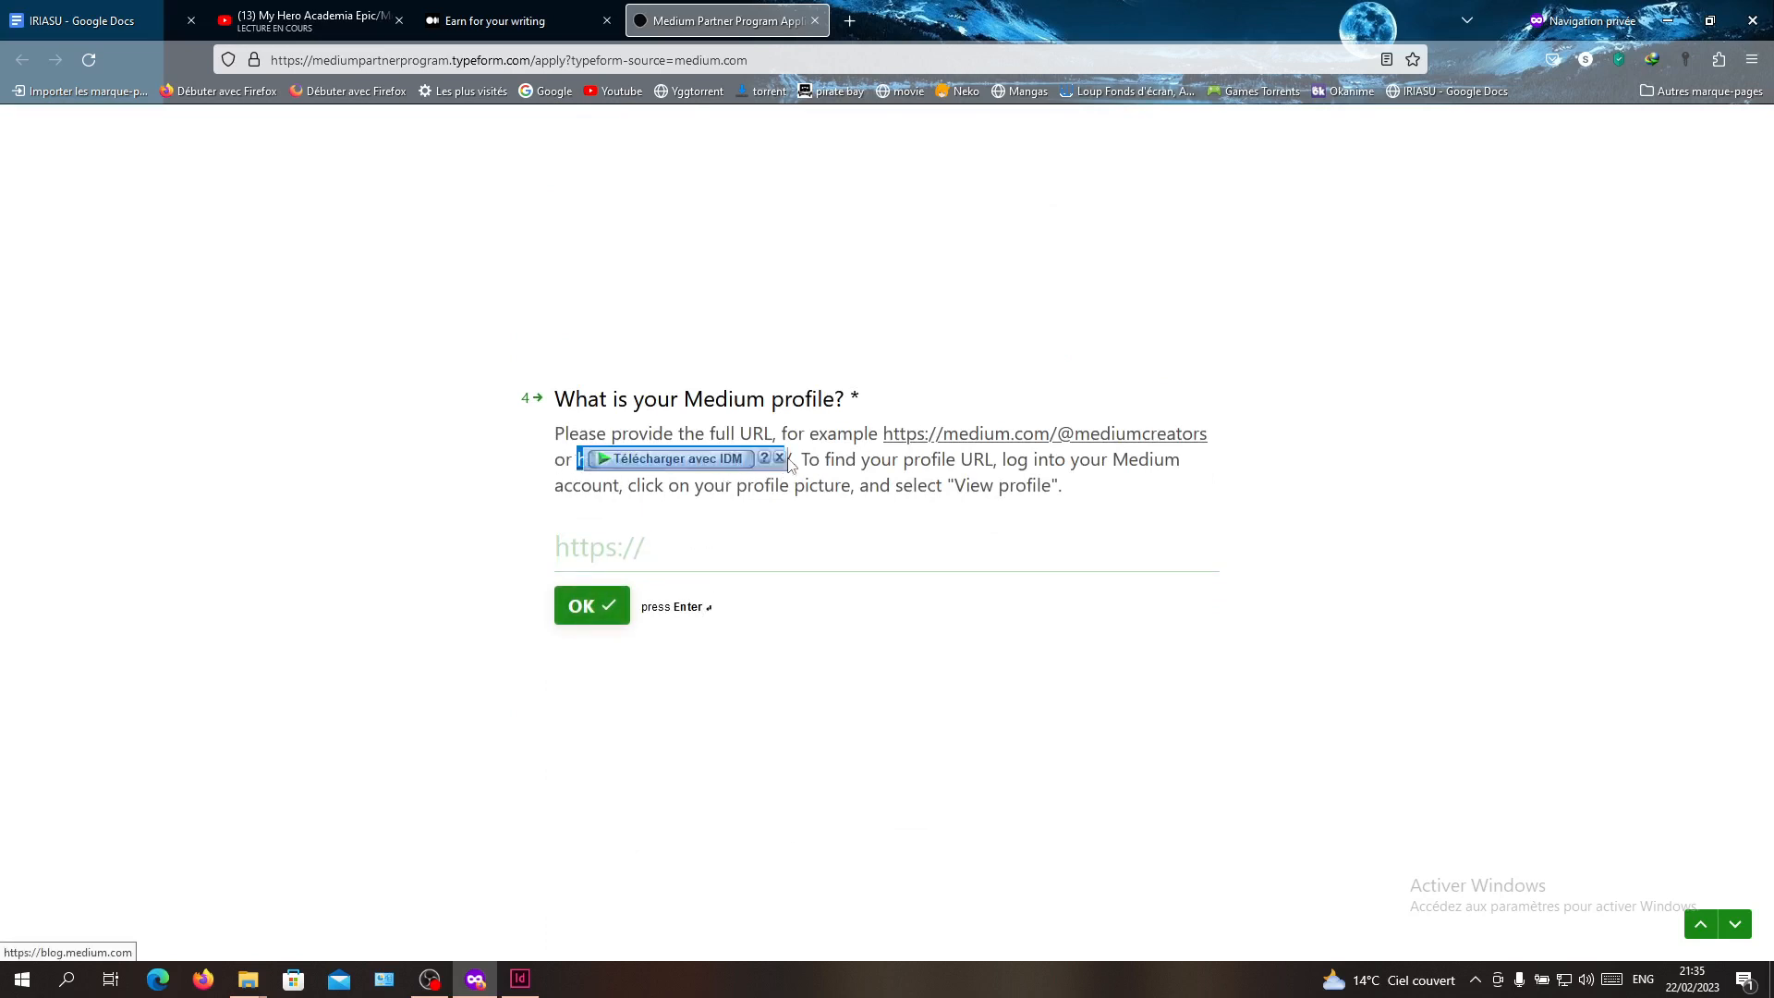
type("https://blog.medium.com")
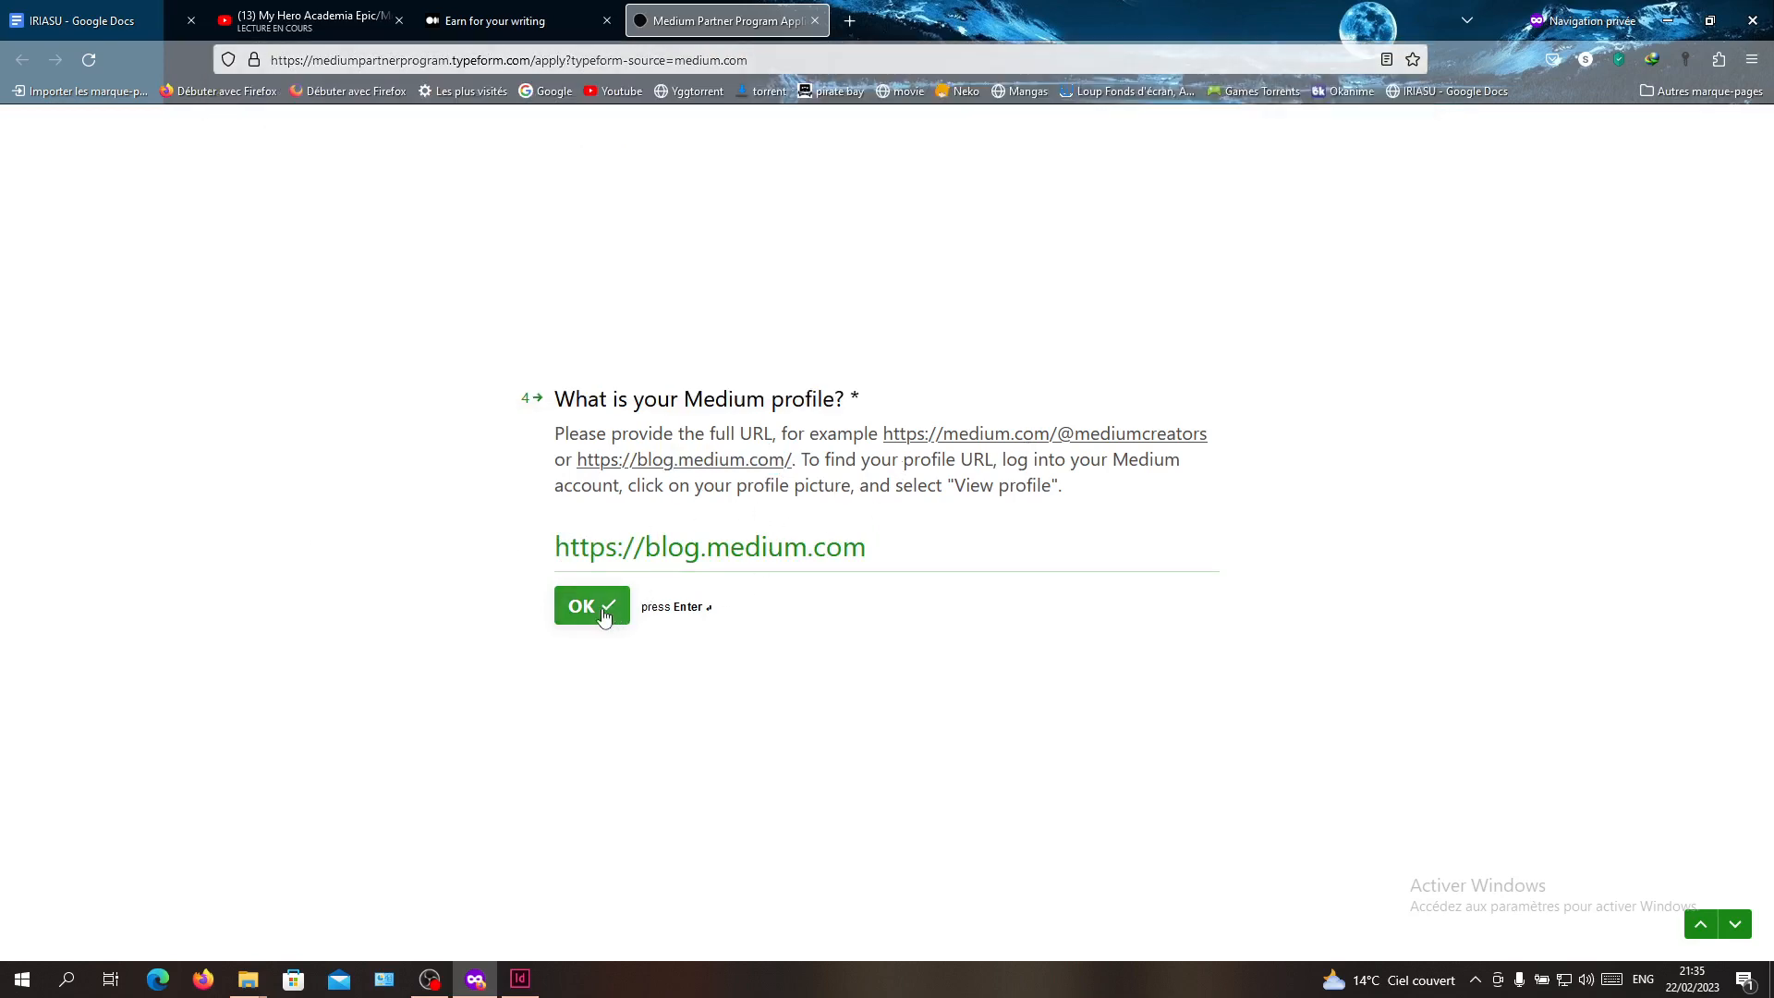
Submit the profile URL and start typing the email 'example@'.
left_click(590, 606)
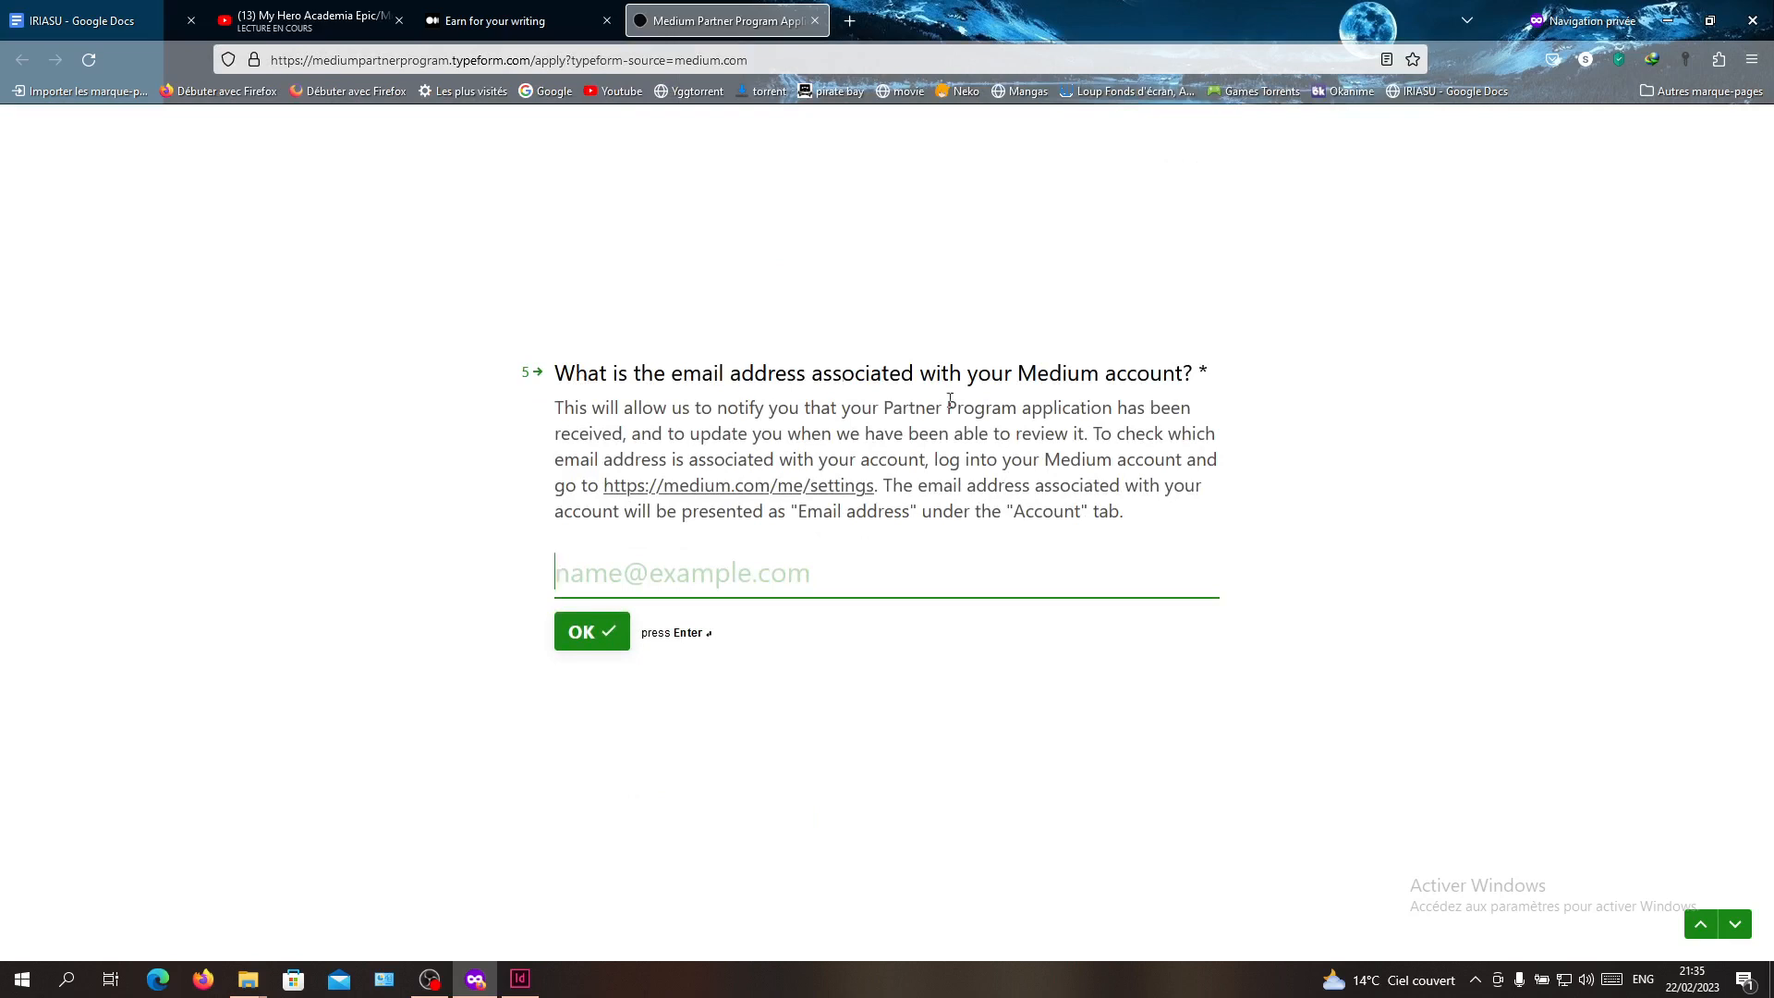
mouse_move(755, 573)
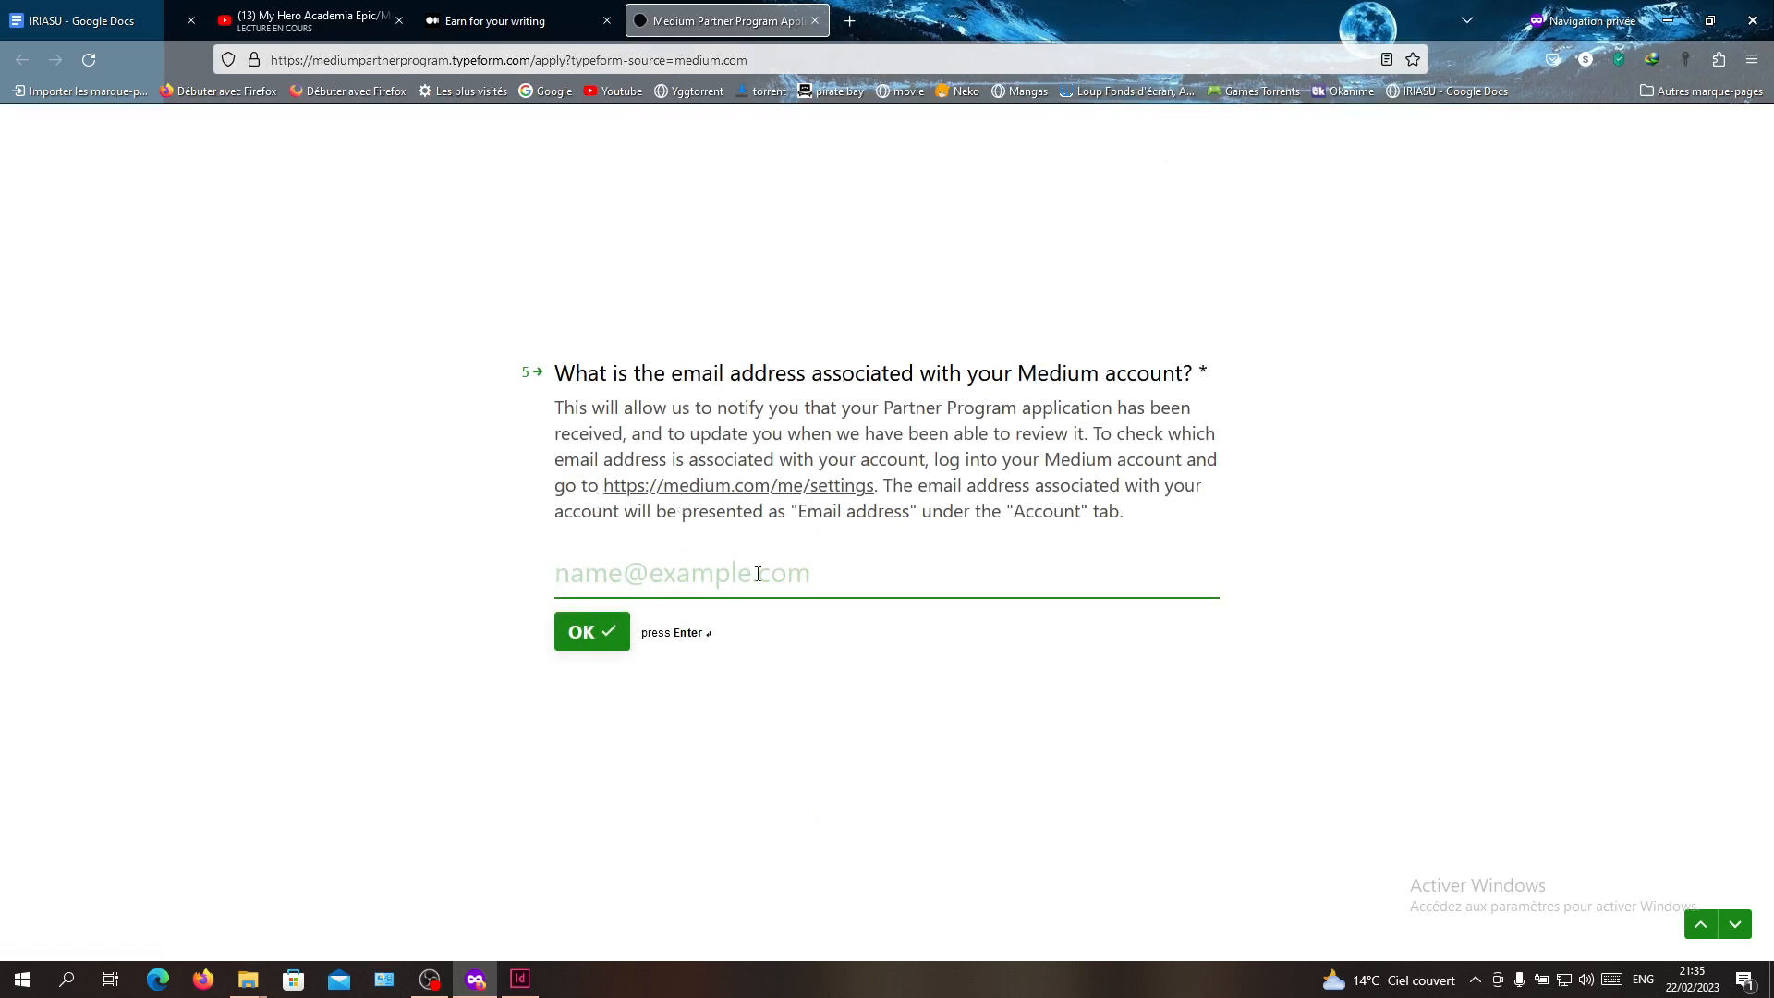
type("exa")
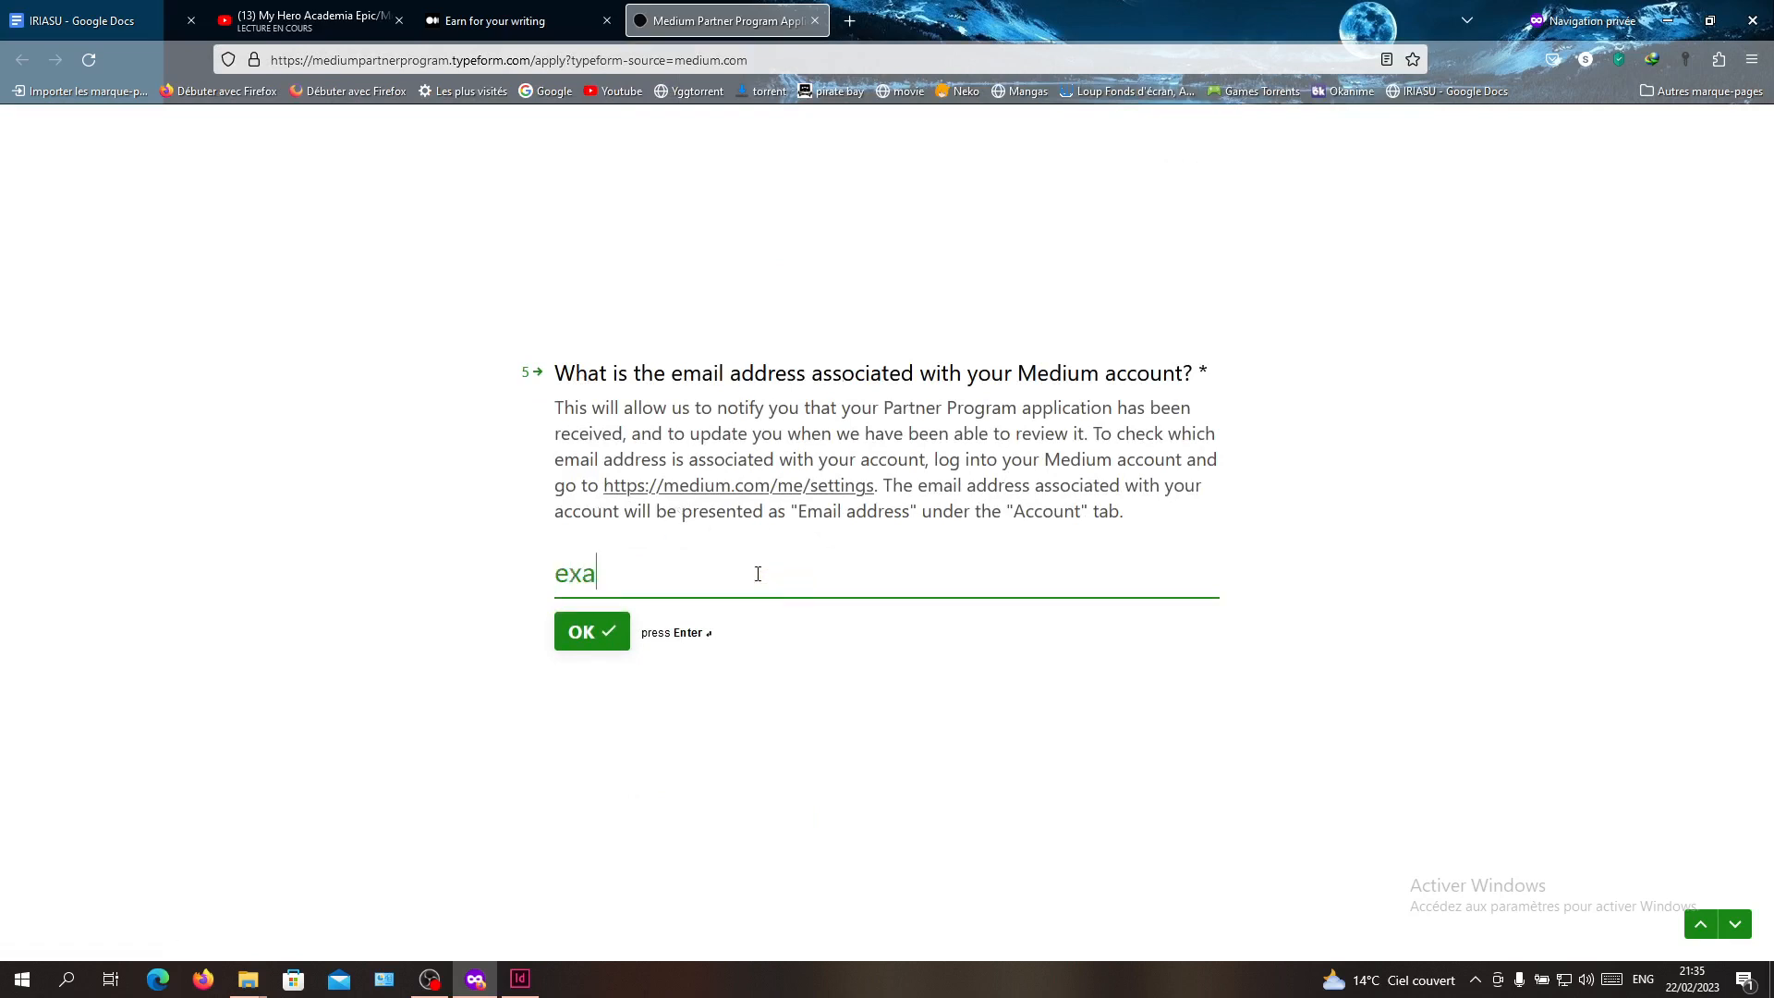
type("mple")
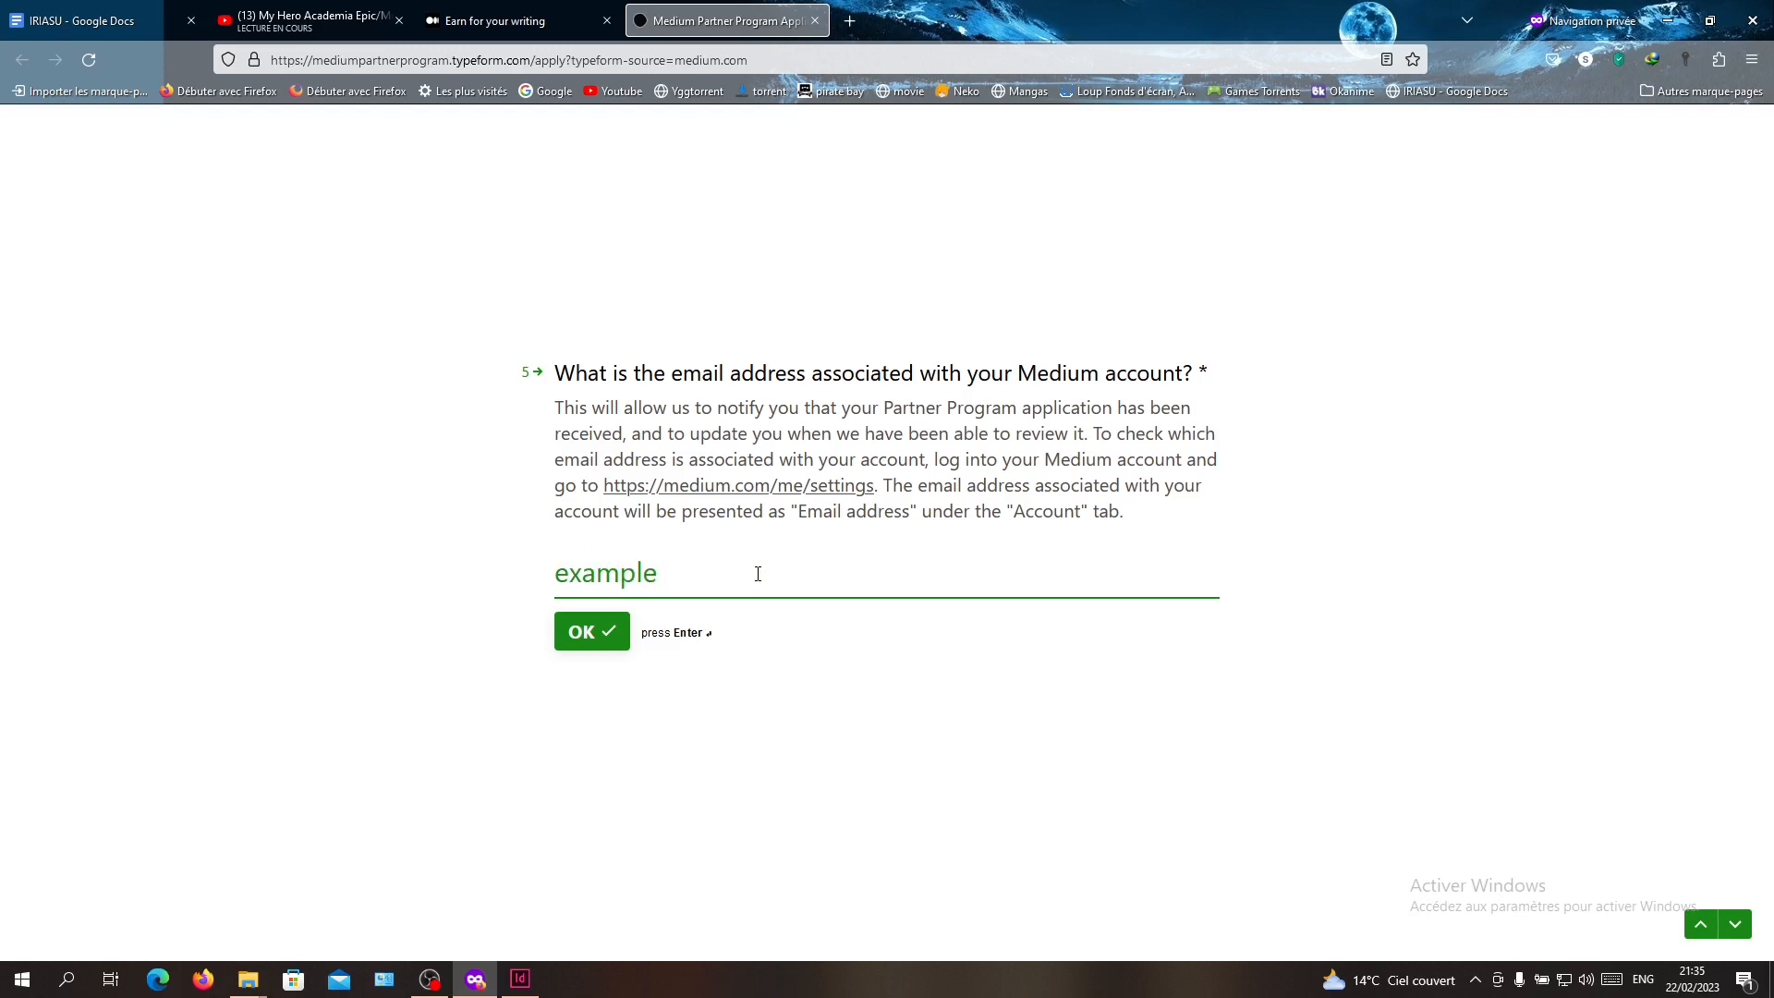
type("@")
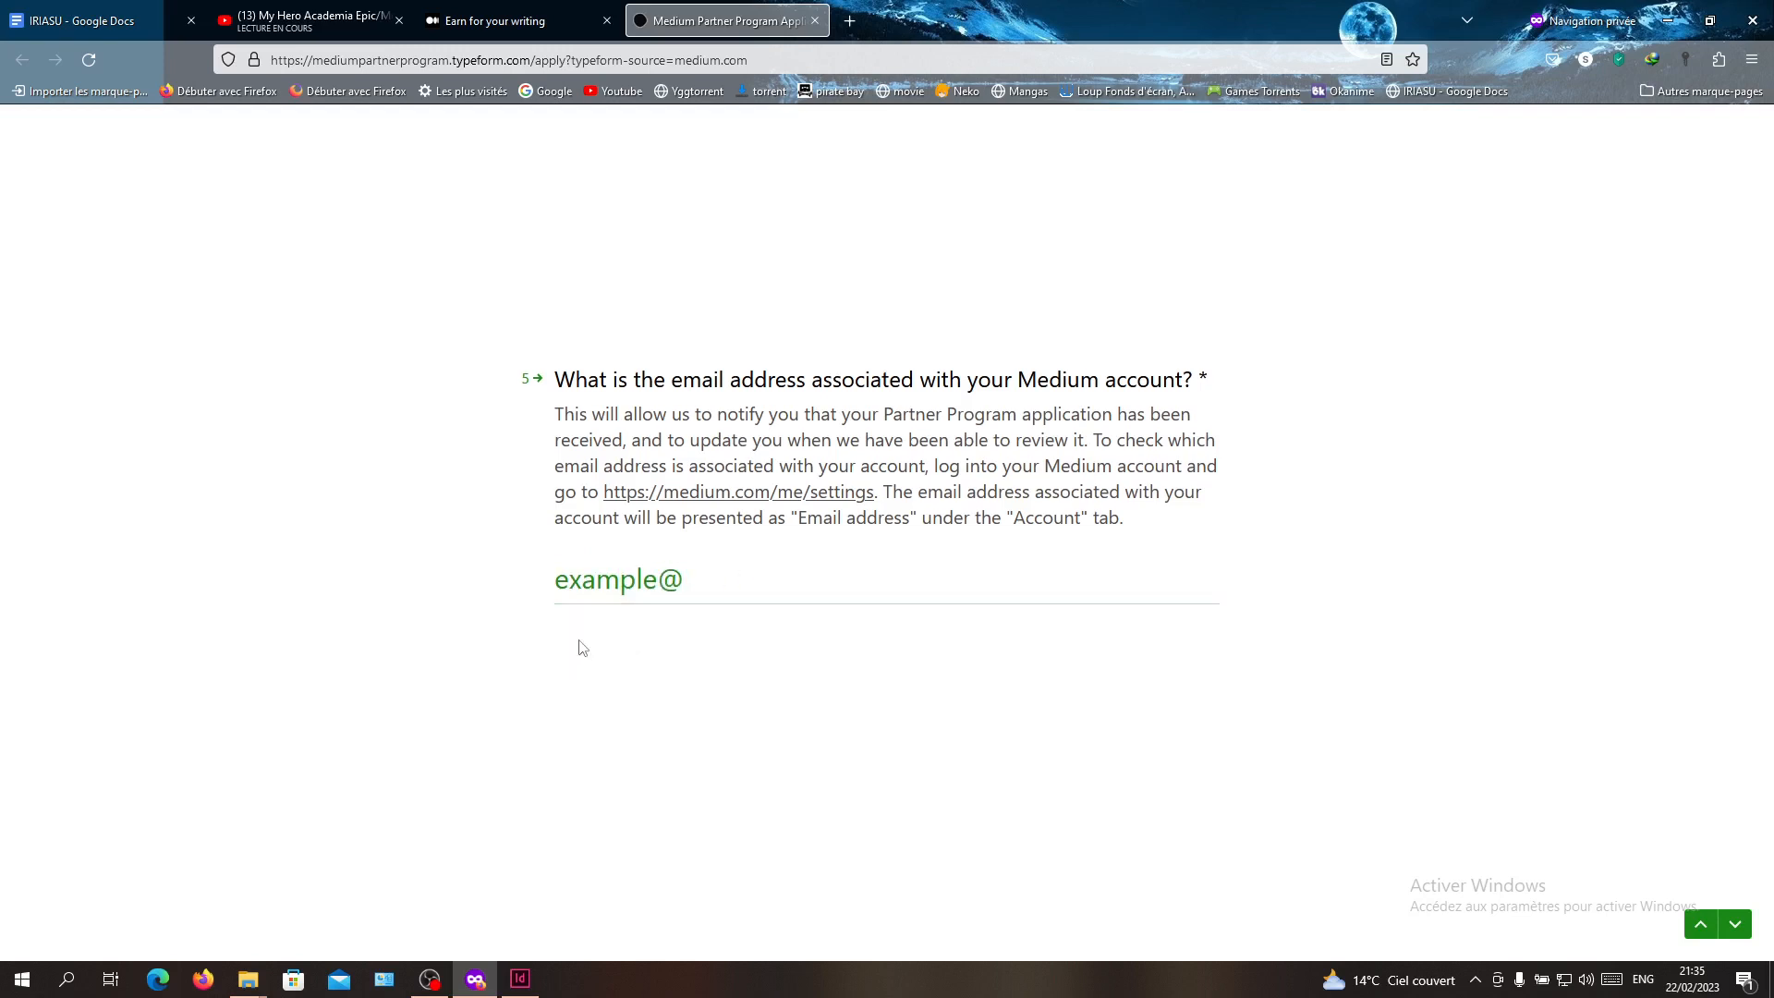
left_click(678, 579)
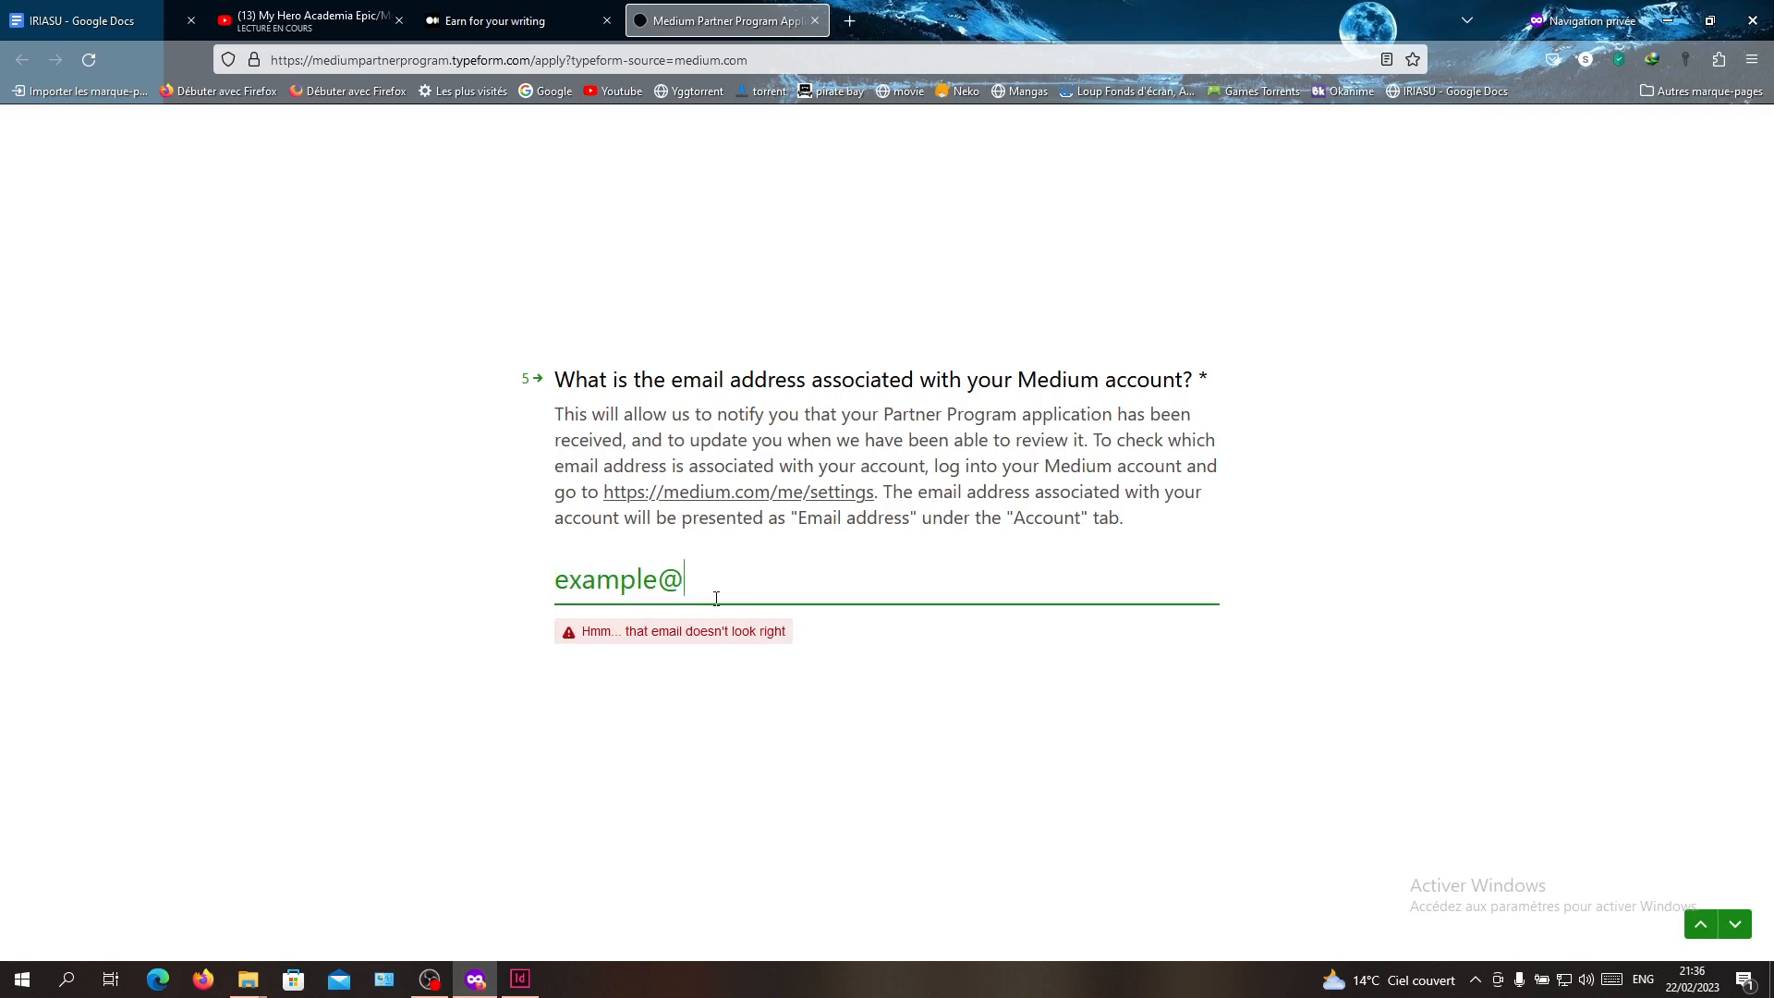
type("EX.x")
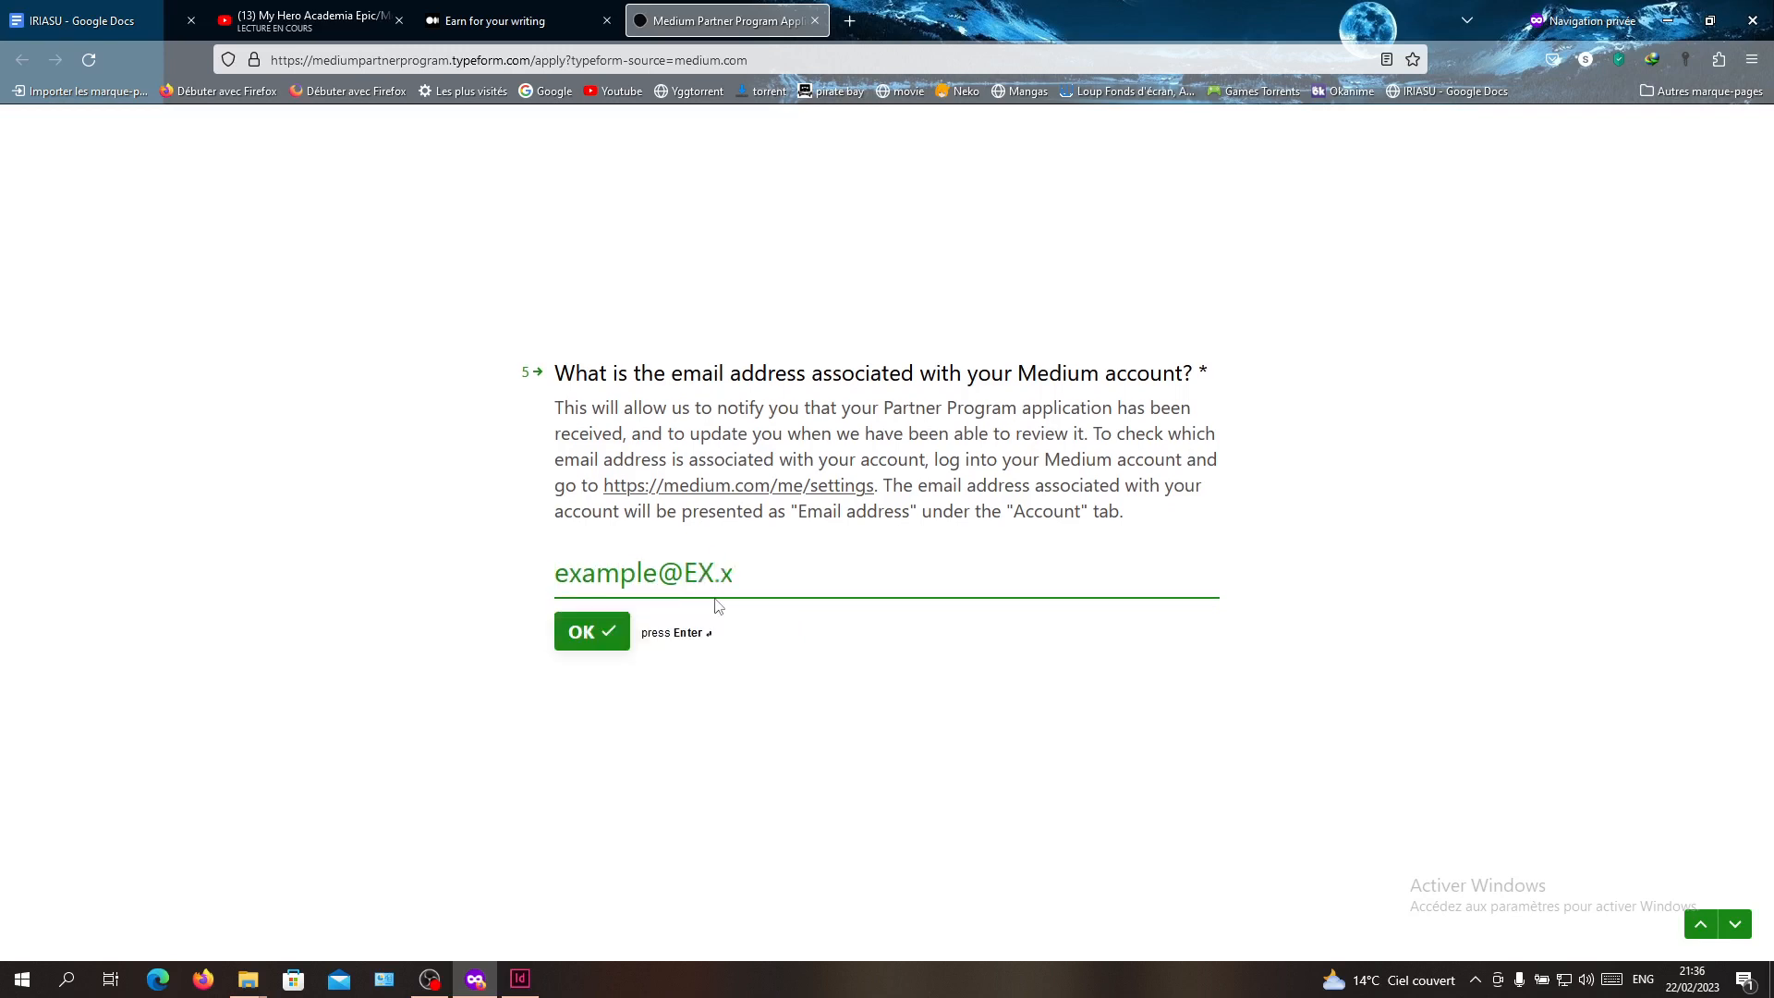
key("BackSpace")
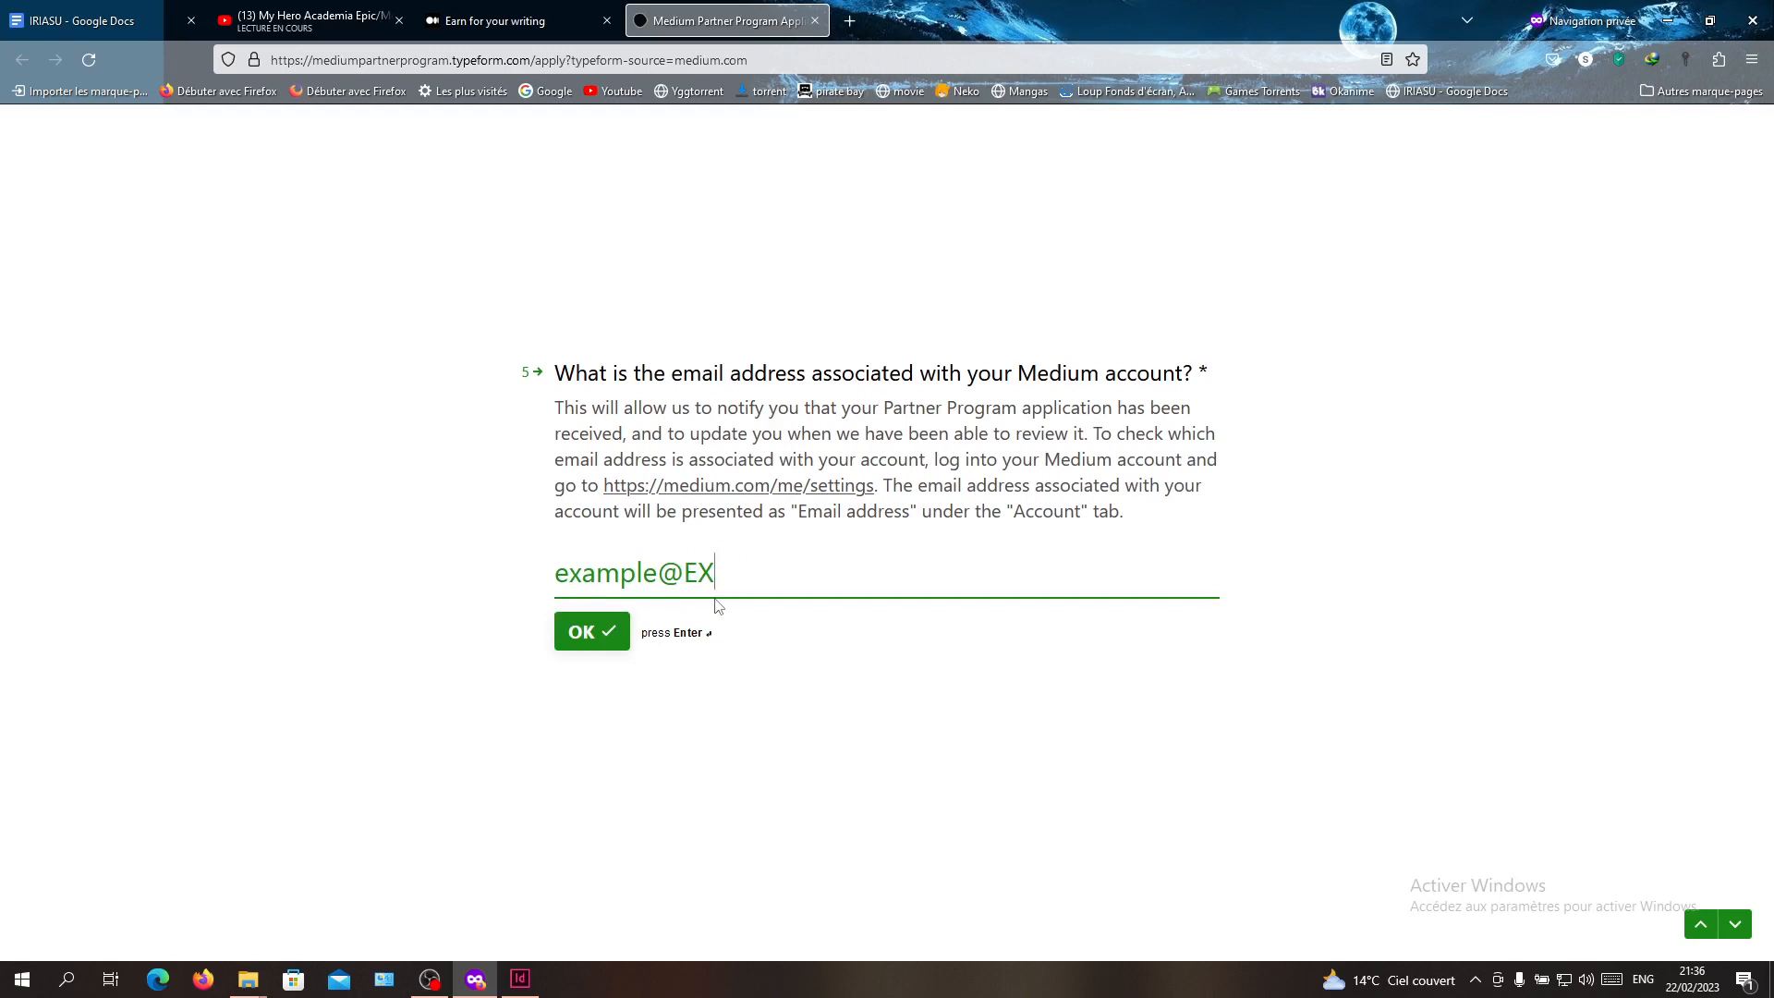
type(".c")
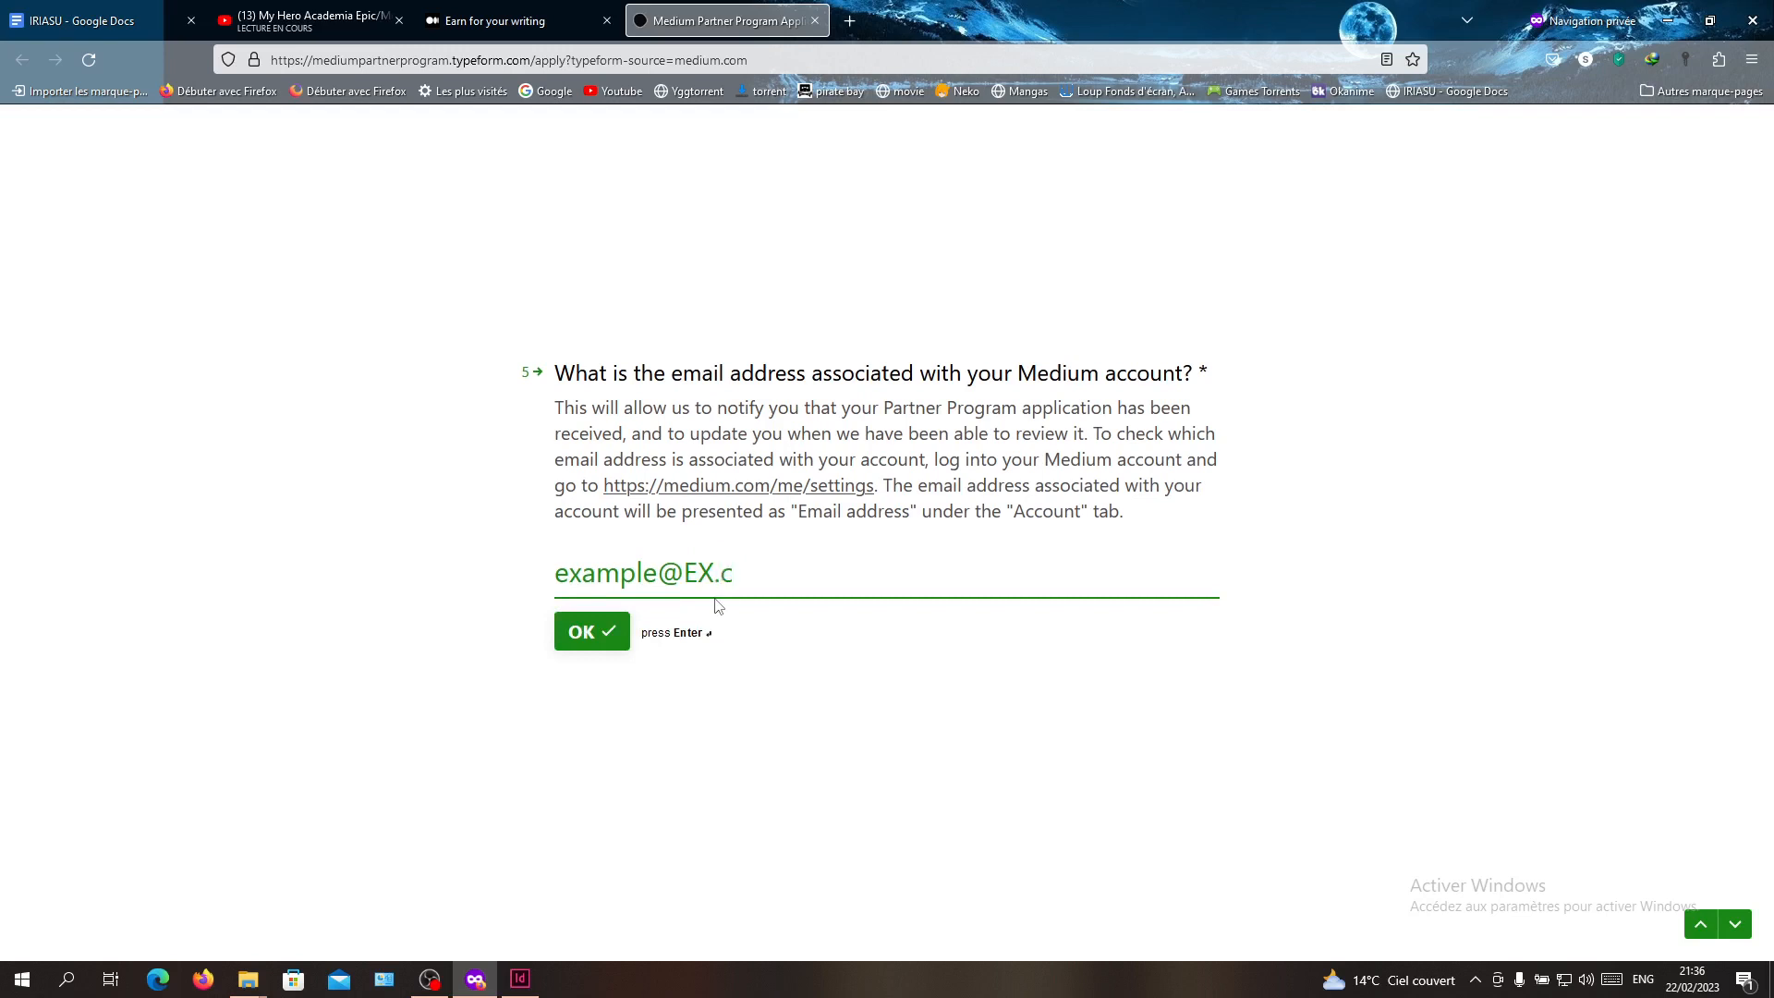
type("om")
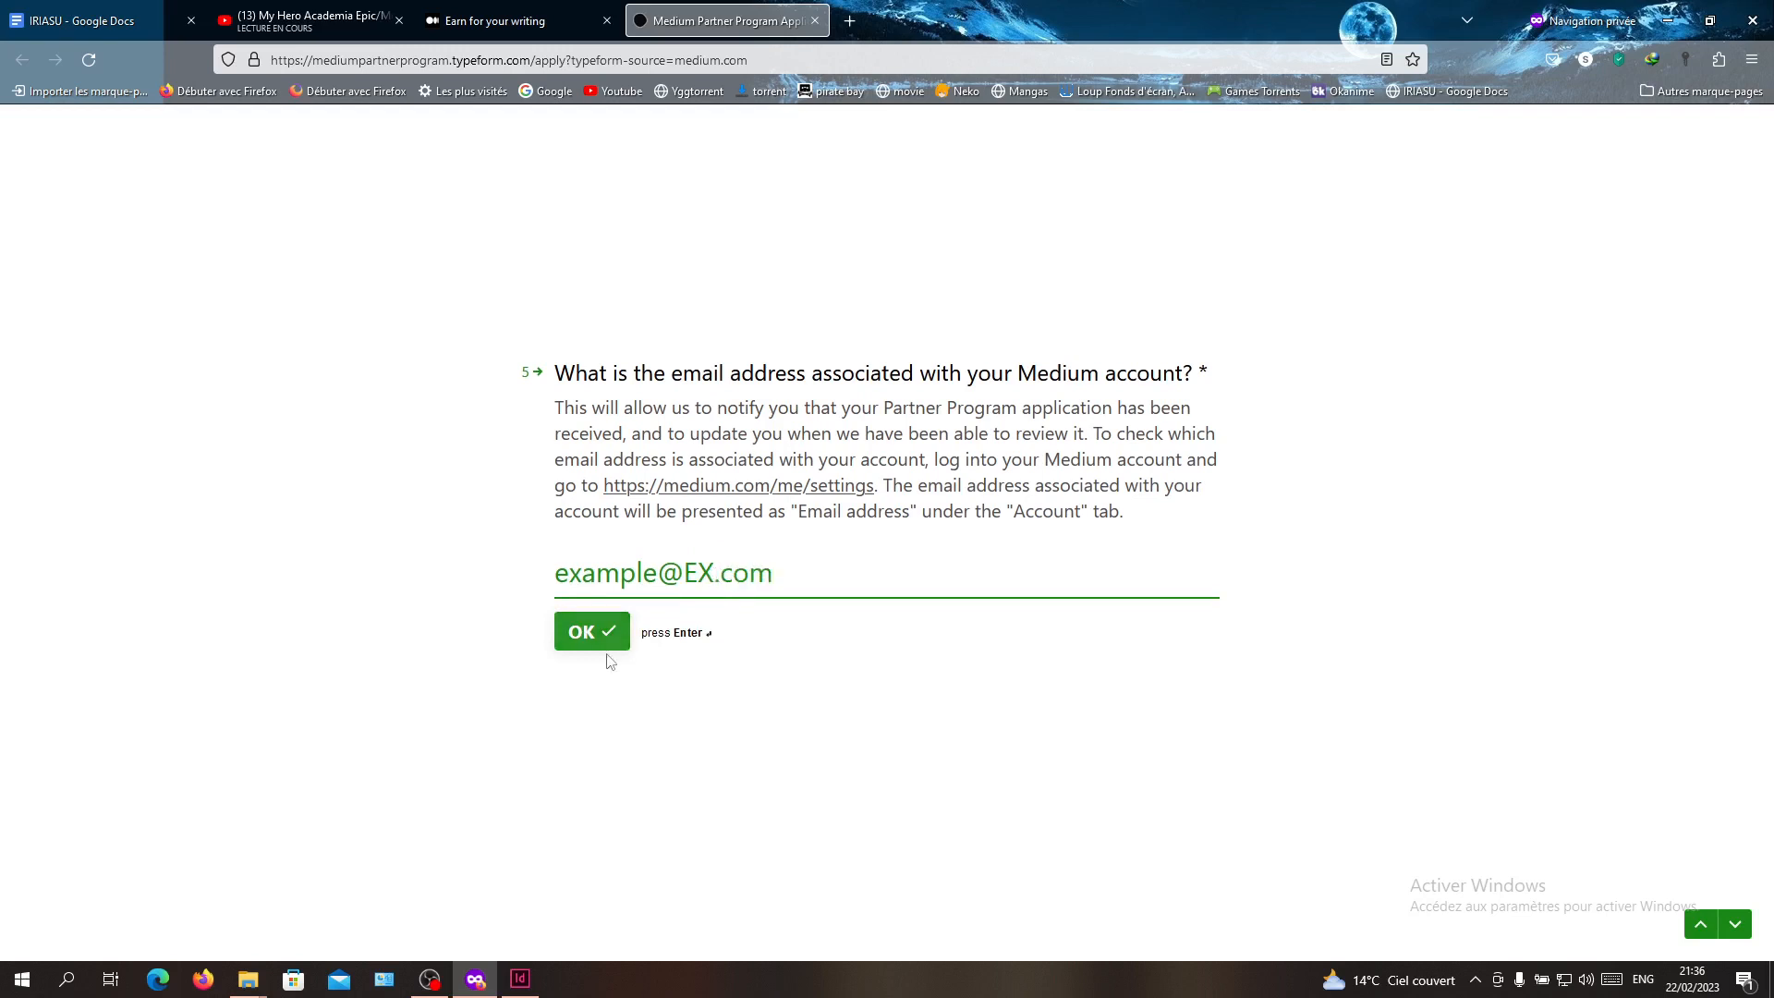
left_click(590, 630)
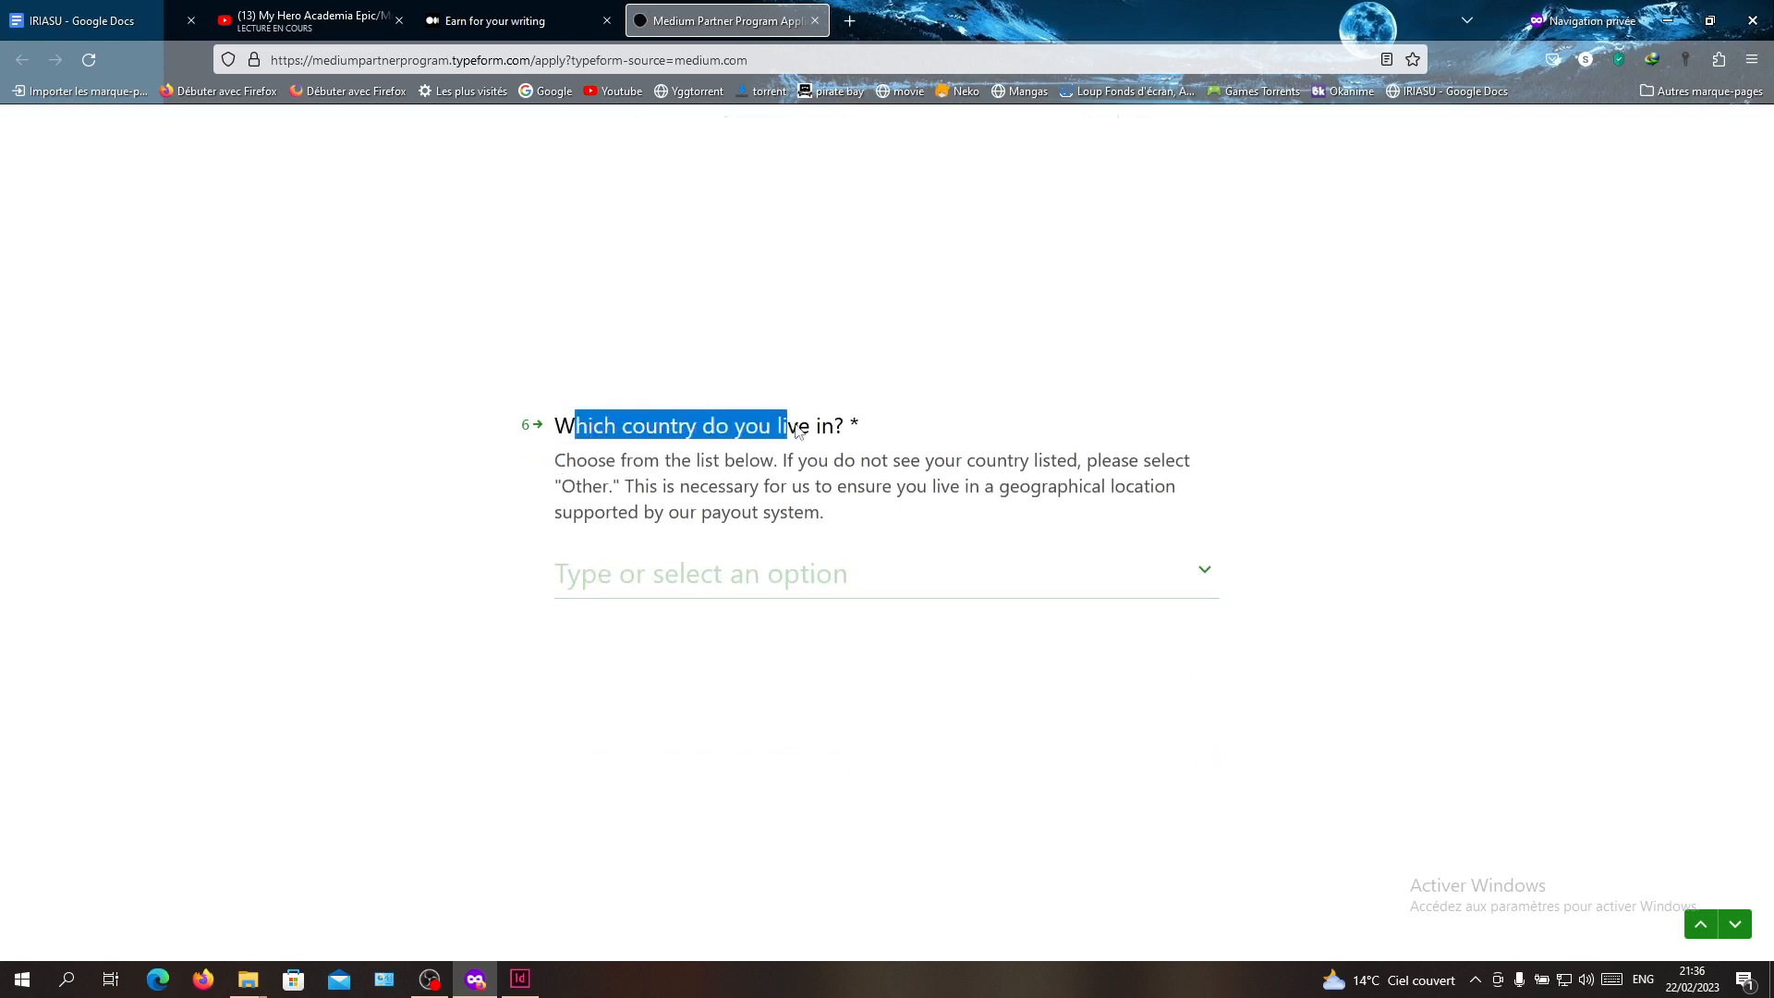
Pick Australia as country of residence and submit the application.
left_click(700, 572)
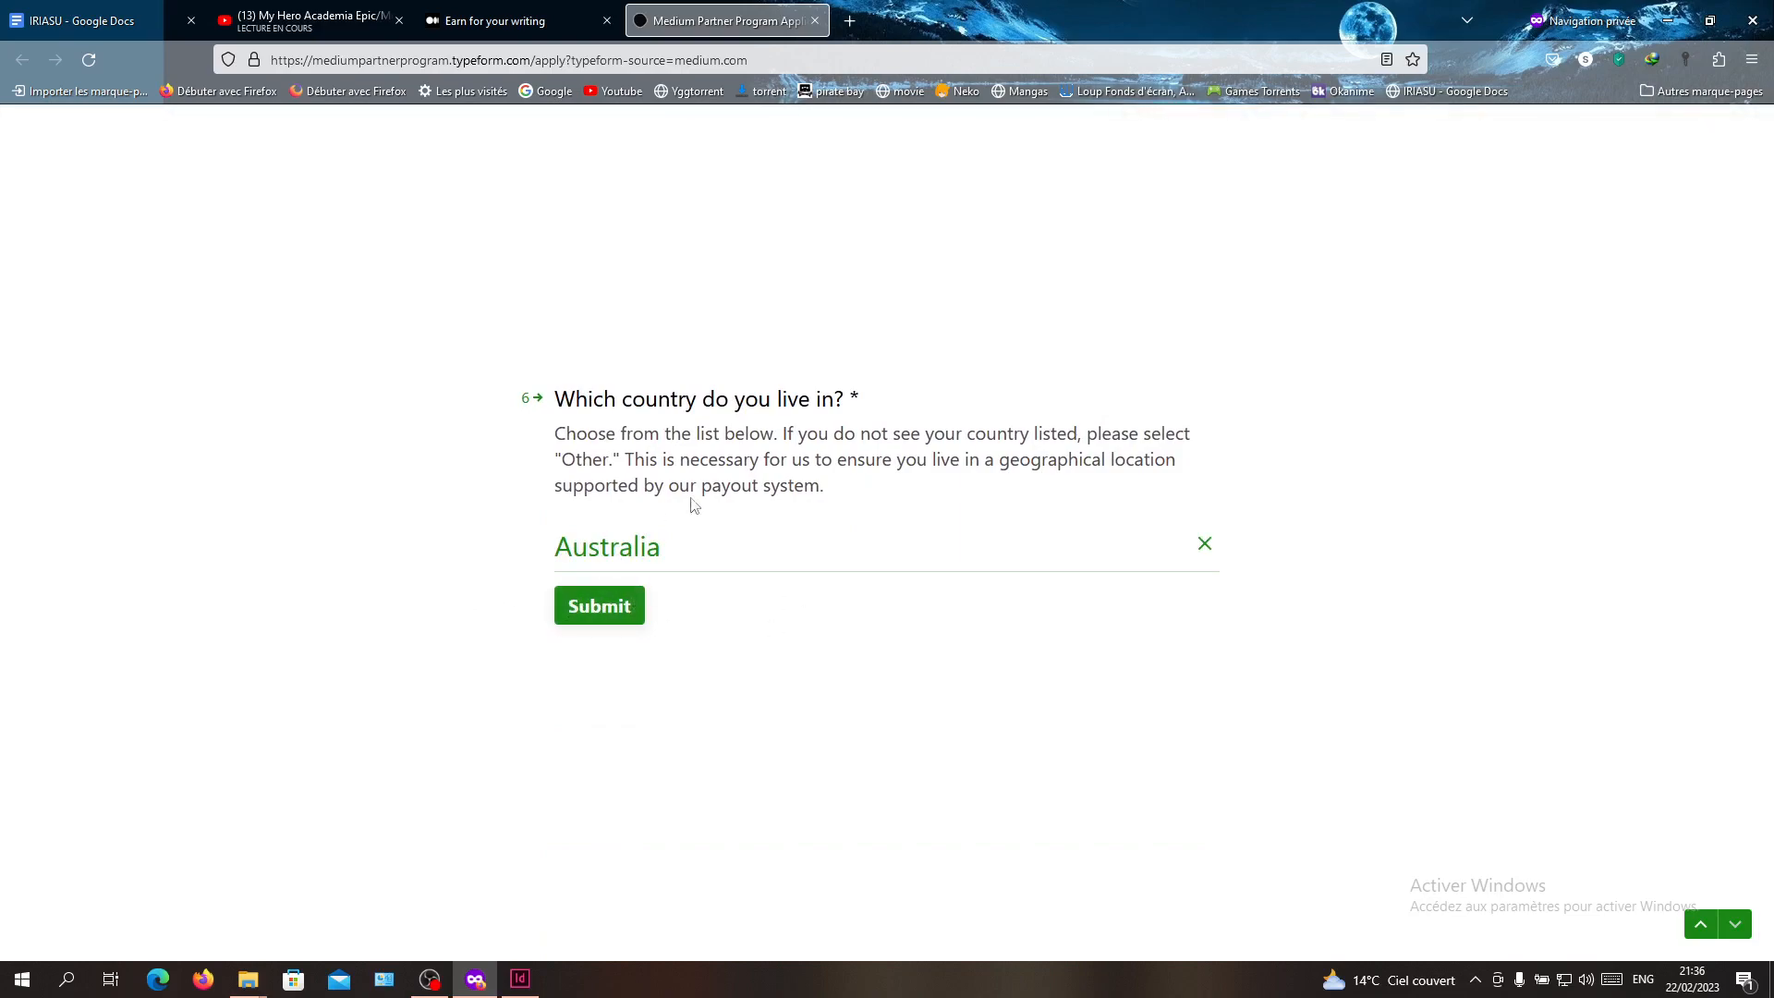
mouse_move(712, 362)
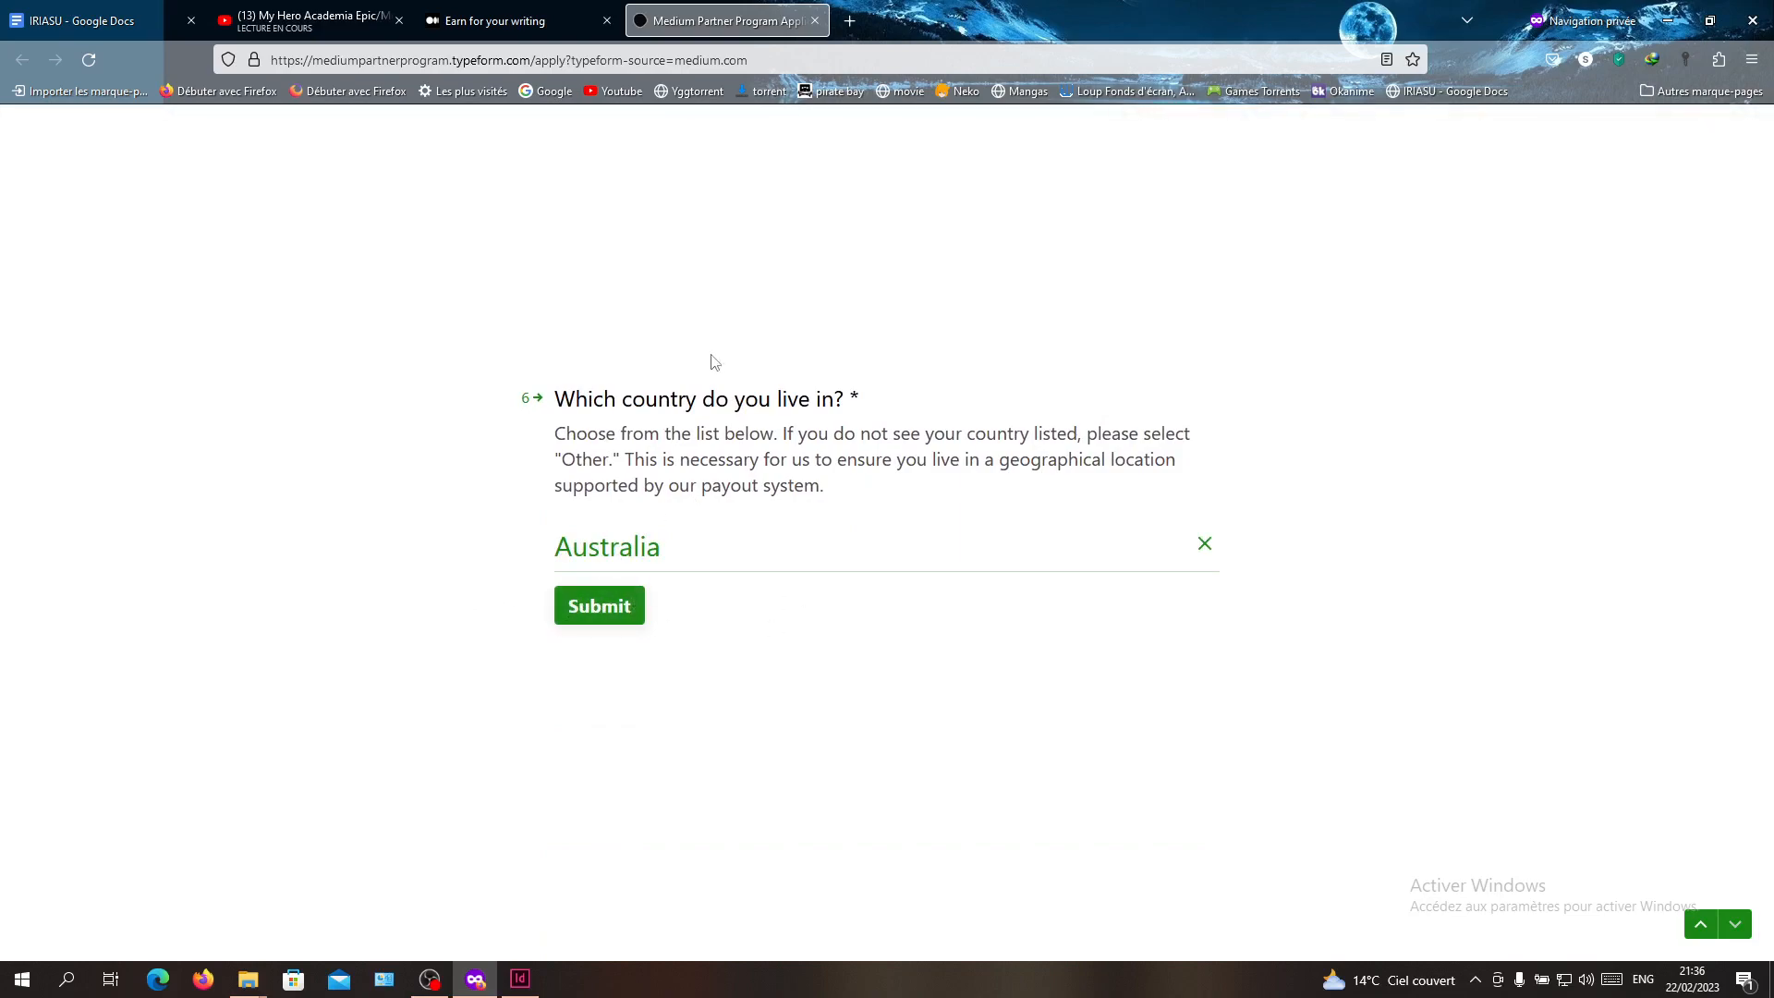
left_click(504, 21)
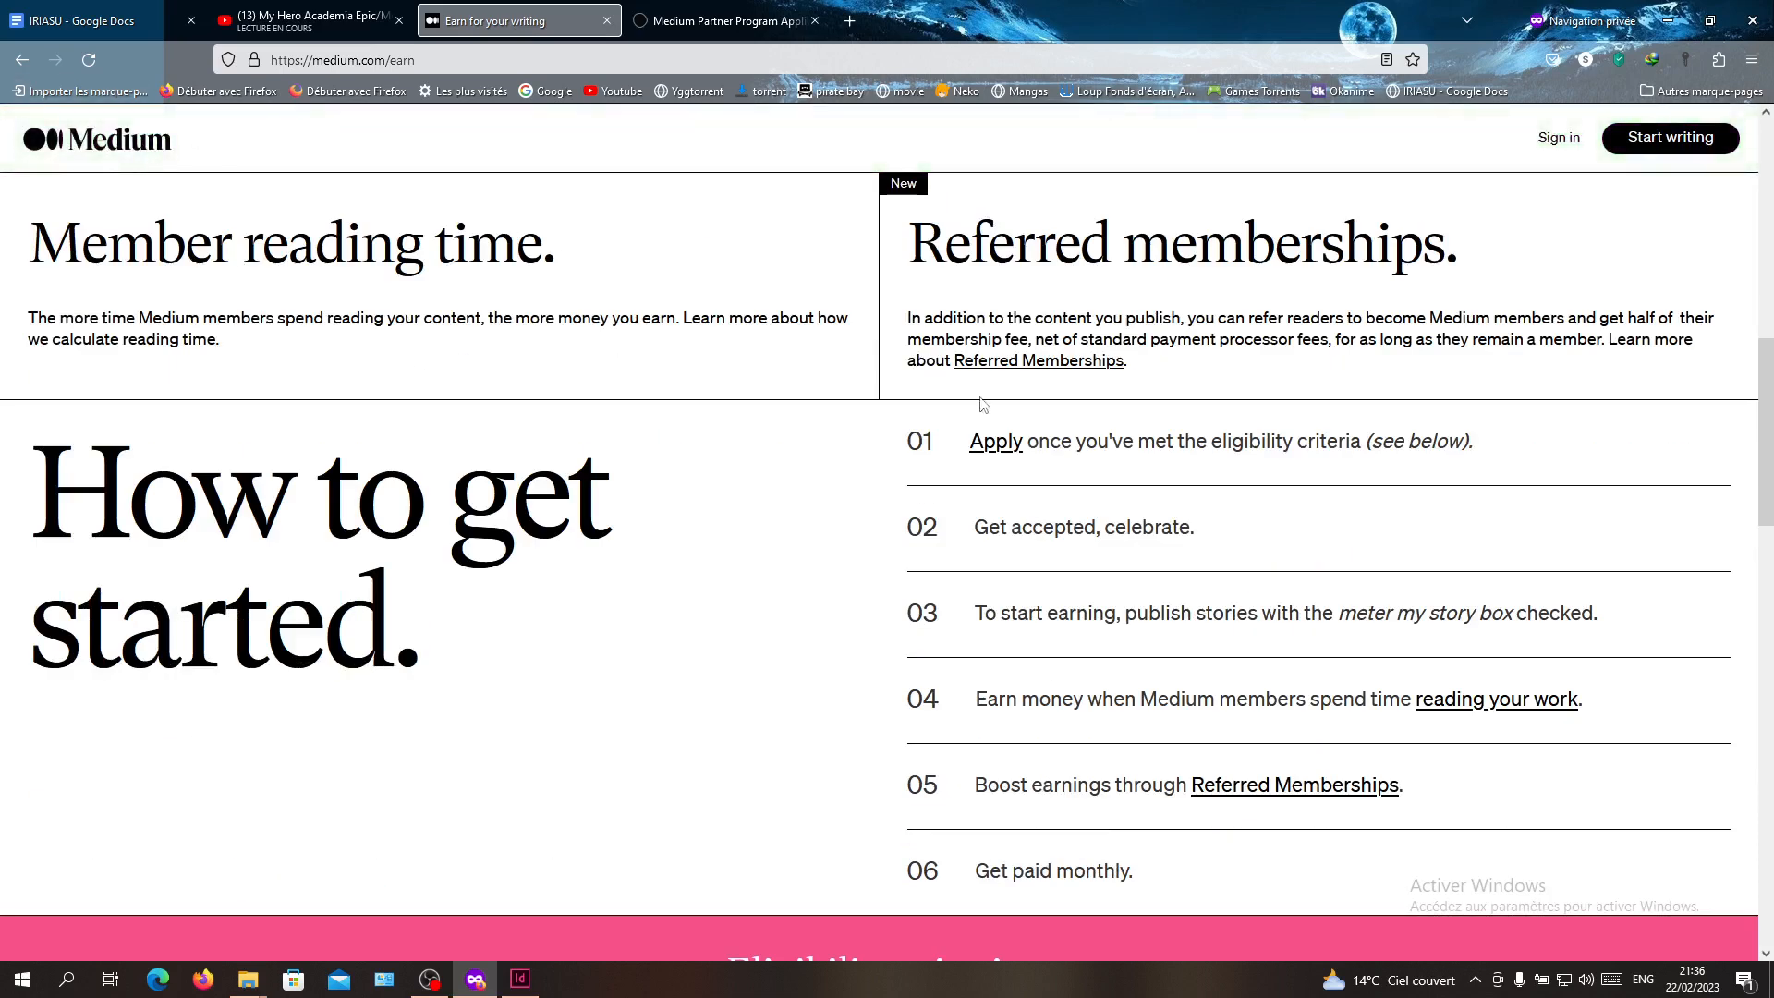
mouse_move(1190, 527)
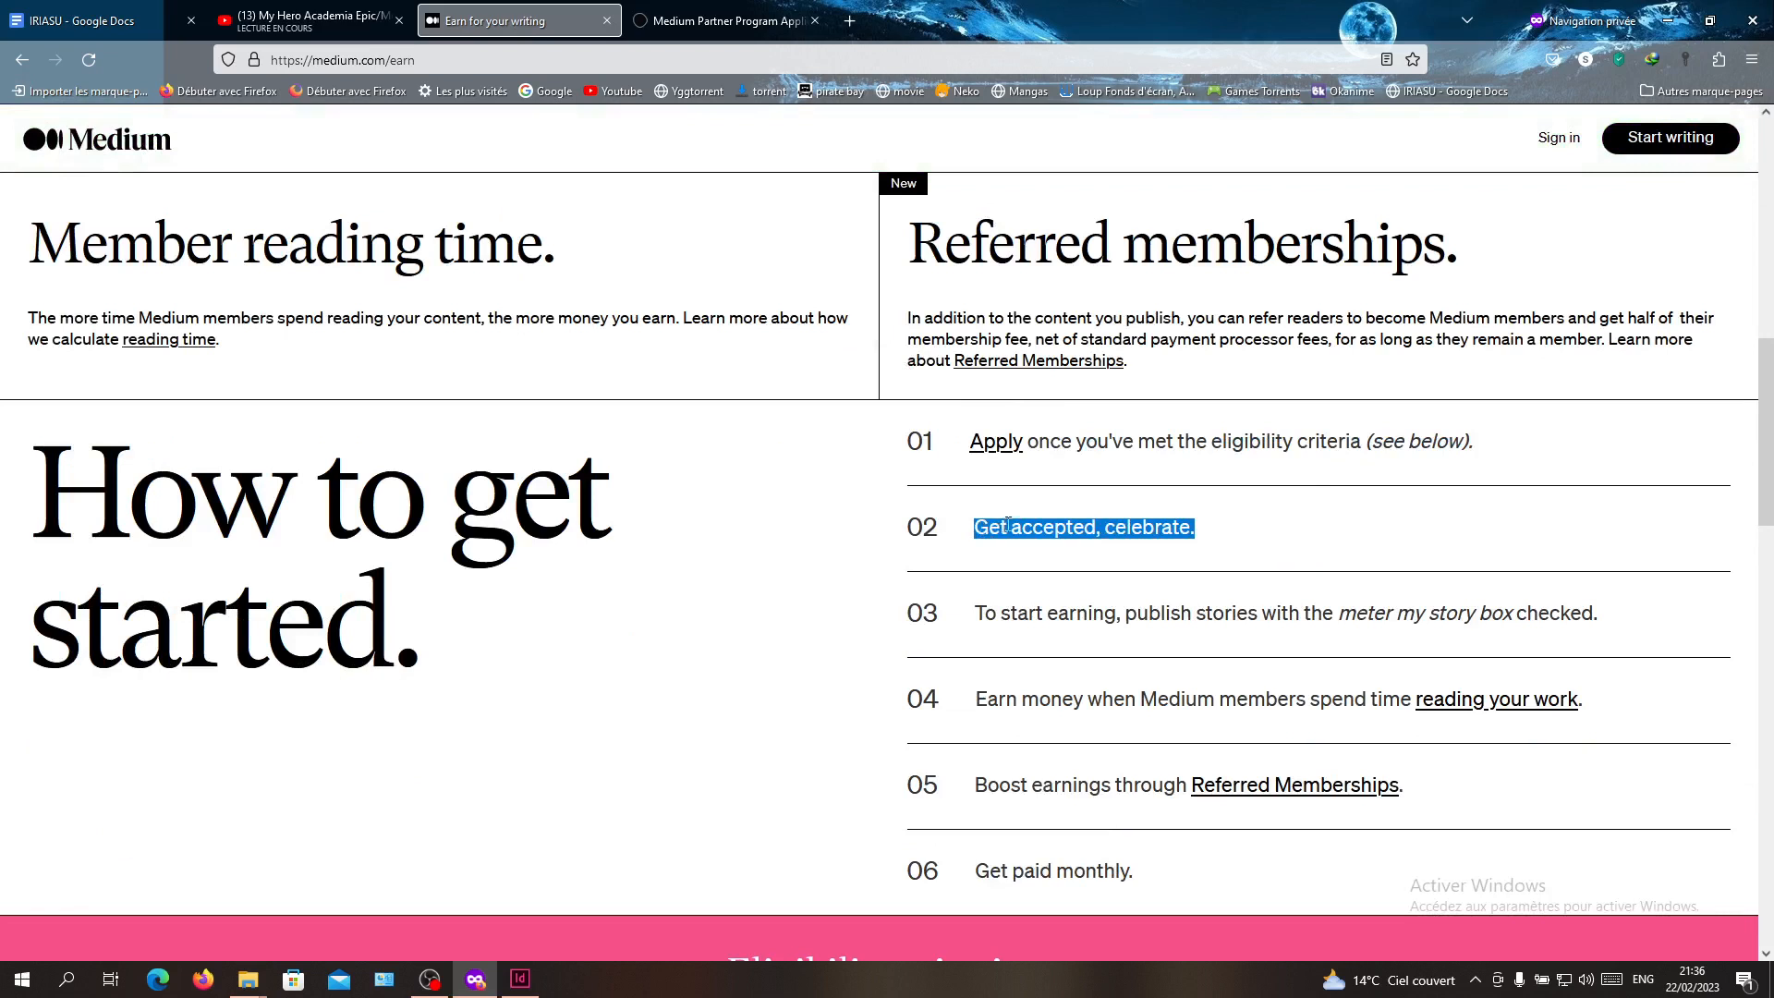
mouse_move(1216, 563)
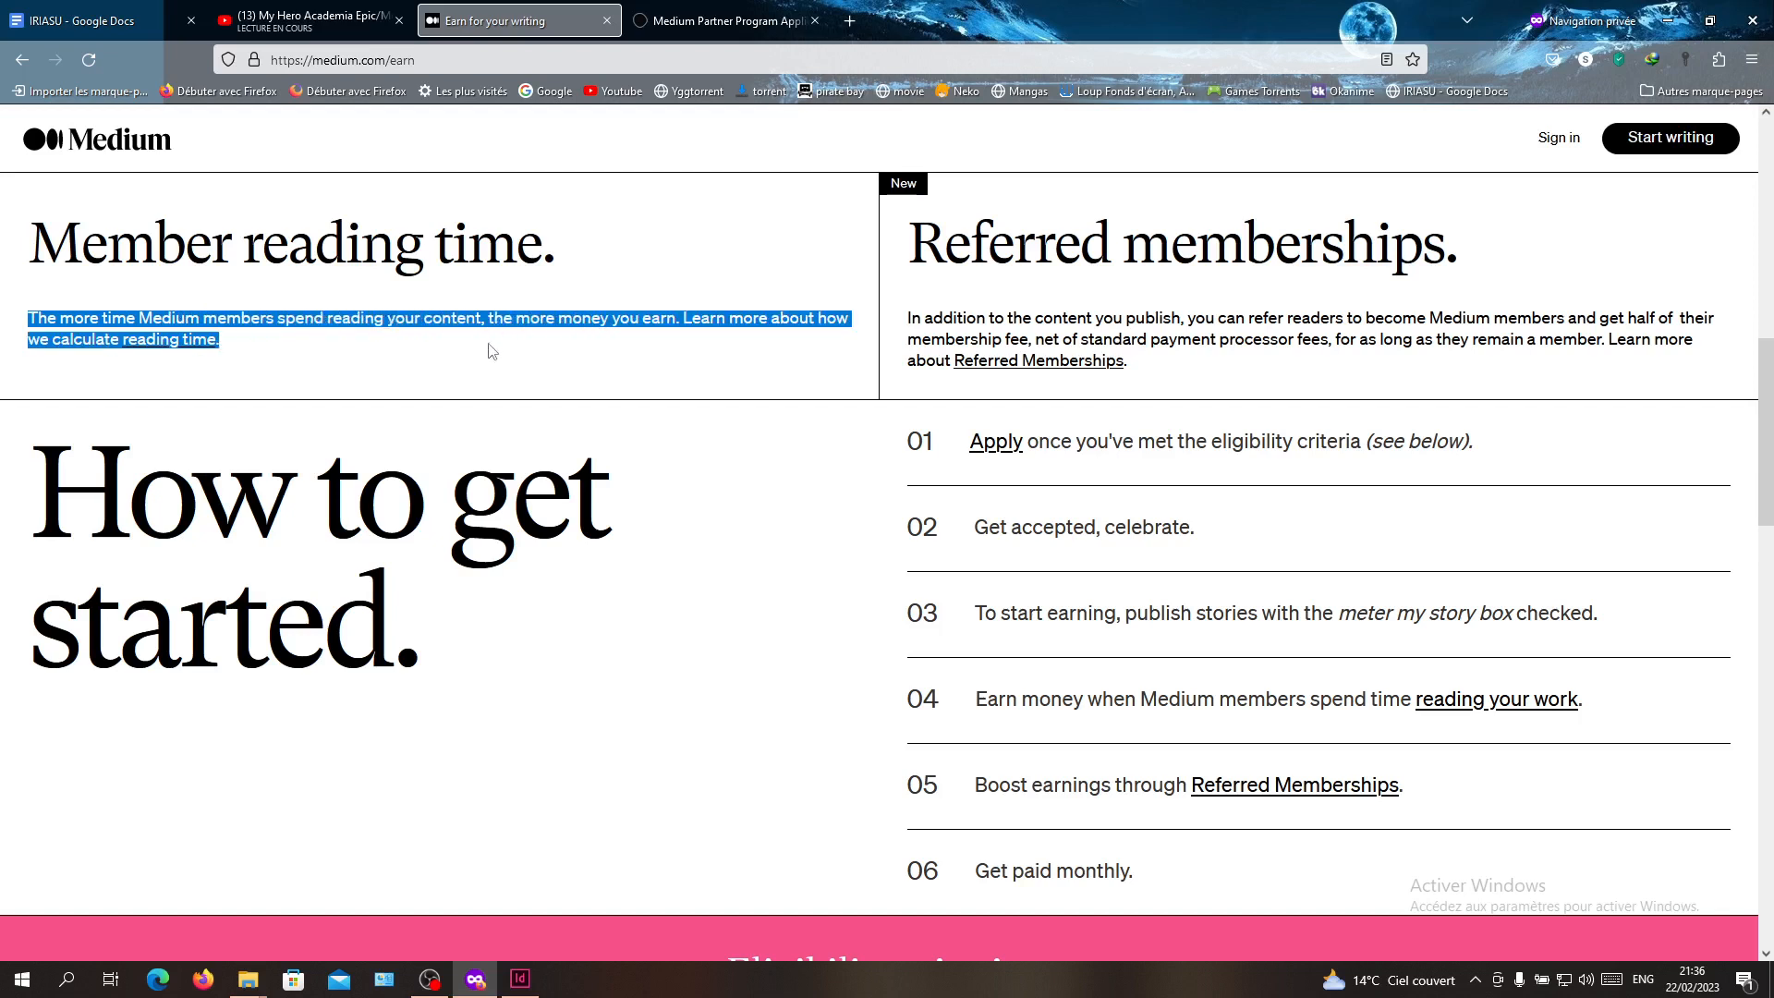
left_click(487, 351)
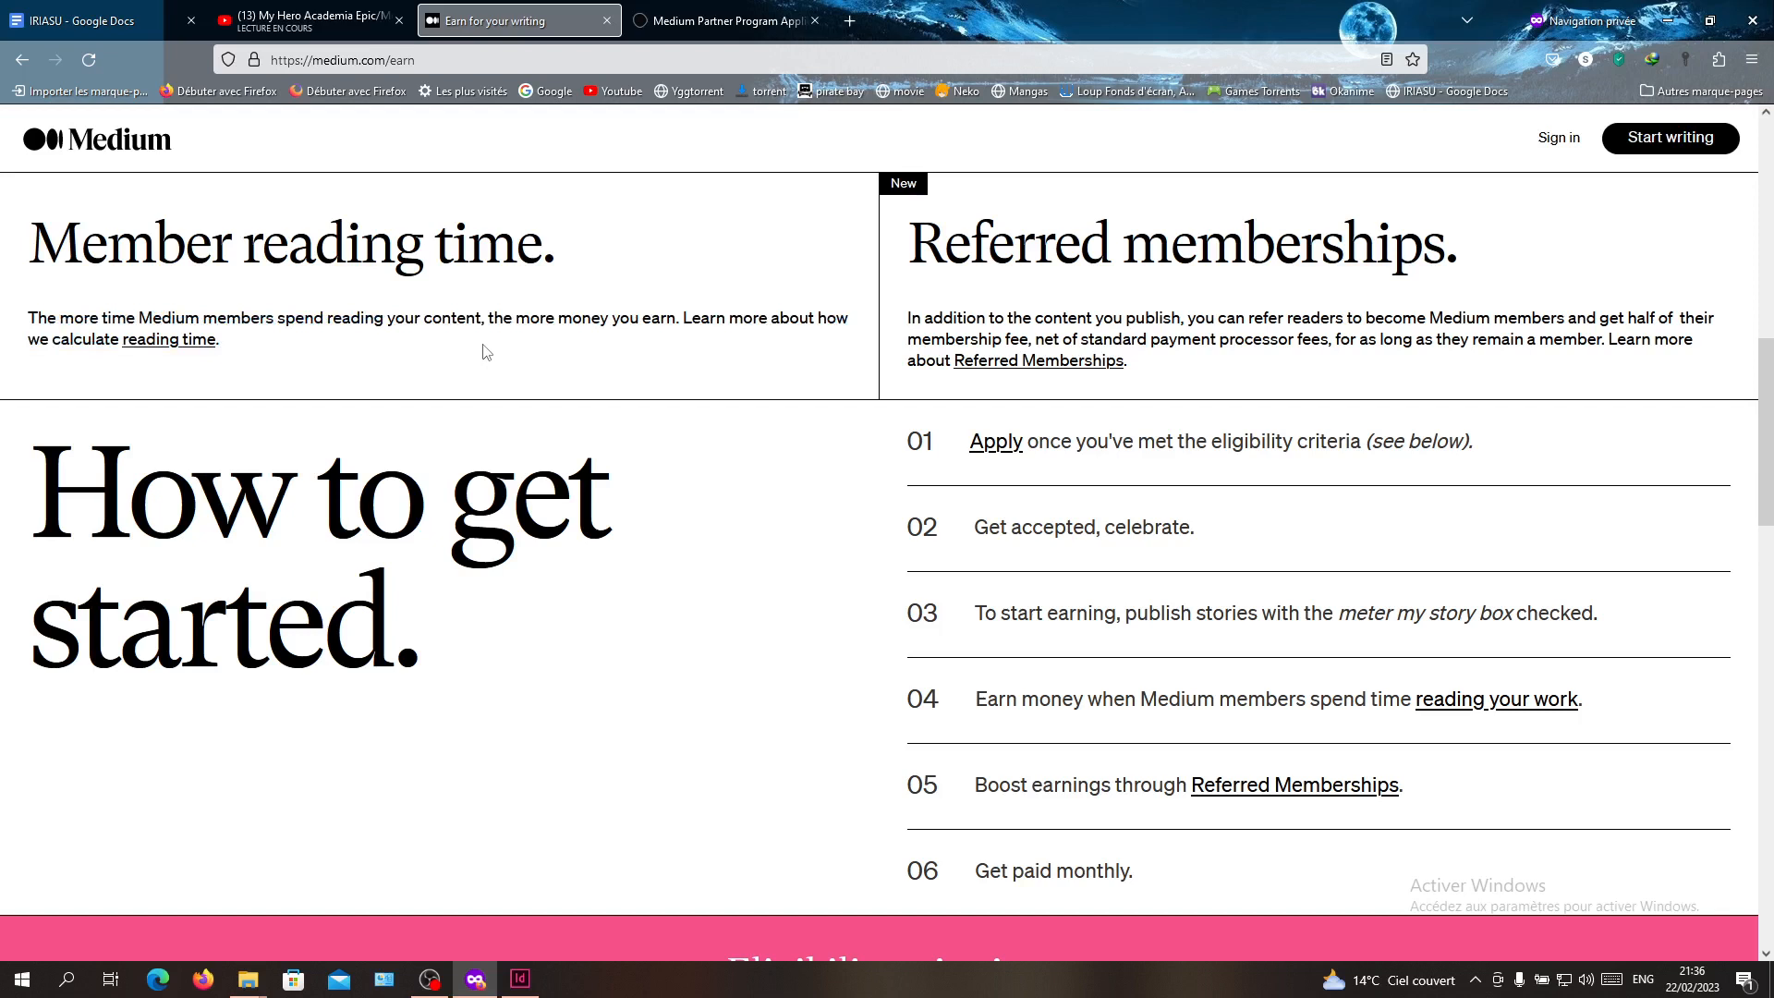
mouse_move(452, 338)
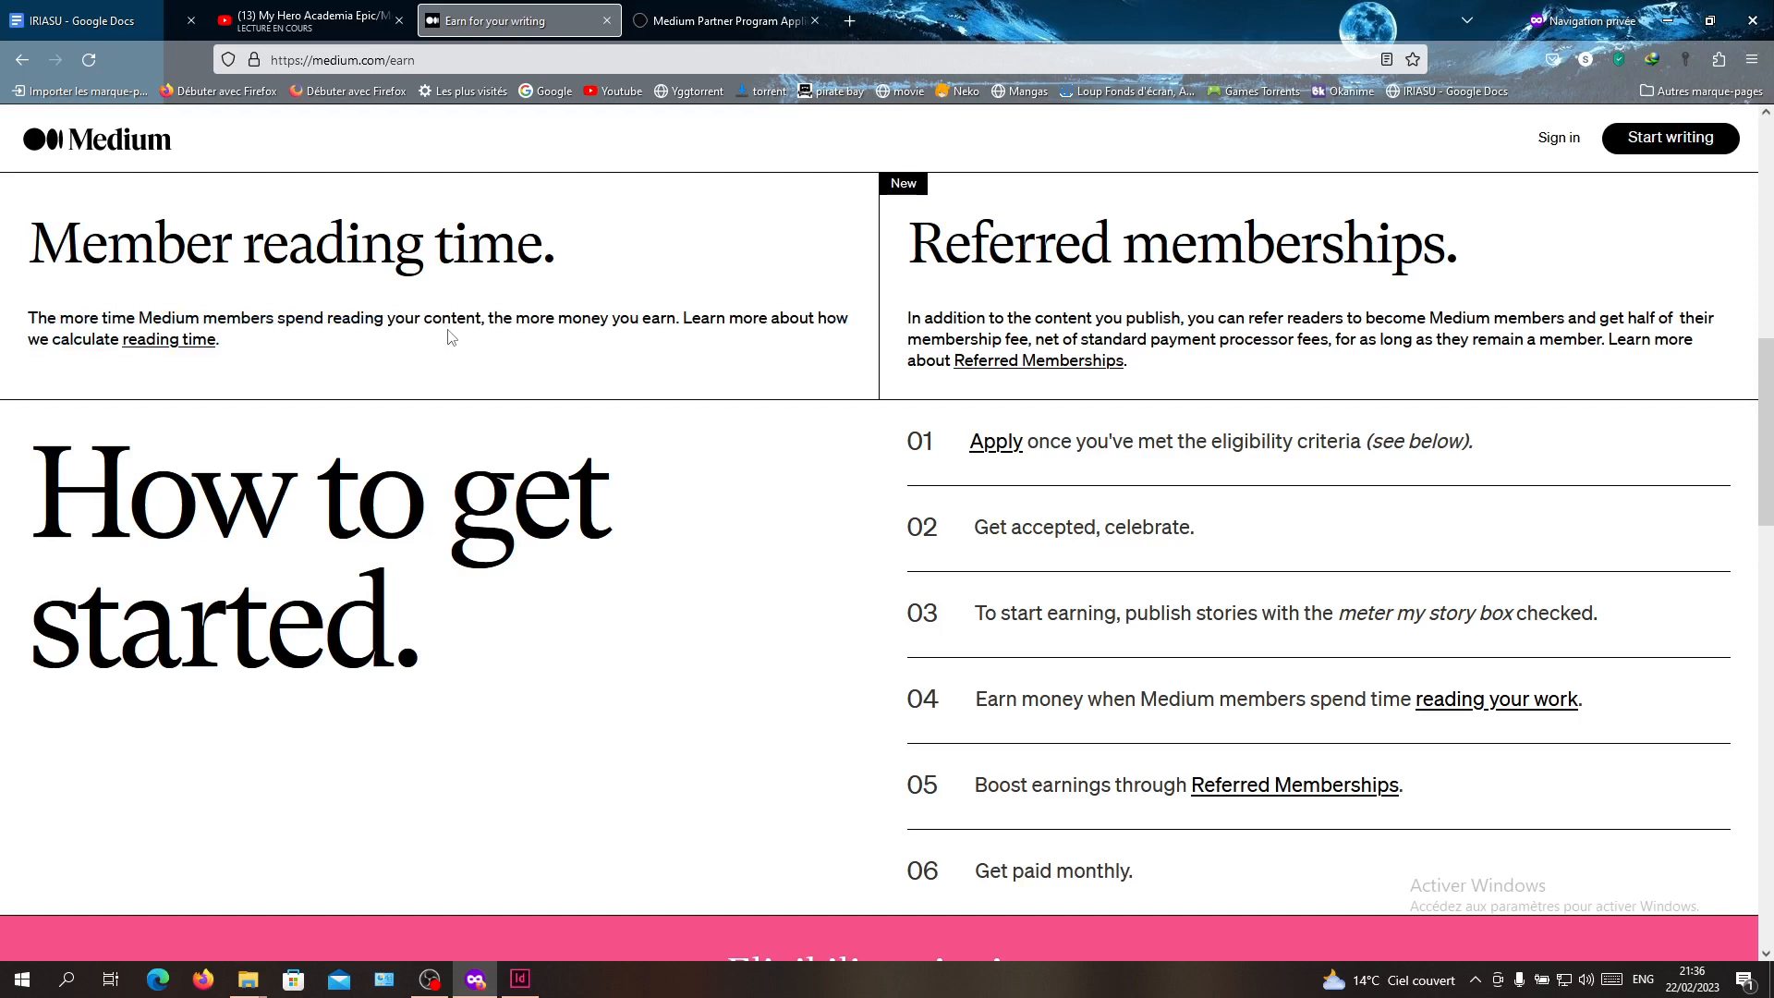